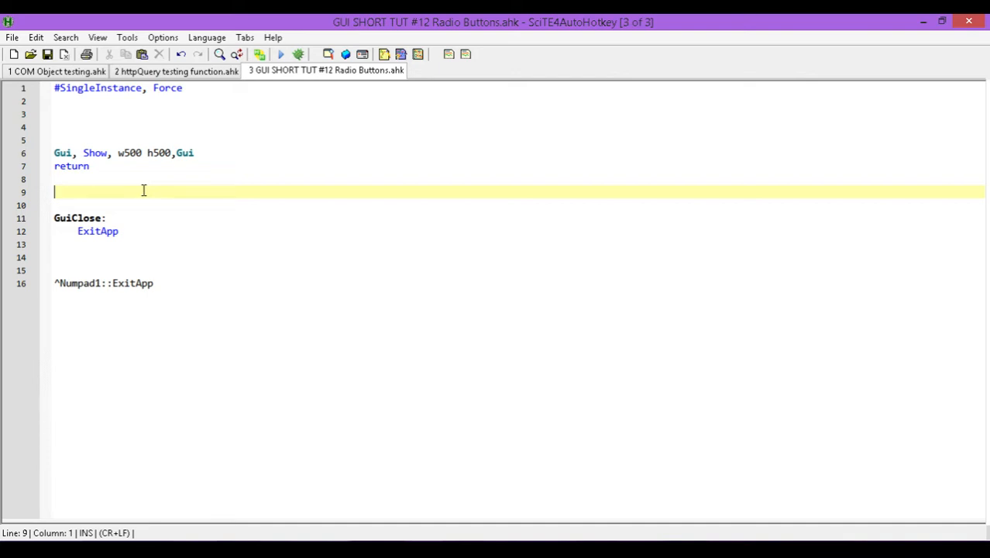
mouse_move(109, 143)
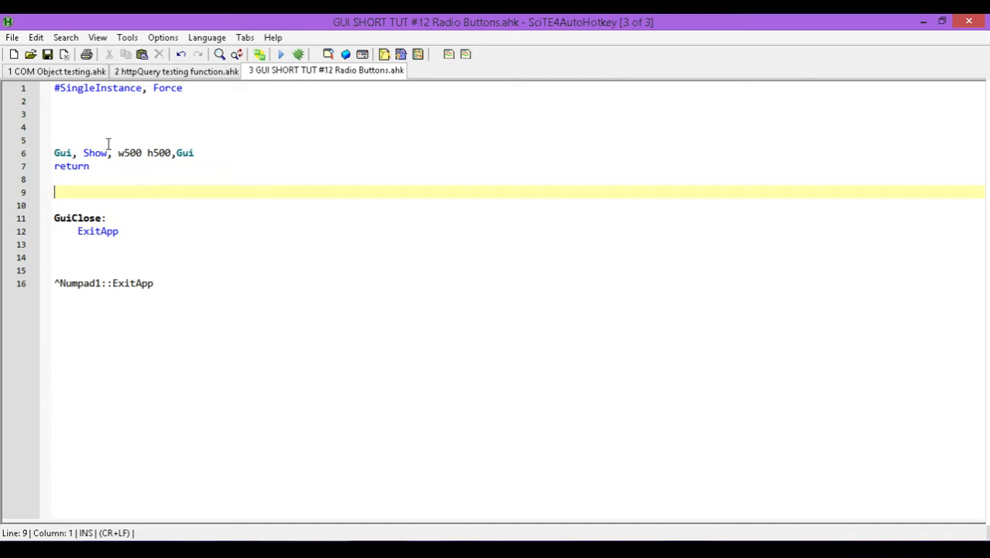
Write 'Gui, Add, Radio, x10 y10, White' on line 3 and begin the next line.
type("G")
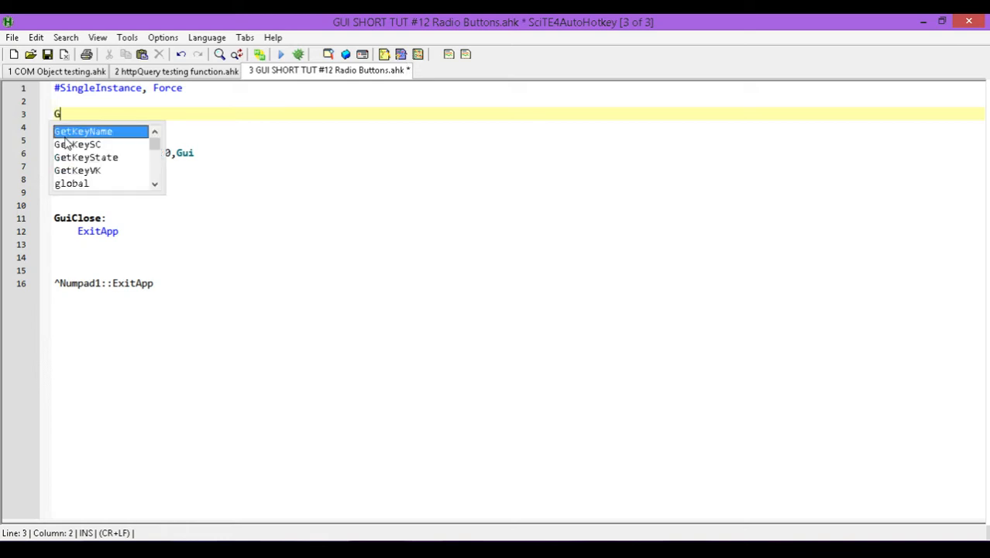
type("ui, Add")
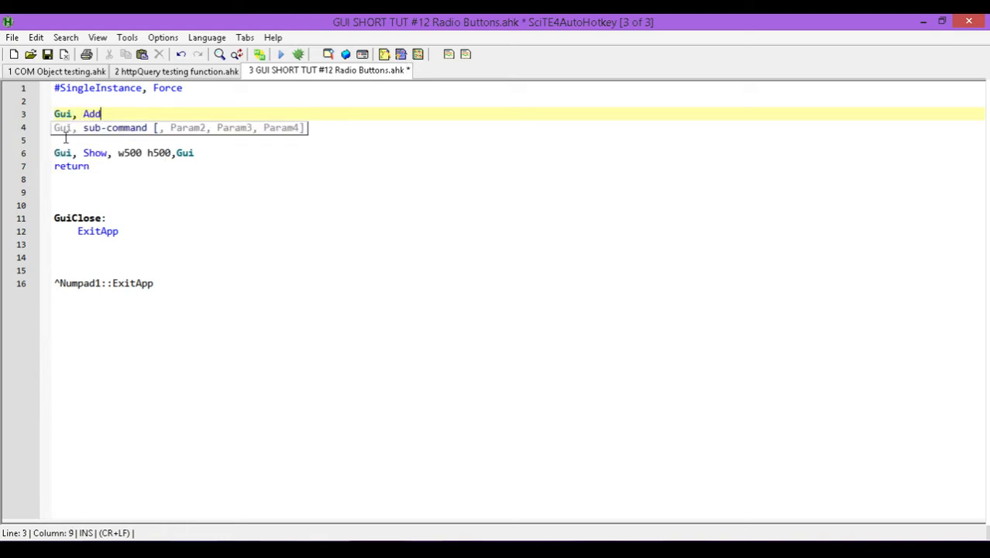
type(", Radi")
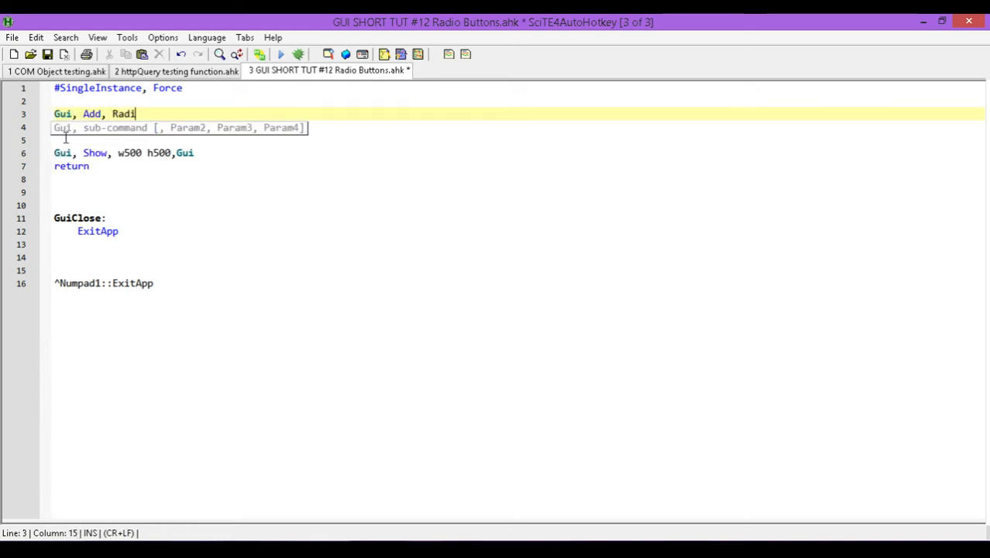
type("o, x")
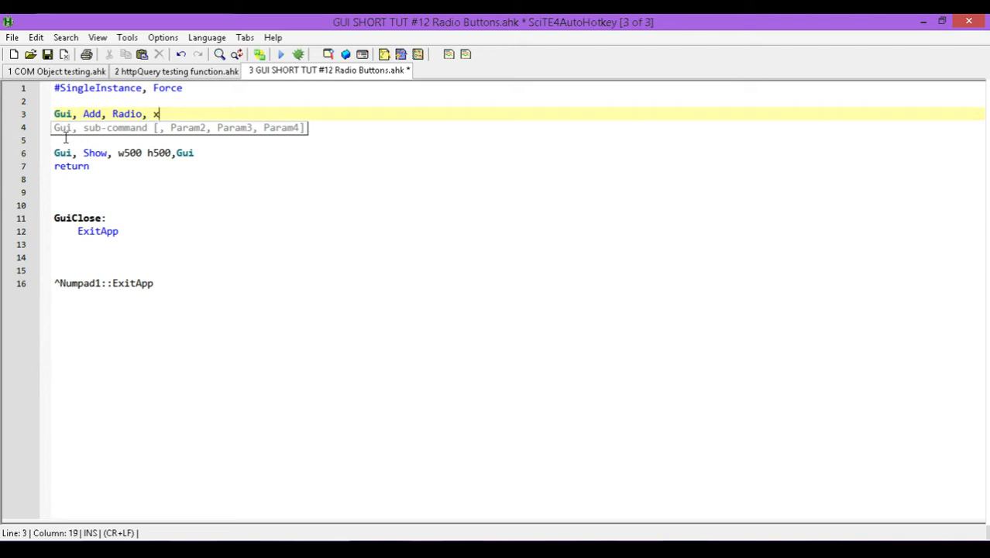
type("0 y1")
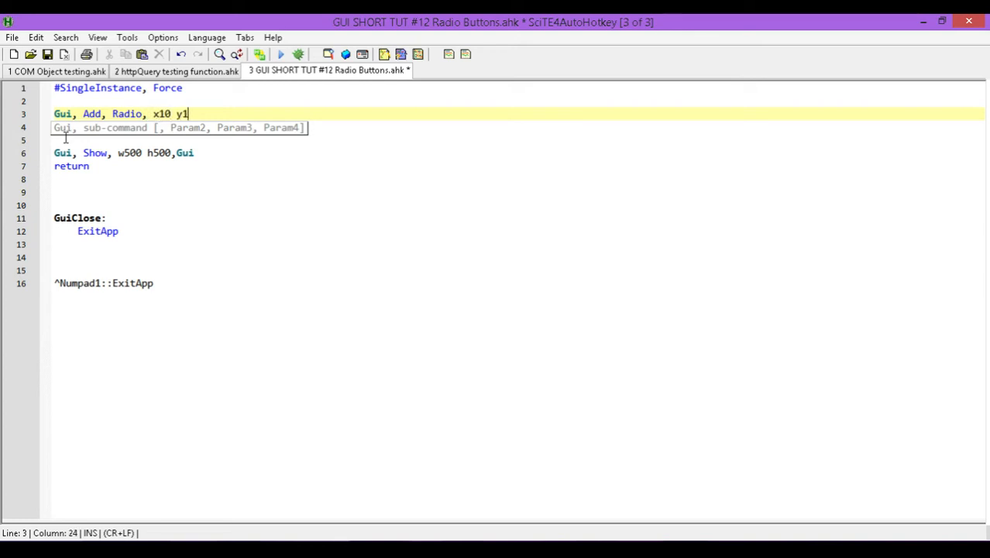
type("0,")
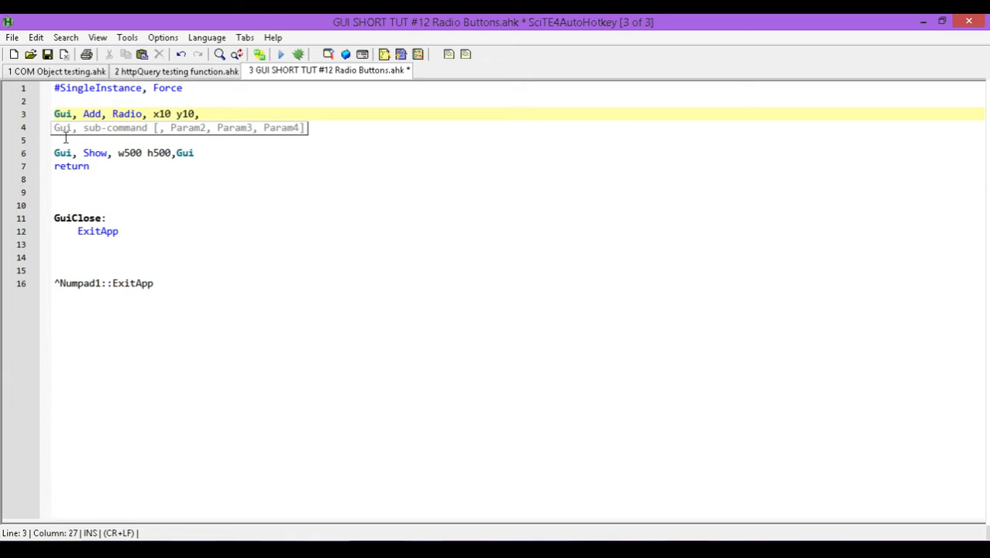
type("W")
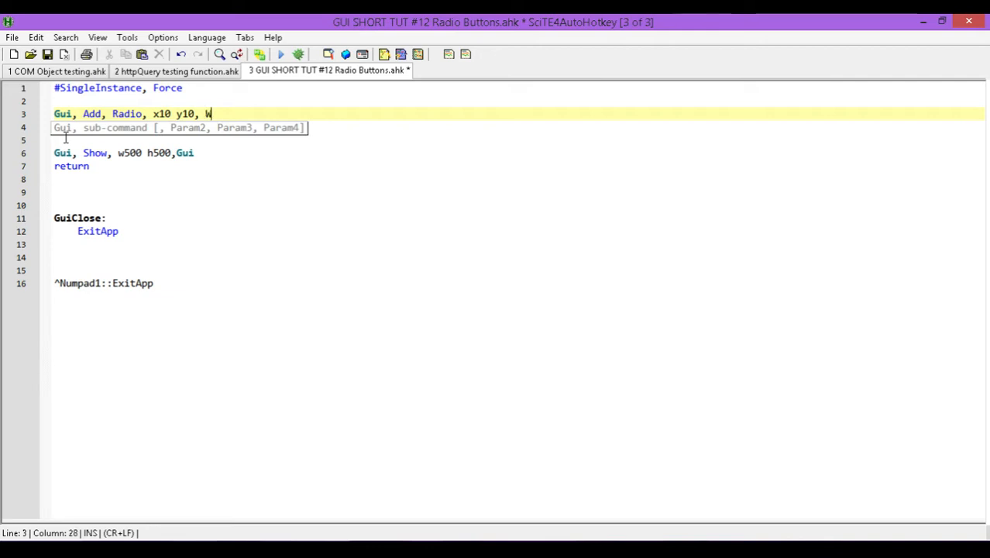
type("hite")
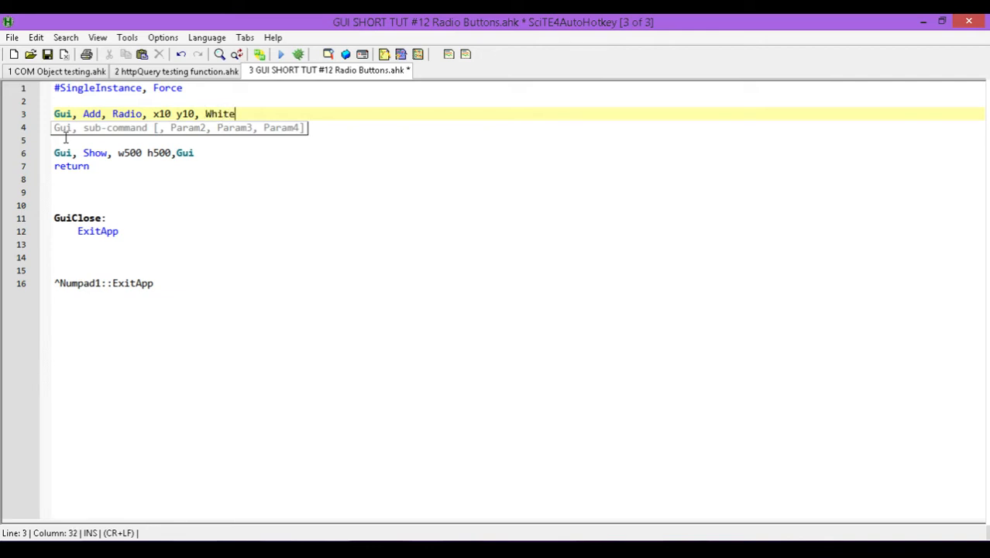
type("G")
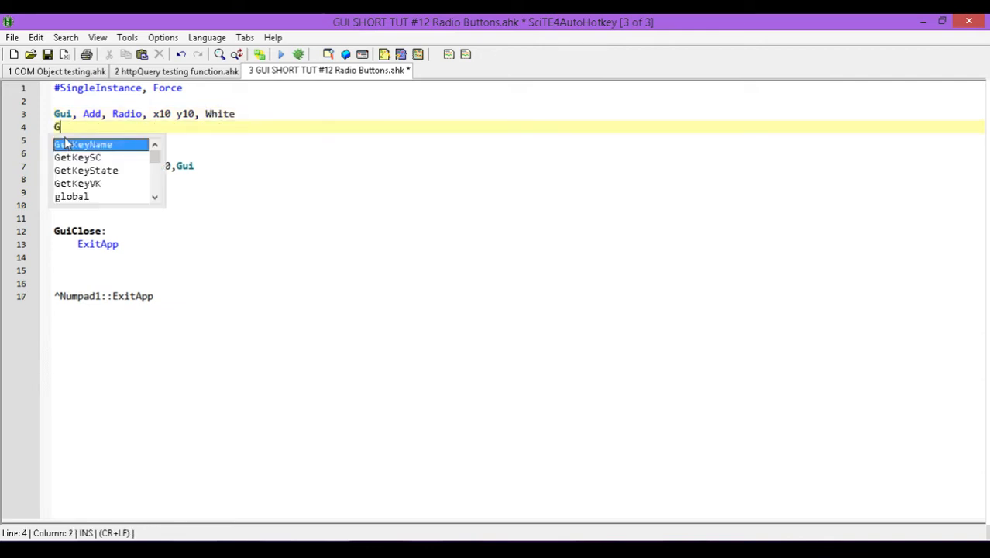
Duplicate the radio line three times at x10, relabelling the copies Blue, Green and Red.
key("Backspace")
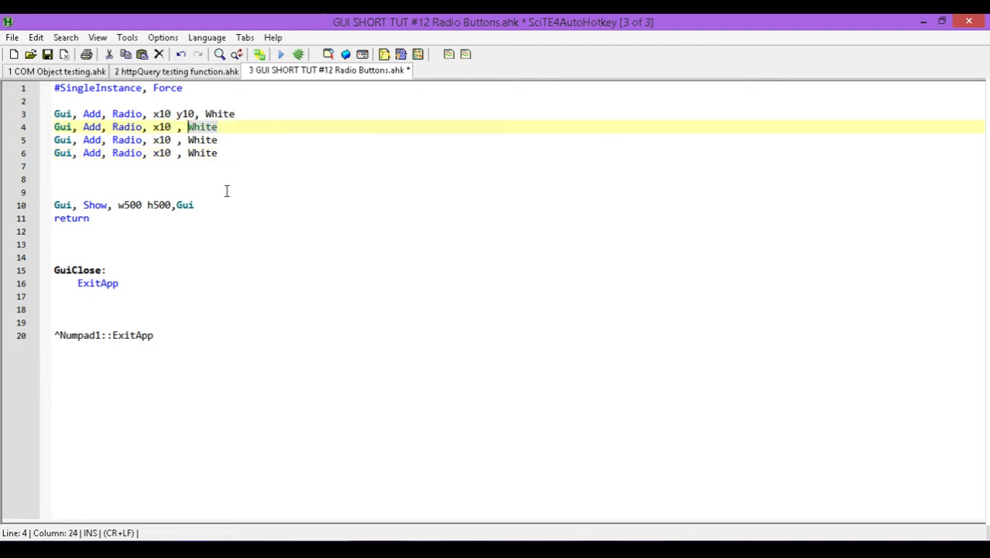
mouse_move(214, 196)
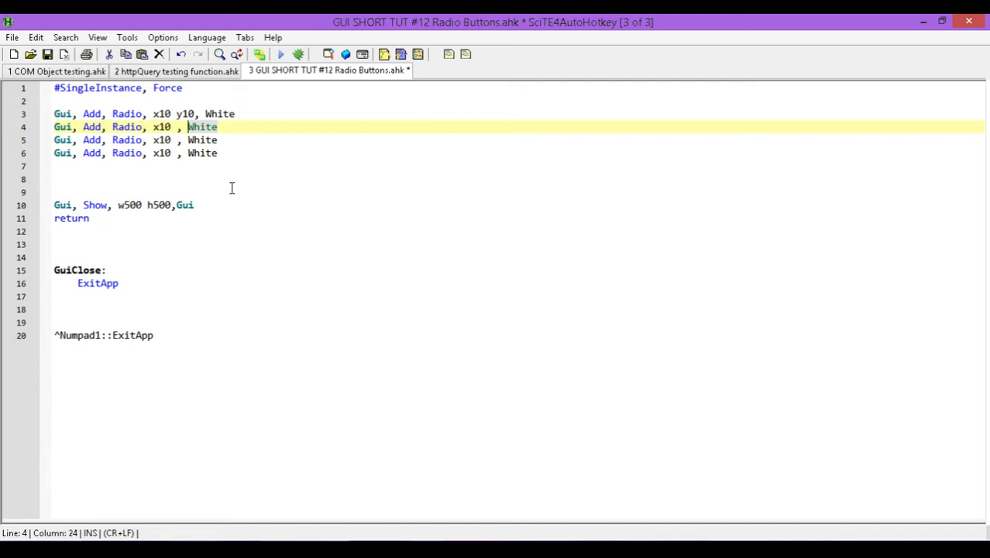
mouse_move(224, 172)
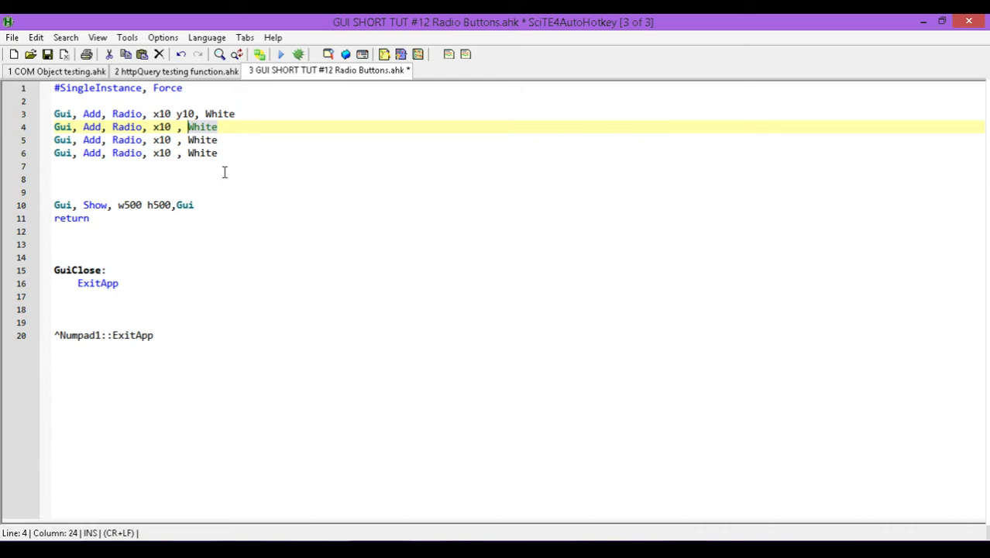
type("Blu")
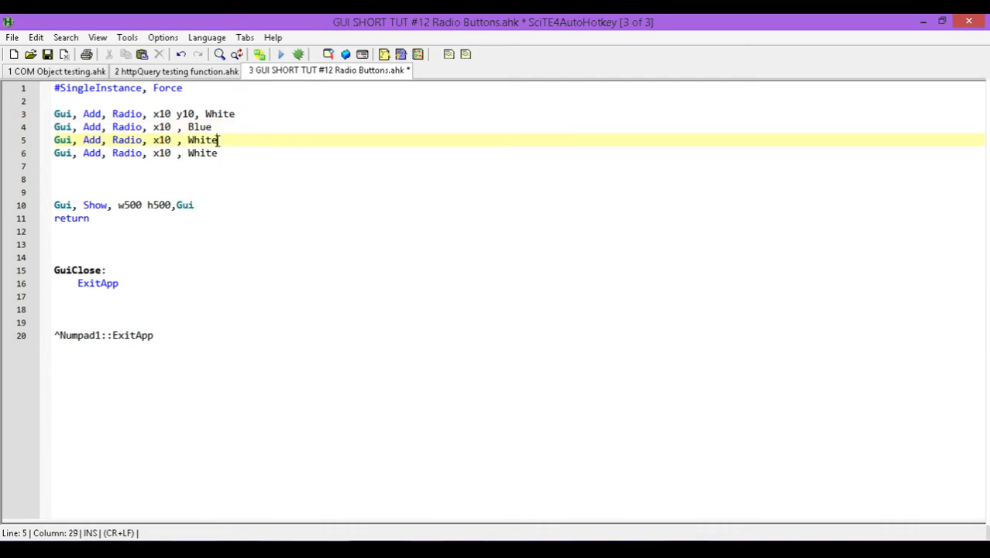
type("Green")
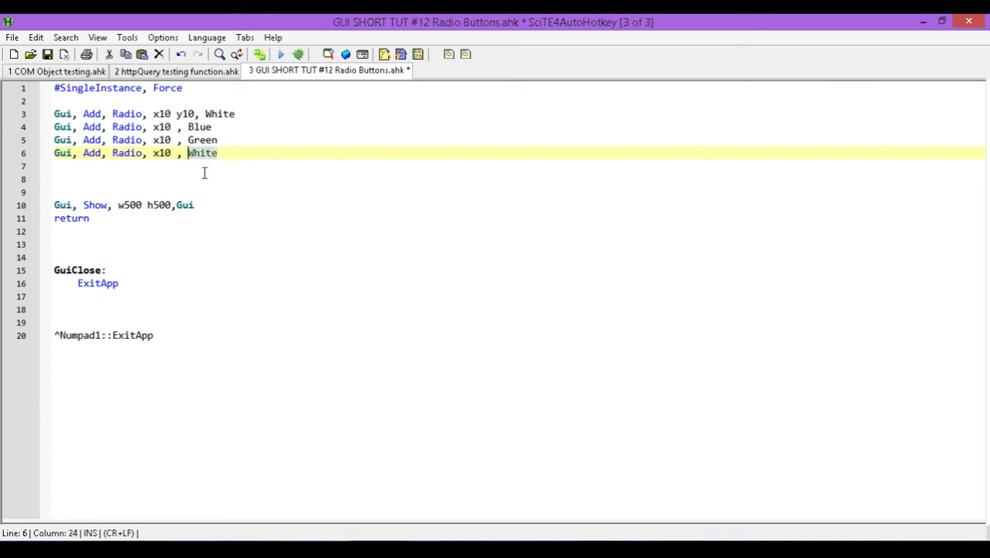
type("Red")
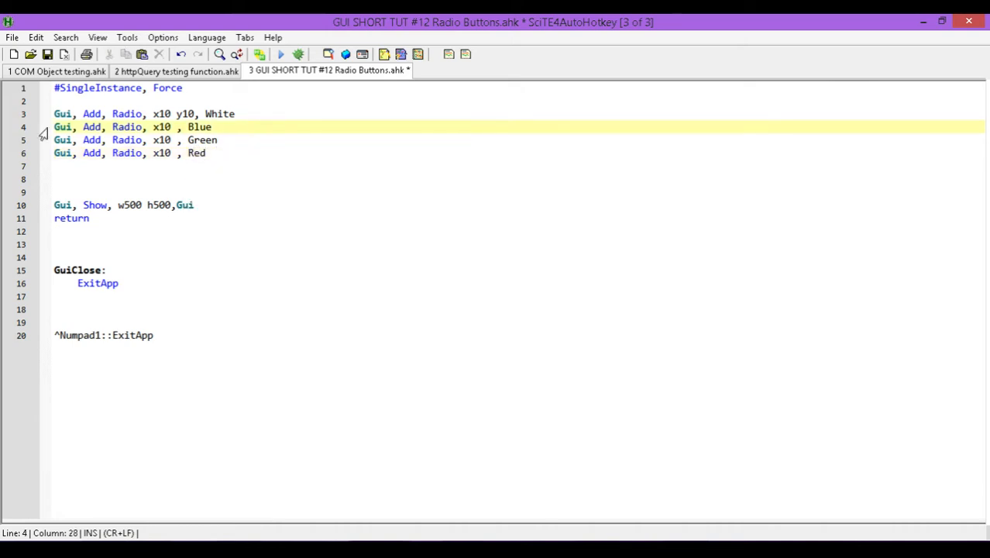
Run the script, switch among the White, Green and Blue radios, then close the Gui window.
left_click(282, 55)
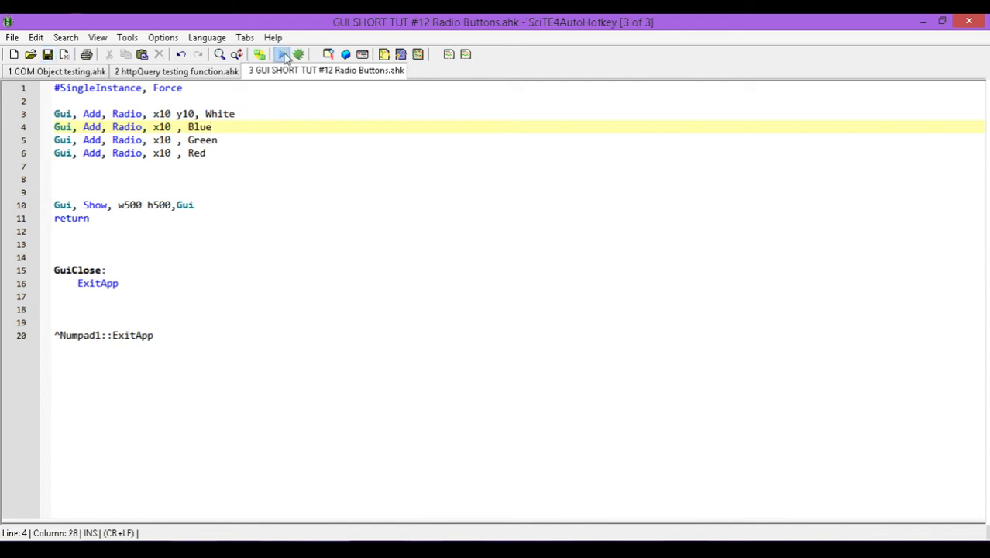
left_click(280, 54)
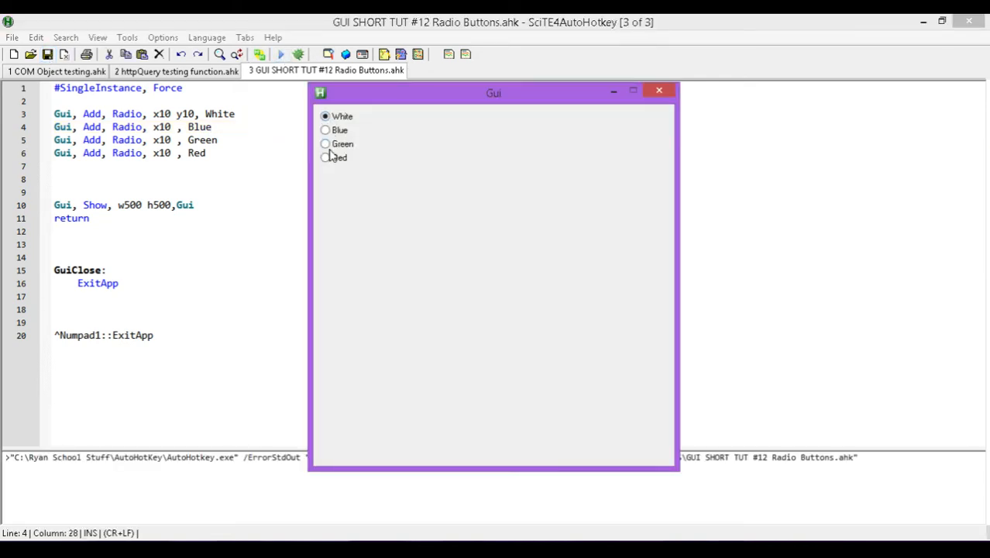
left_click(325, 143)
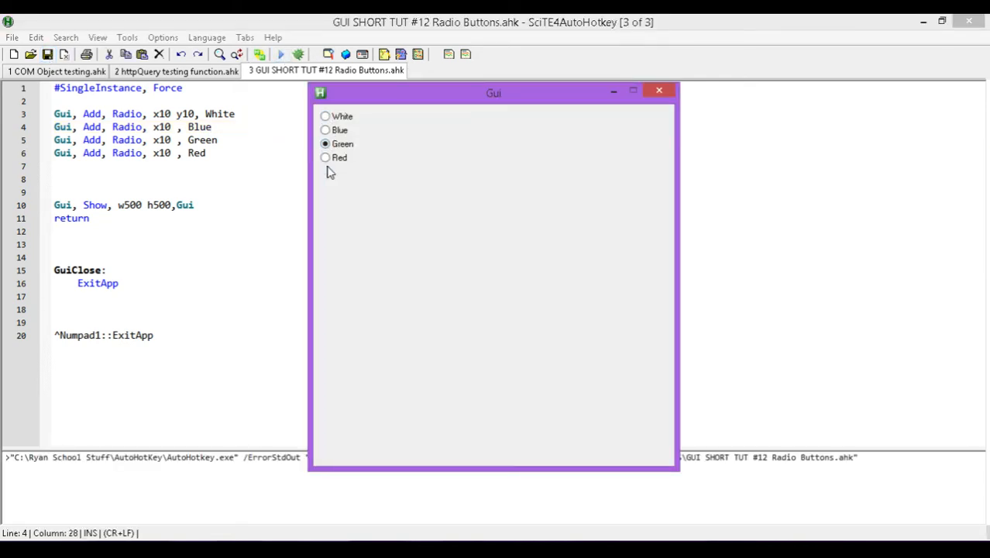
left_click(325, 116)
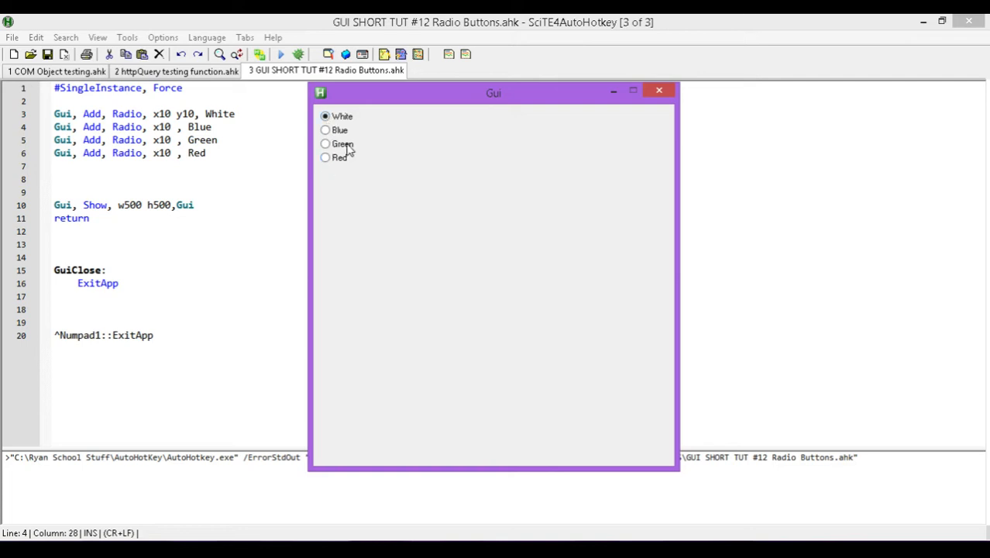
left_click(326, 130)
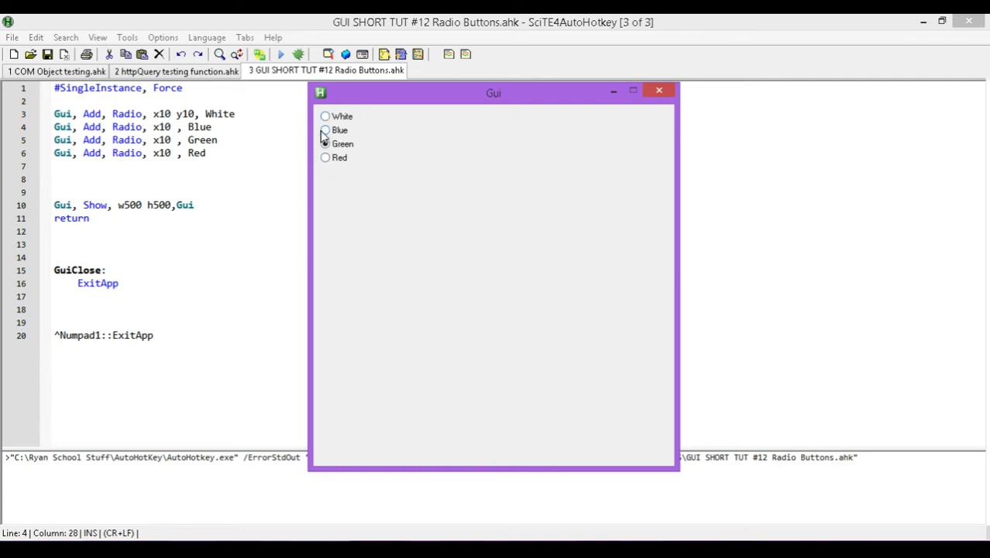
left_click(325, 116)
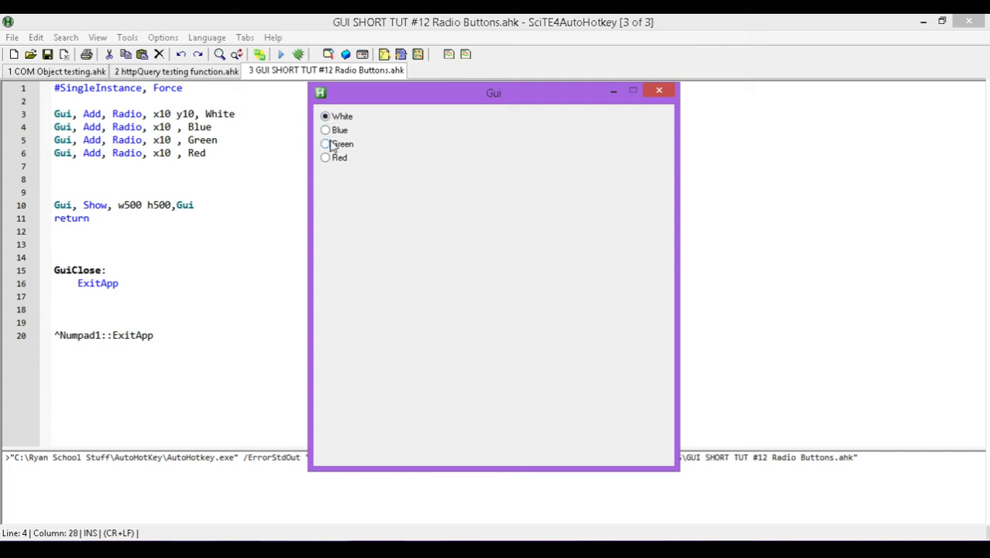
left_click(326, 130)
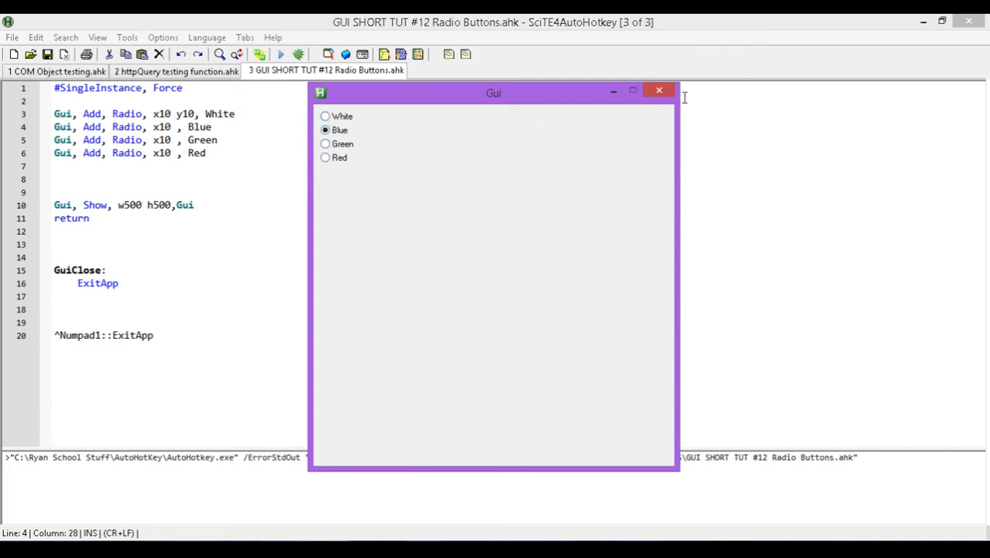
left_click(659, 89)
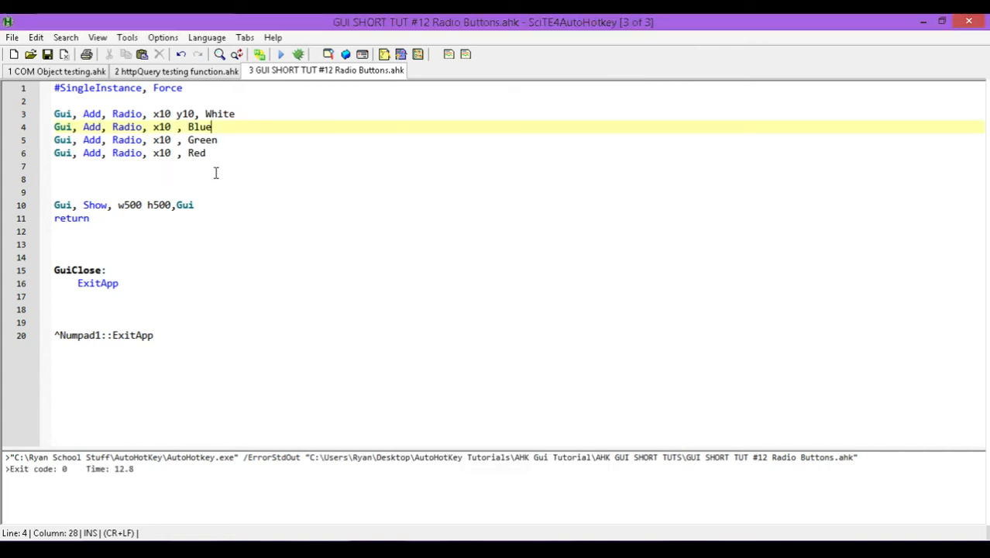
mouse_move(251, 189)
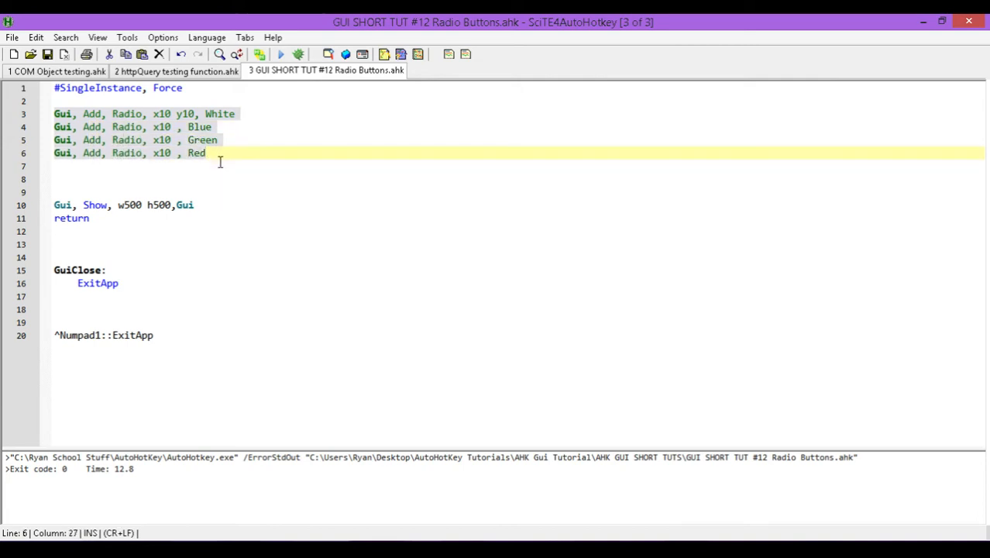
mouse_move(41, 191)
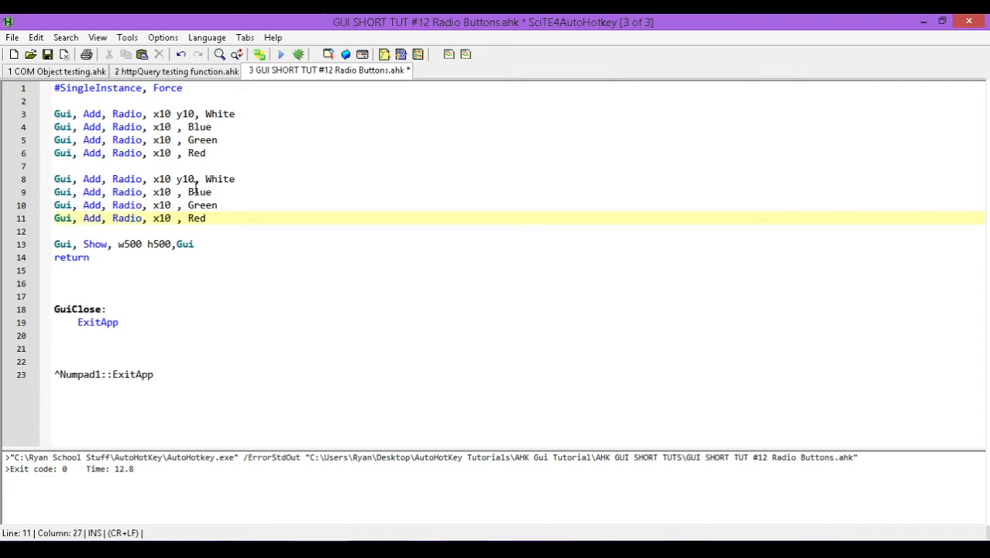
Paste a copy of the four radio lines below a blank line, moving its White line to y300.
left_click(196, 180)
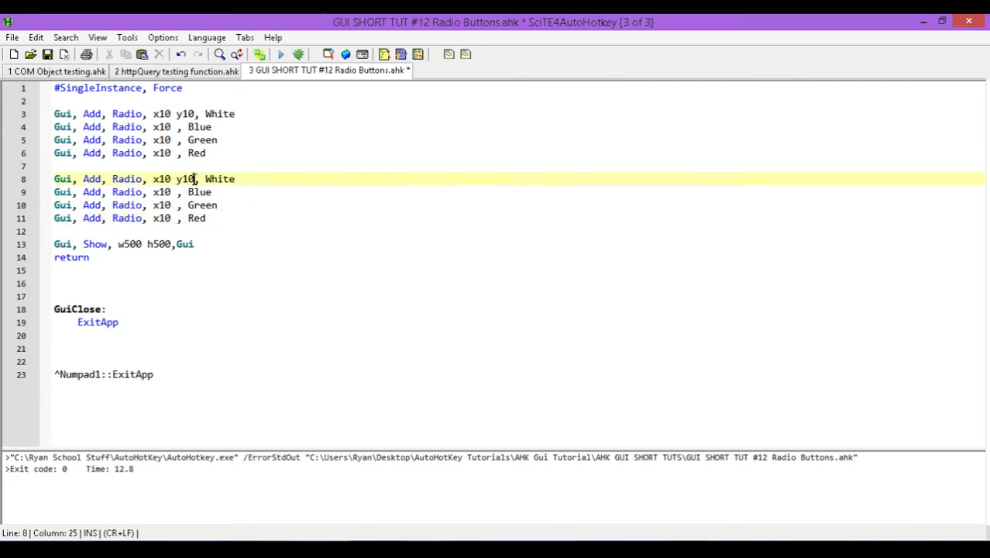
type("0")
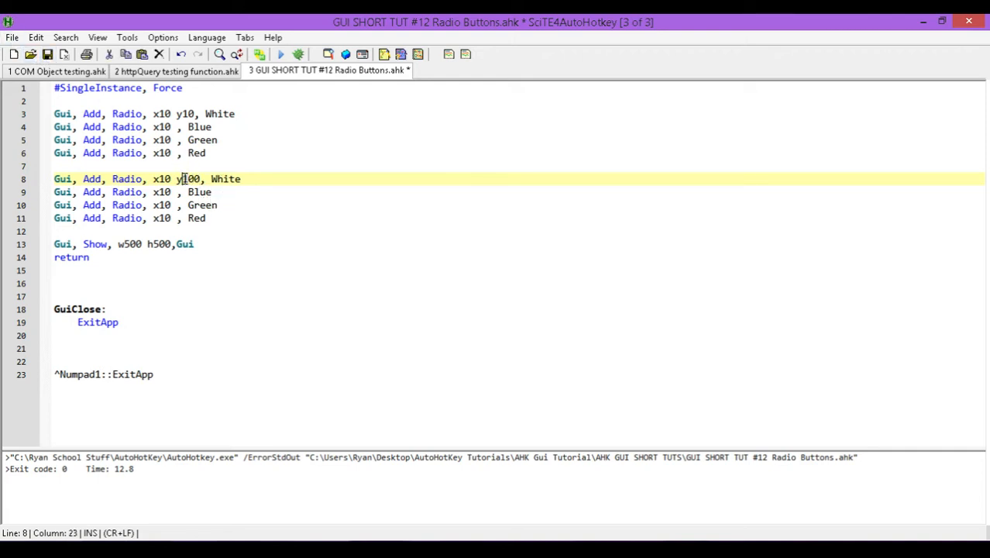
left_click(266, 153)
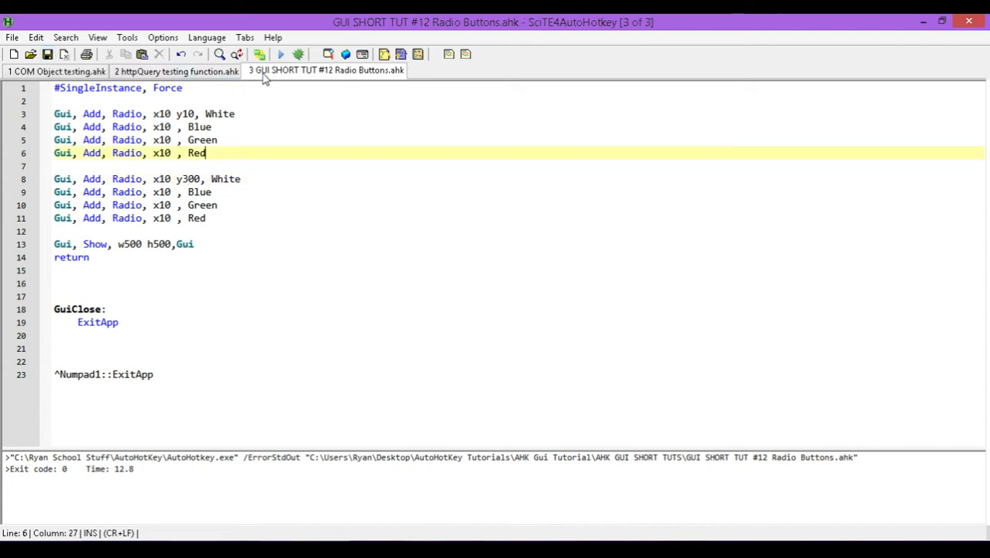
Run the script, choose Blue and Green in the top and bottom sets, then close the window.
left_click(280, 54)
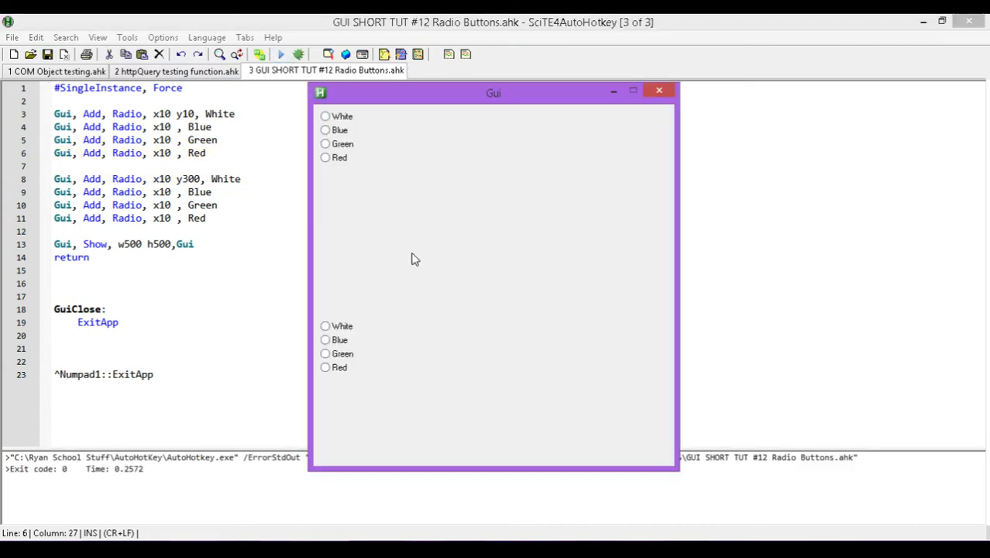
mouse_move(338, 397)
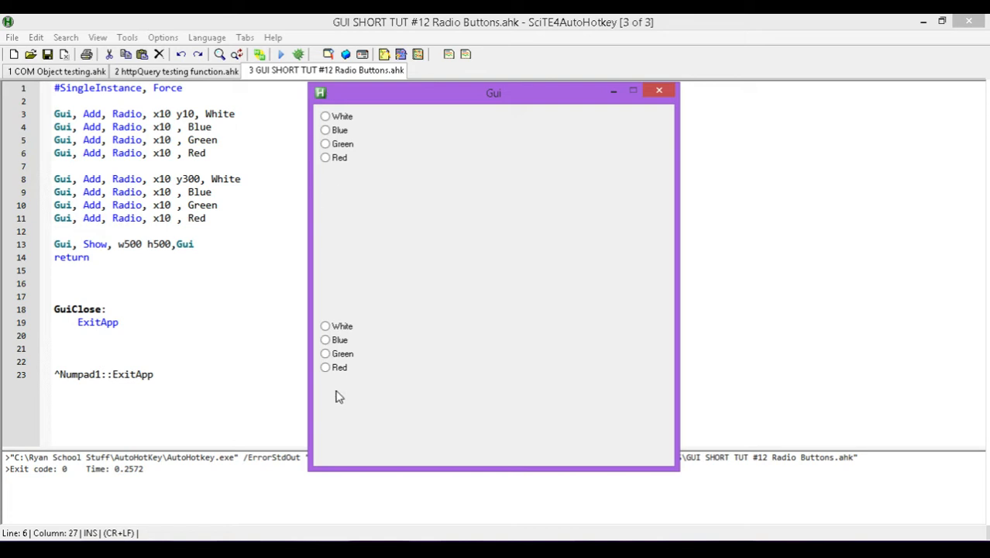
mouse_move(347, 399)
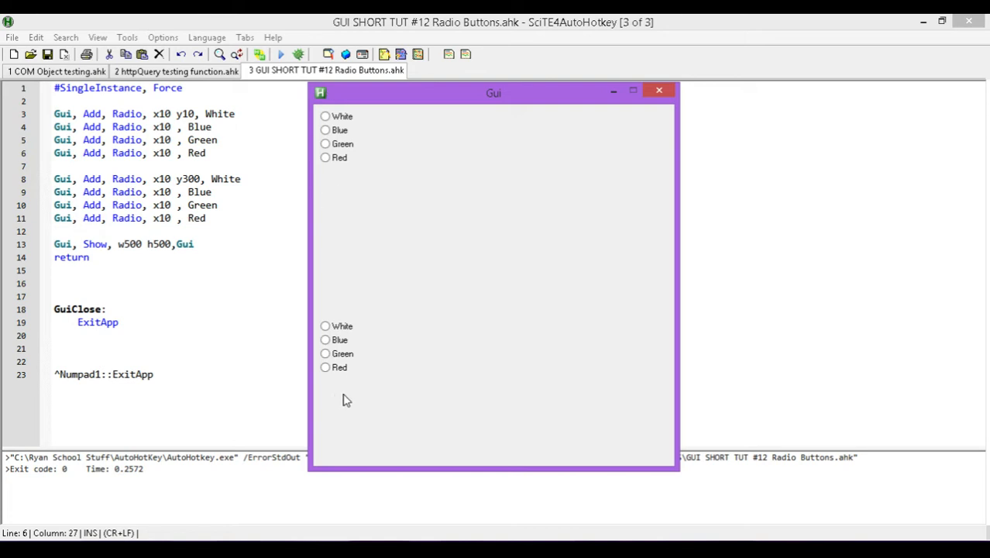
left_click(326, 130)
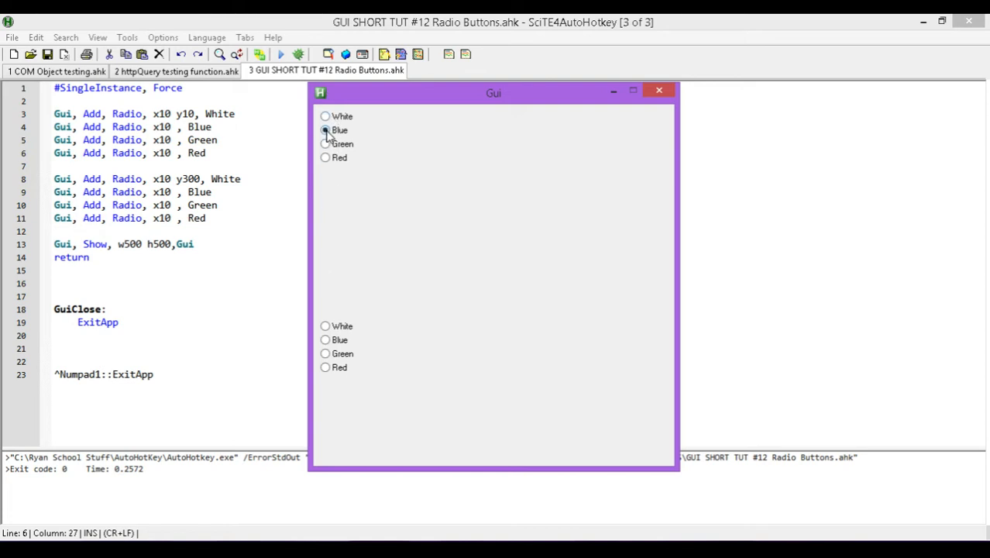
left_click(325, 131)
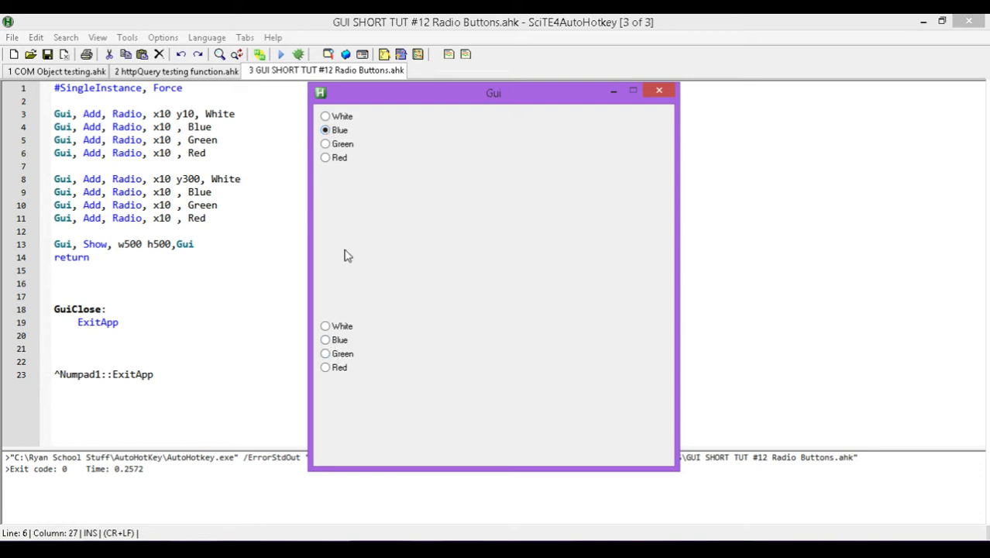
left_click(326, 339)
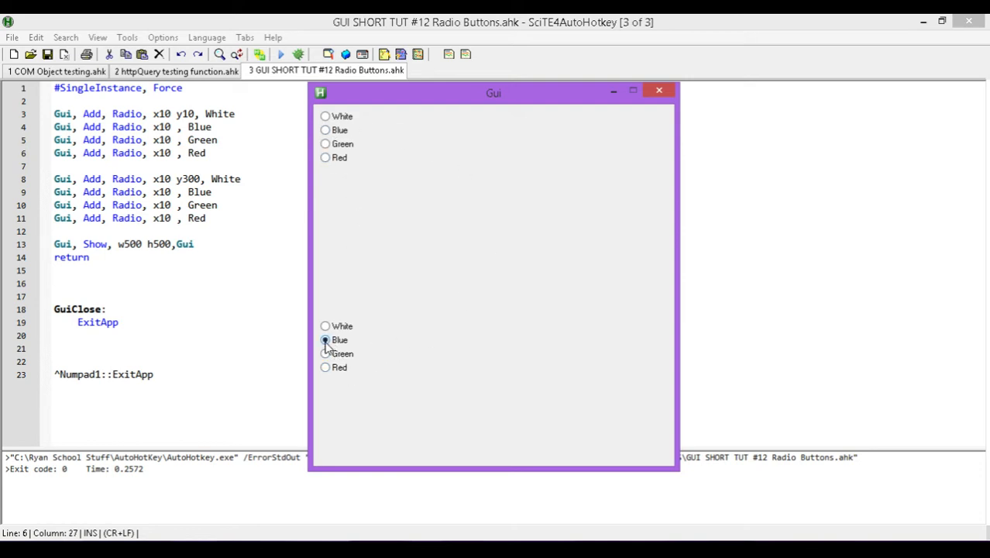
left_click(325, 353)
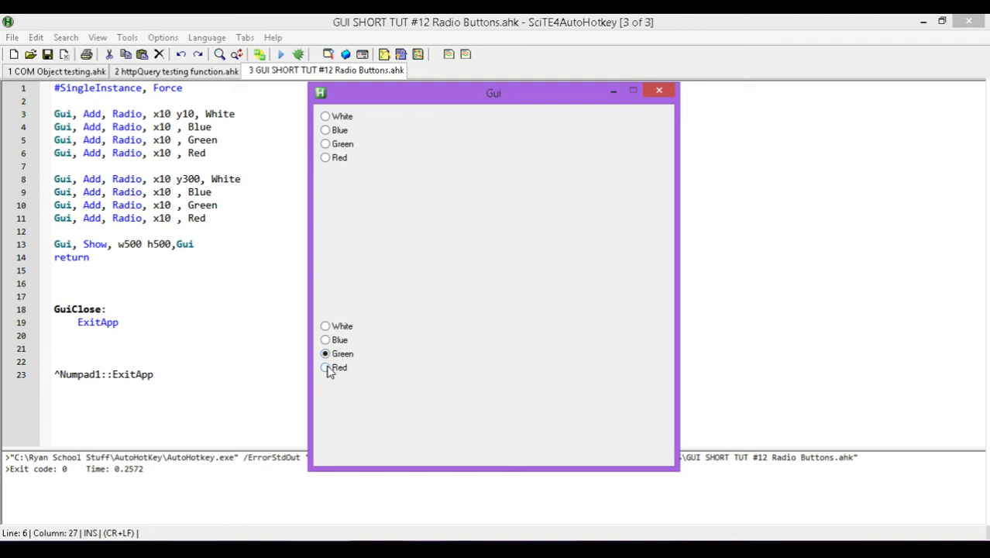
left_click(325, 116)
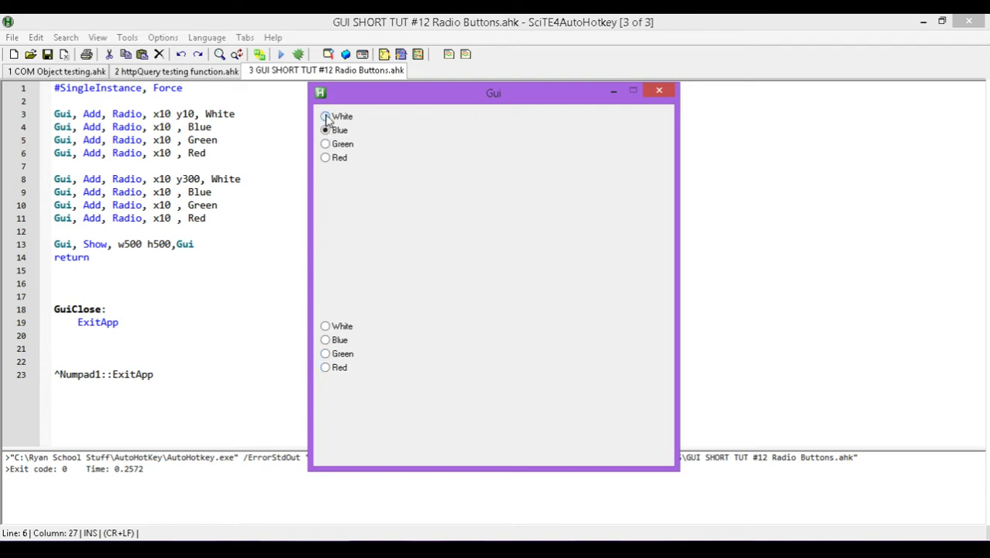
left_click(658, 90)
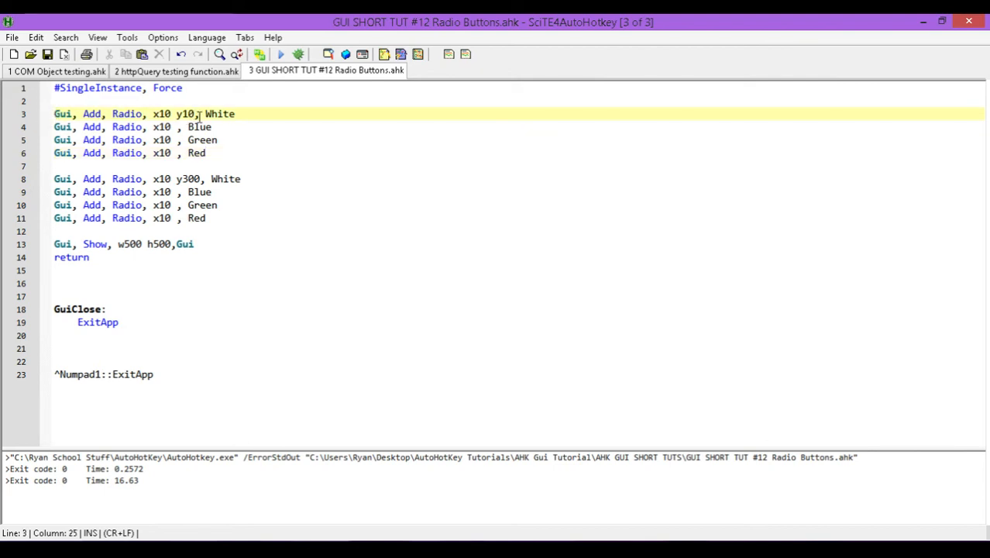
Add the Group option to the White radio lines at y10 and y300.
type("G")
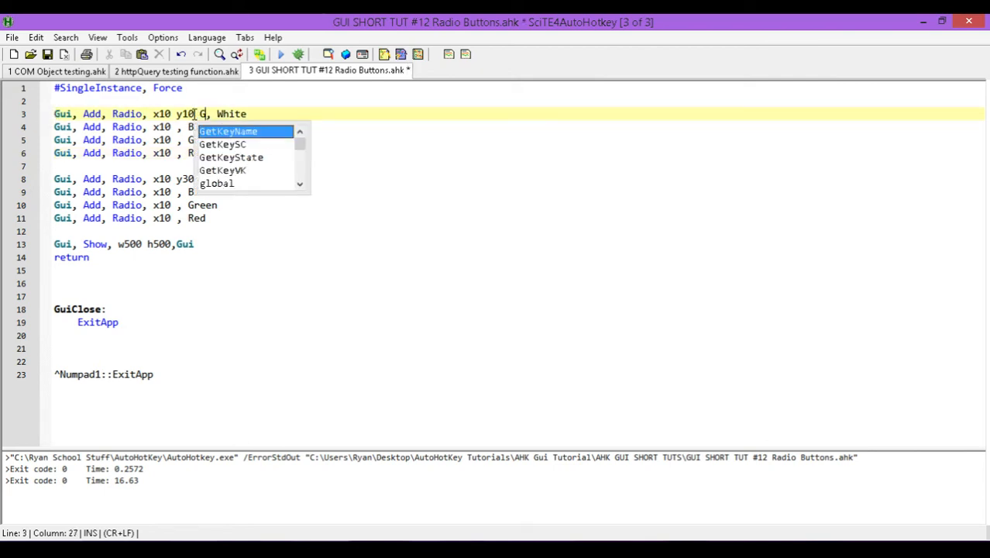
type("roup")
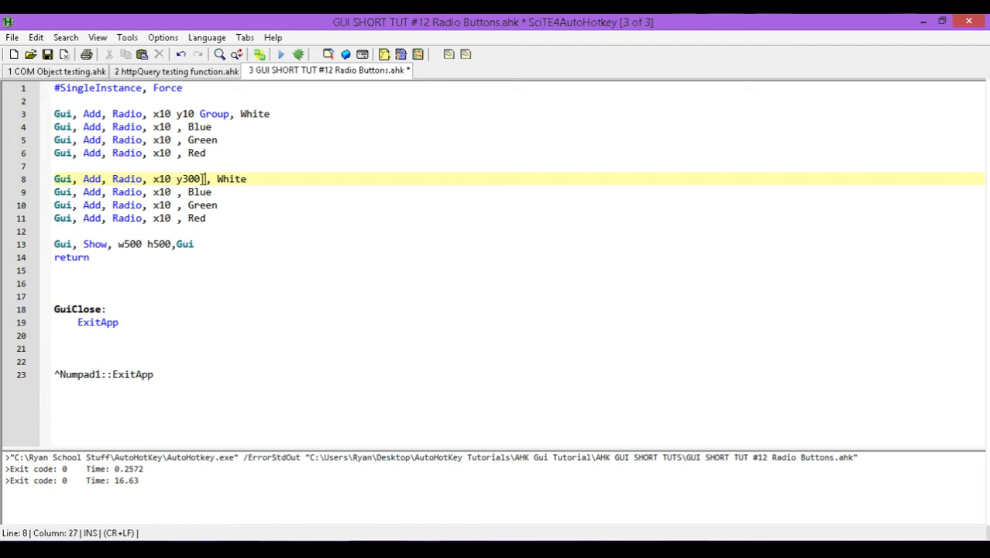
type("Group")
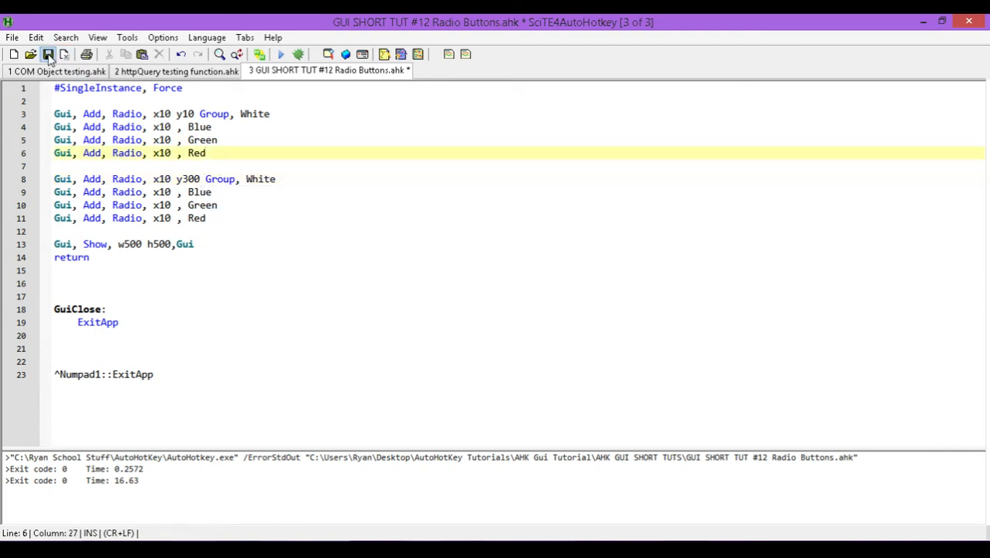
Save and run the grouped script, close the Gui, then delete the second set of radio lines.
left_click(280, 54)
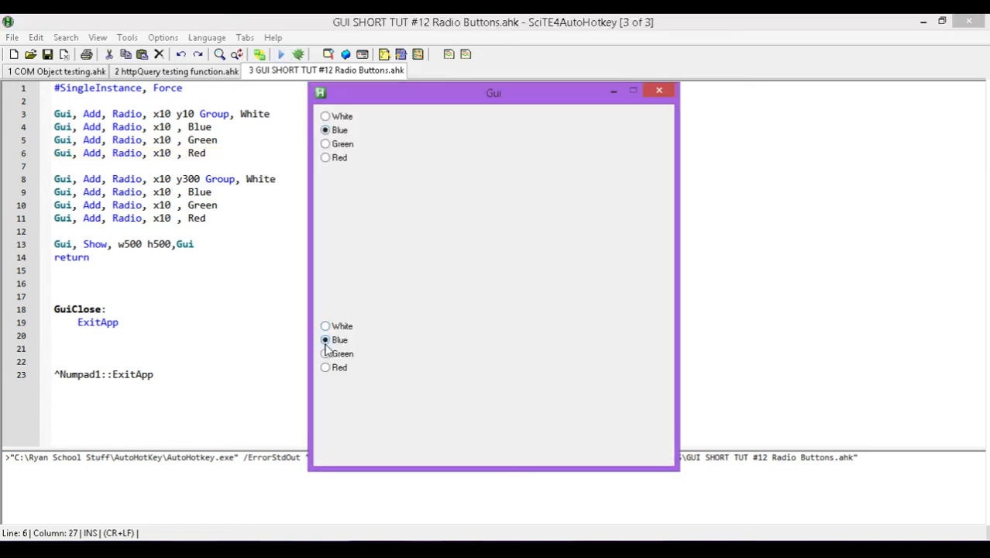
mouse_move(329, 170)
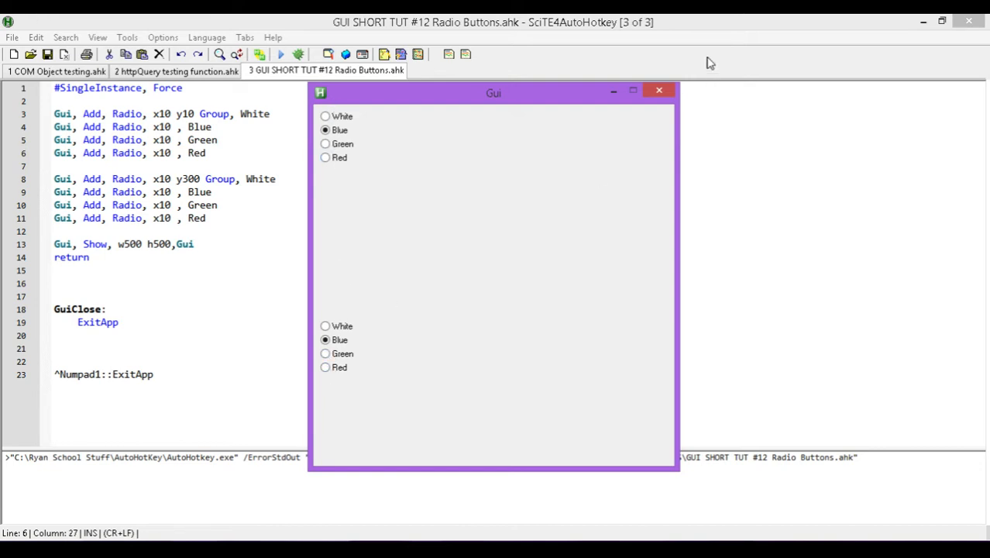
left_click(658, 89)
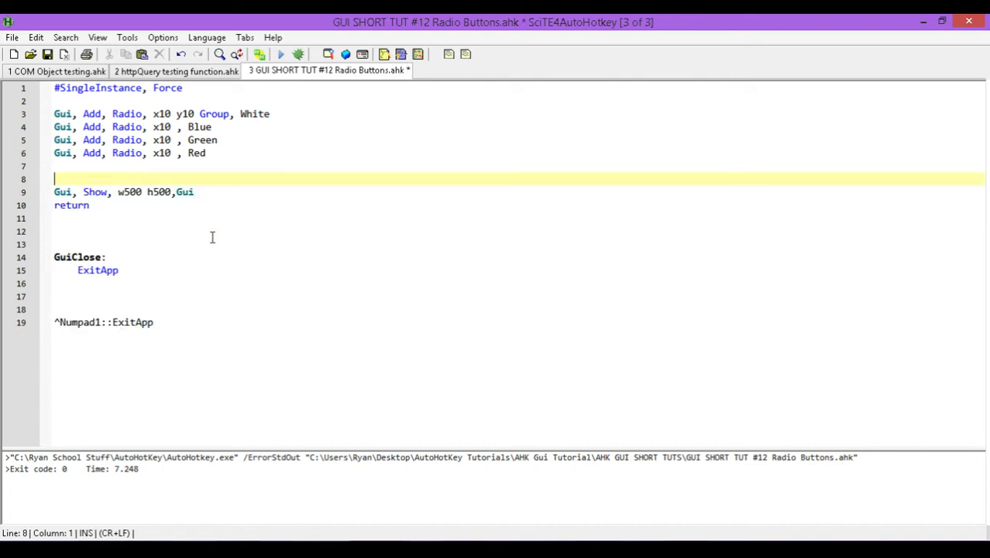
Delete the blank line and add vRad1–vRad4 variables to the White, Blue, Green and Red radio lines.
key("Backspace")
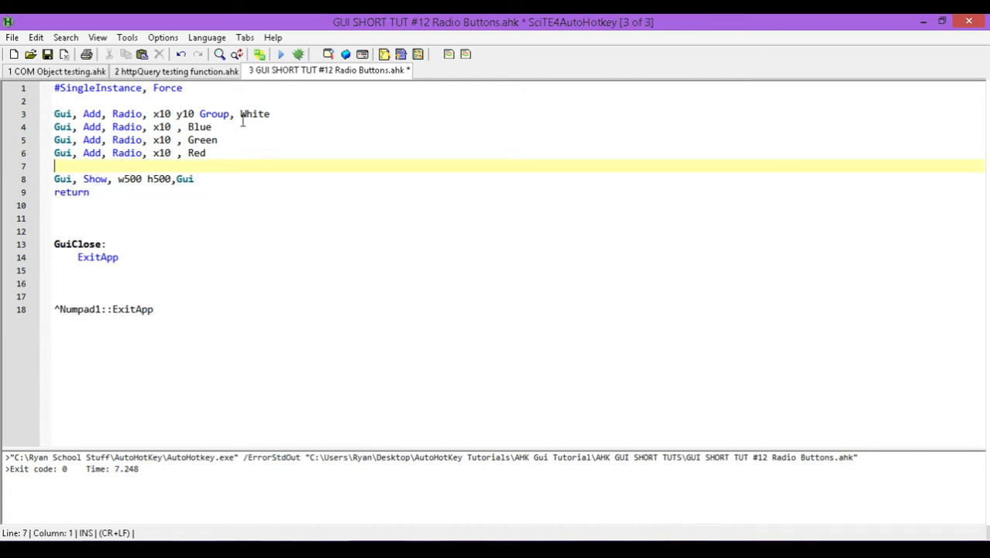
left_click(232, 115)
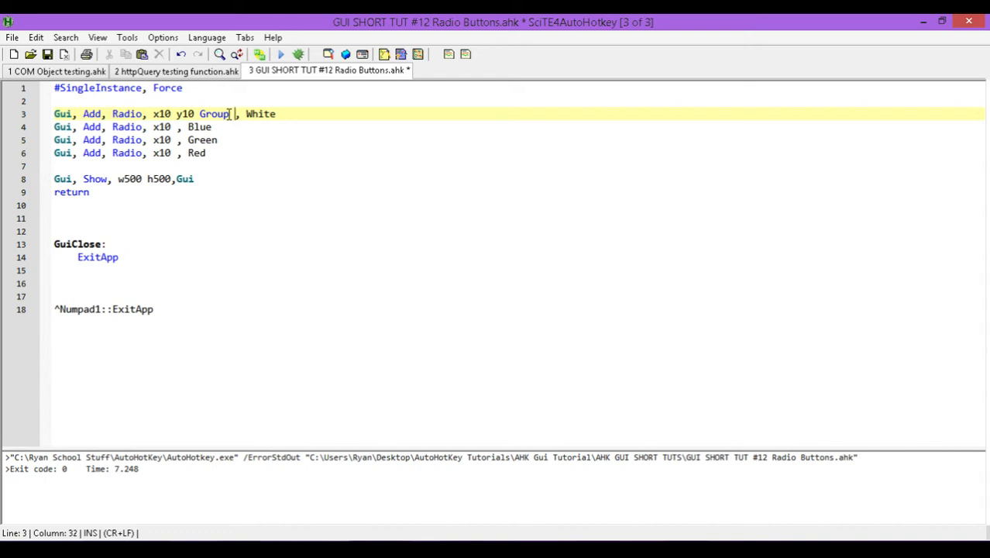
type("v")
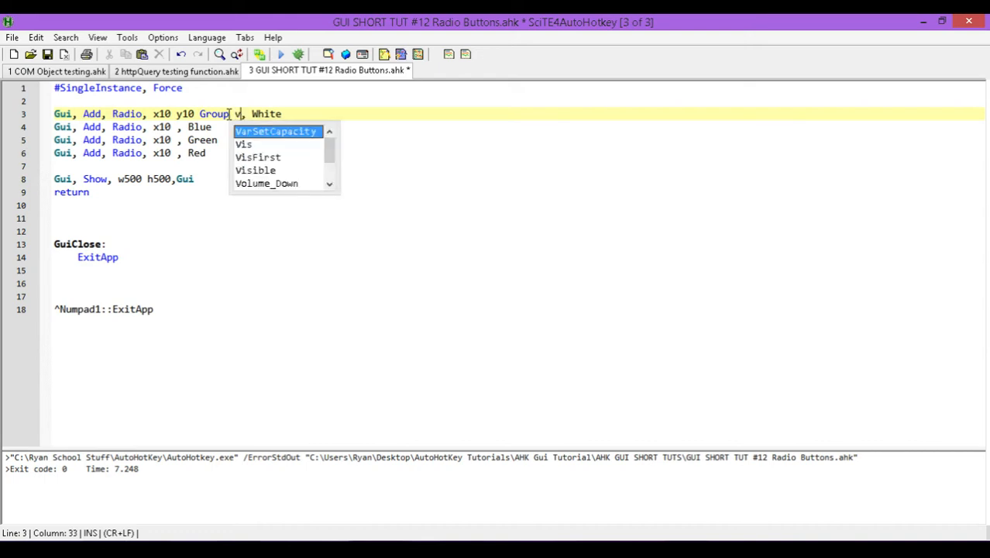
type("R")
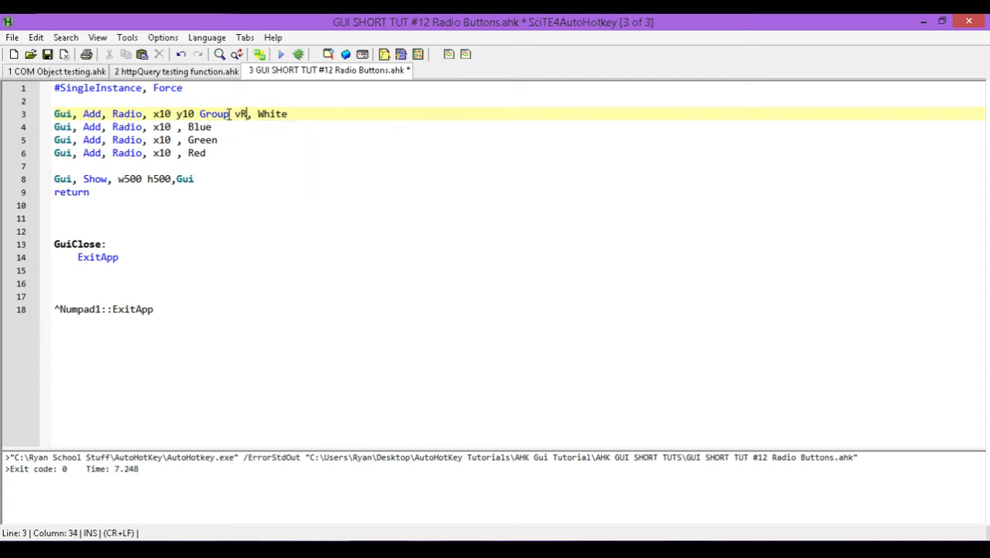
type("ad1")
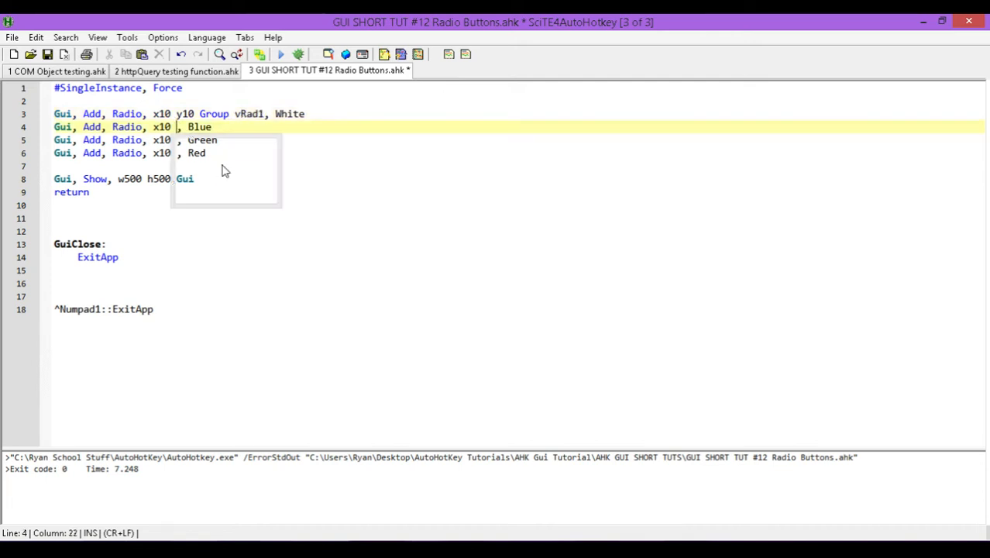
type("vRad2")
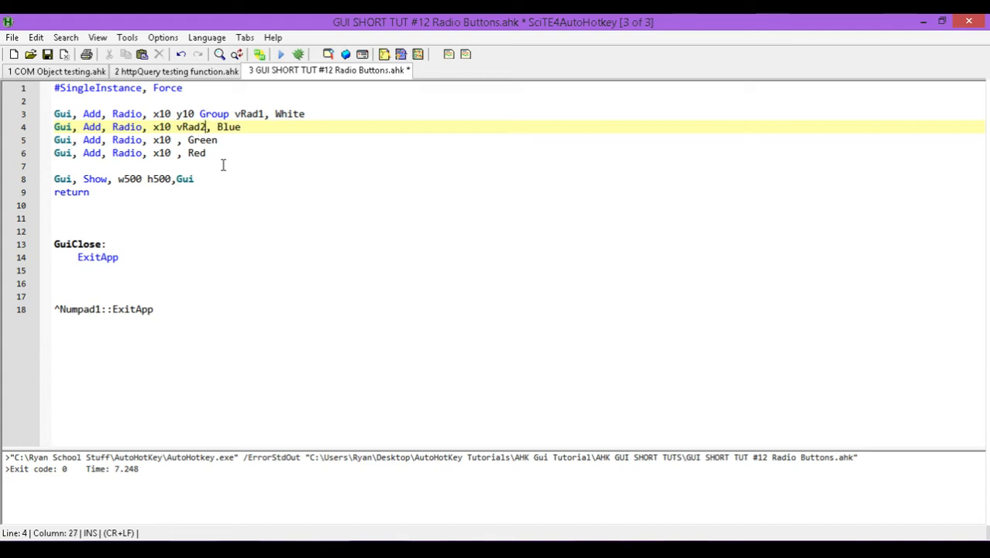
left_click(180, 139)
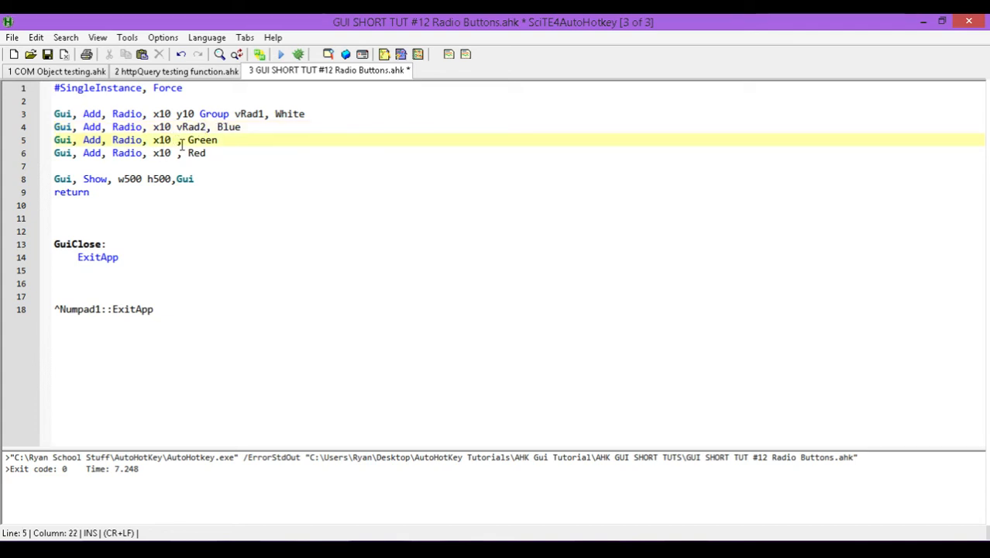
type("vRad3,")
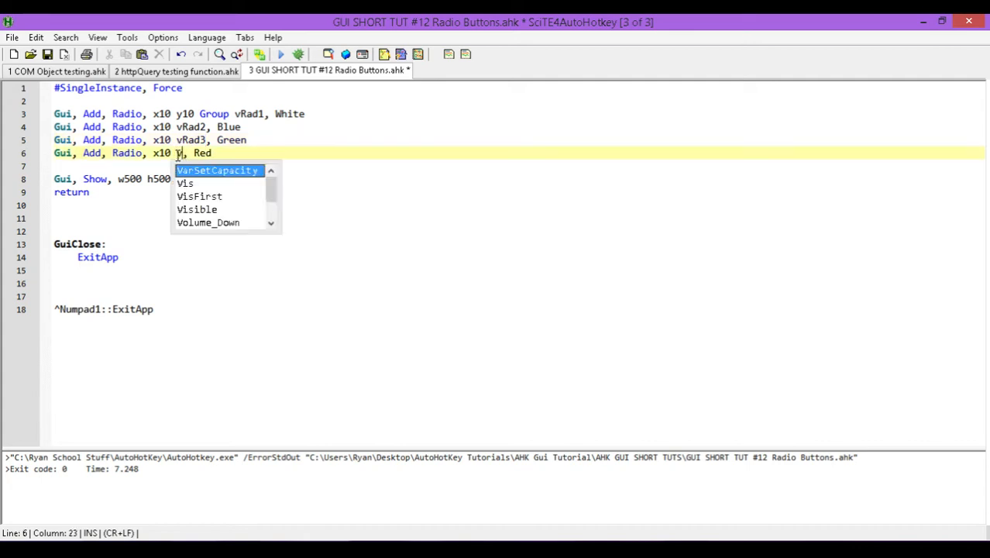
type("Rad4")
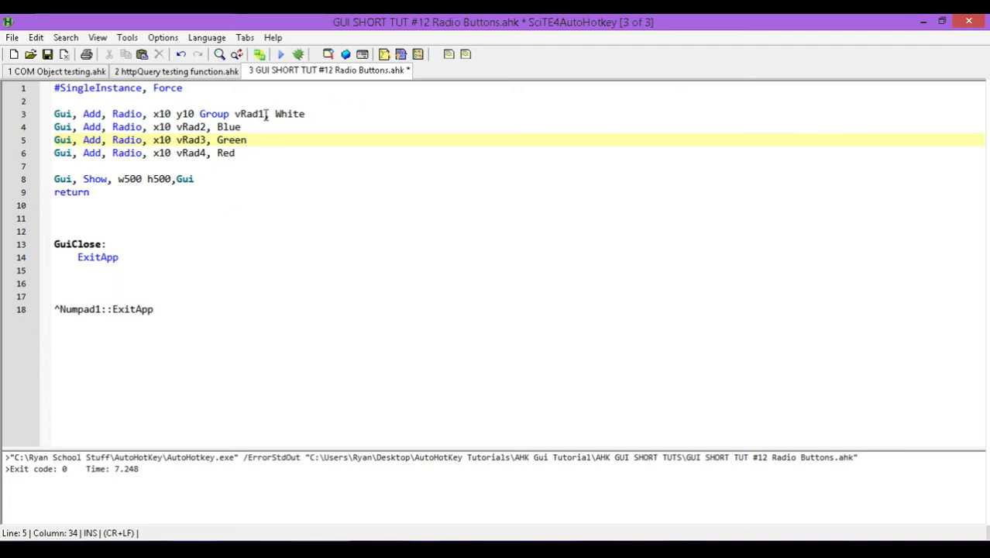
Add gRadio_Label after the vRad variable on each of the four radio lines.
left_click(265, 115)
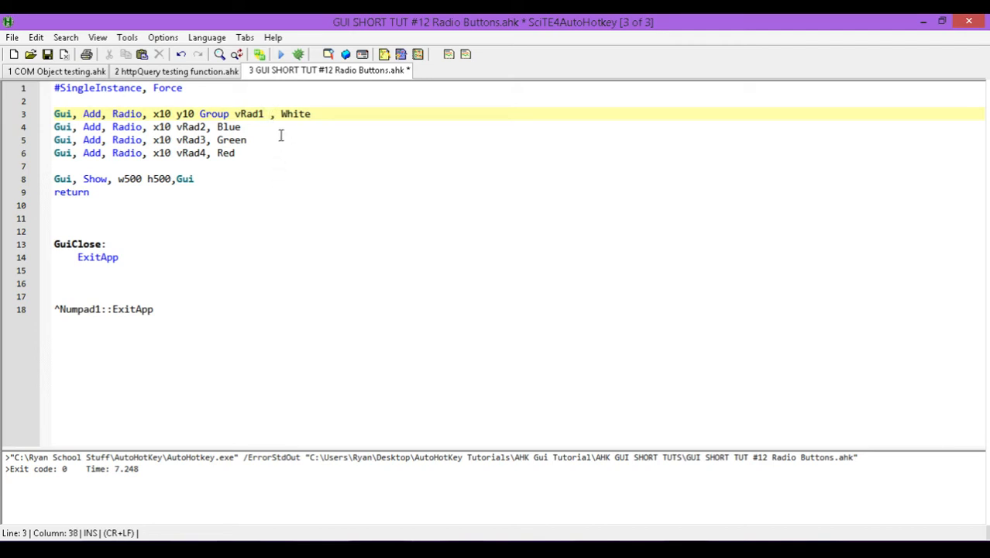
mouse_move(199, 127)
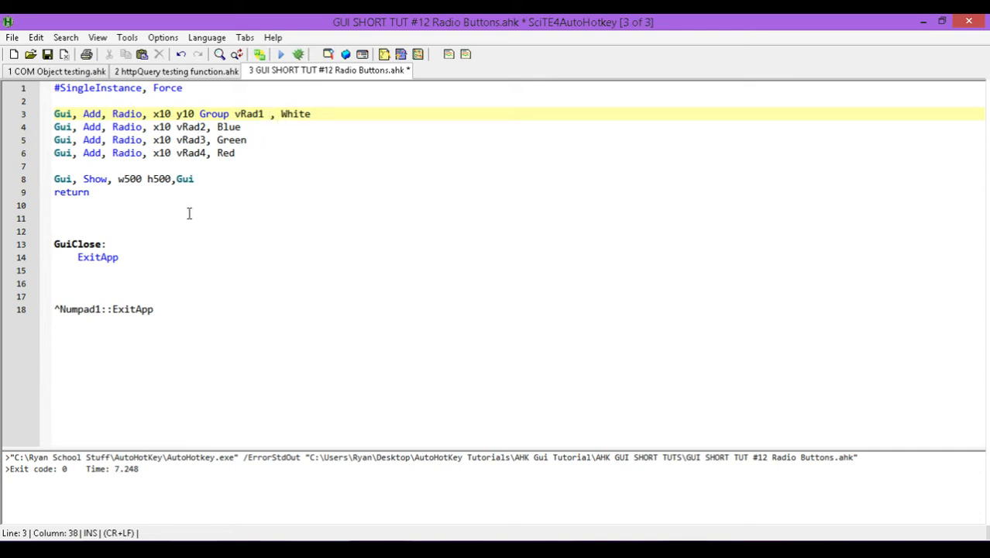
mouse_move(275, 140)
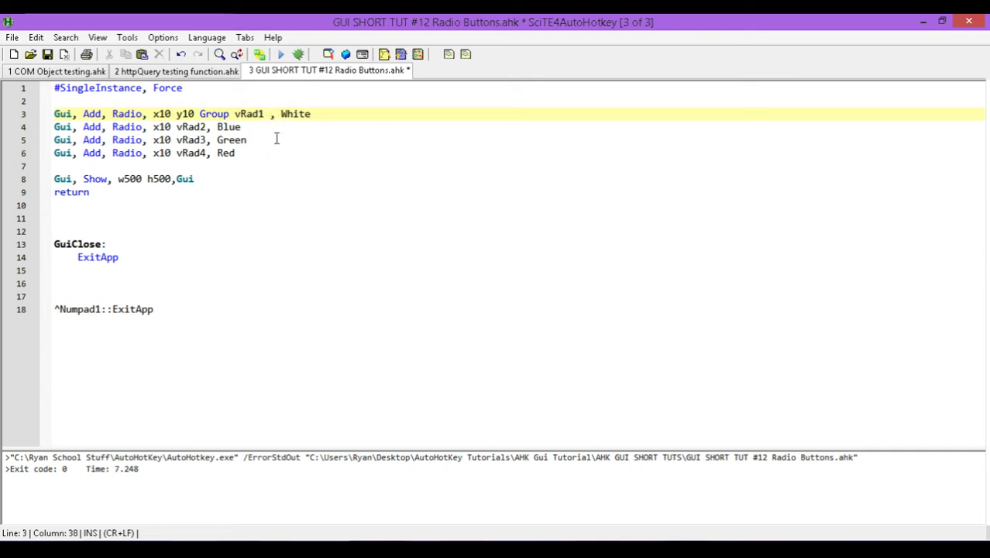
mouse_move(282, 127)
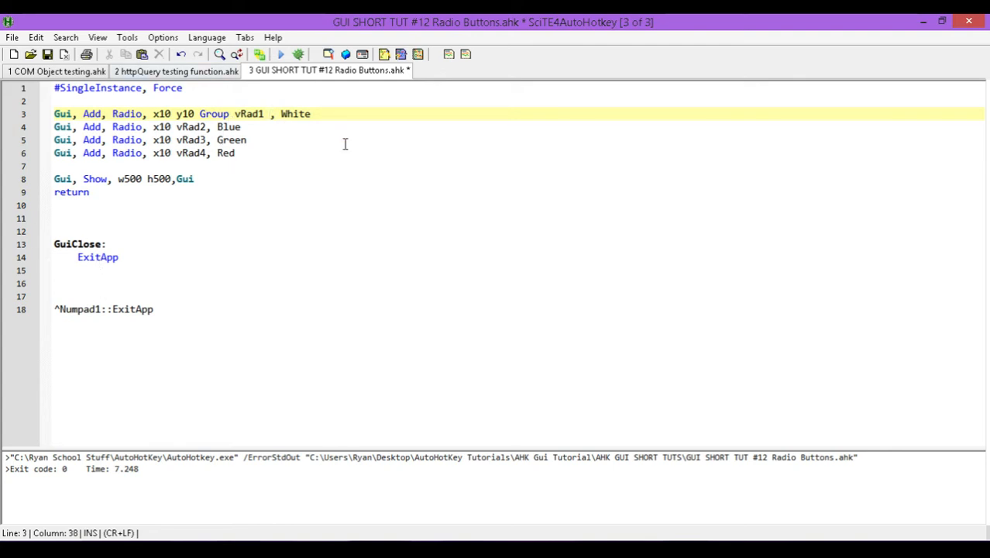
type("gRadio")
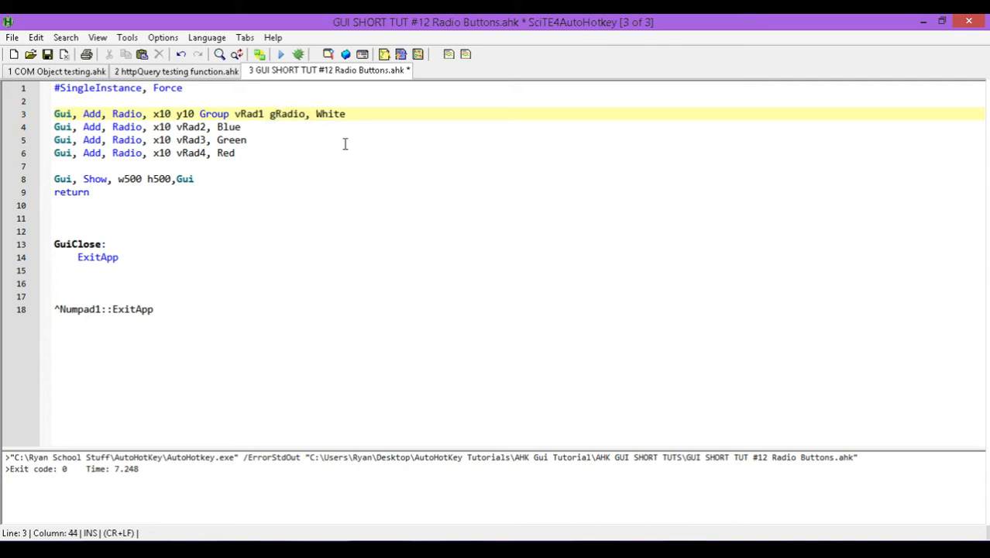
type("_Label")
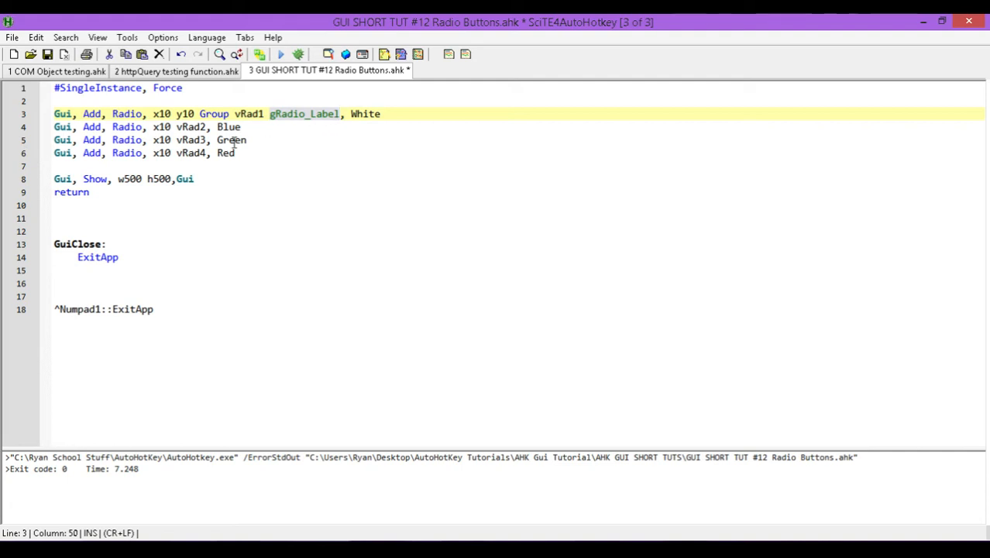
left_click(210, 127)
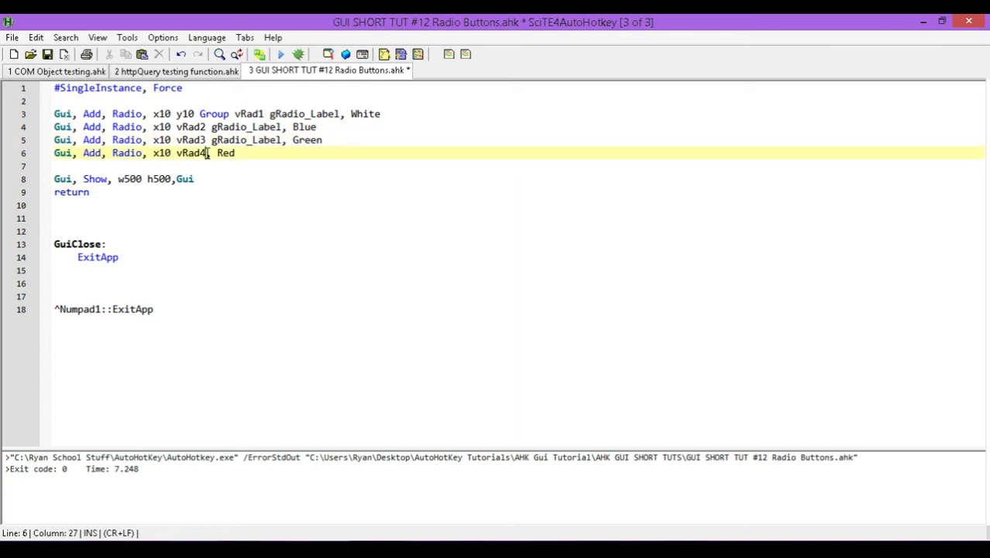
type("gRadio_Label")
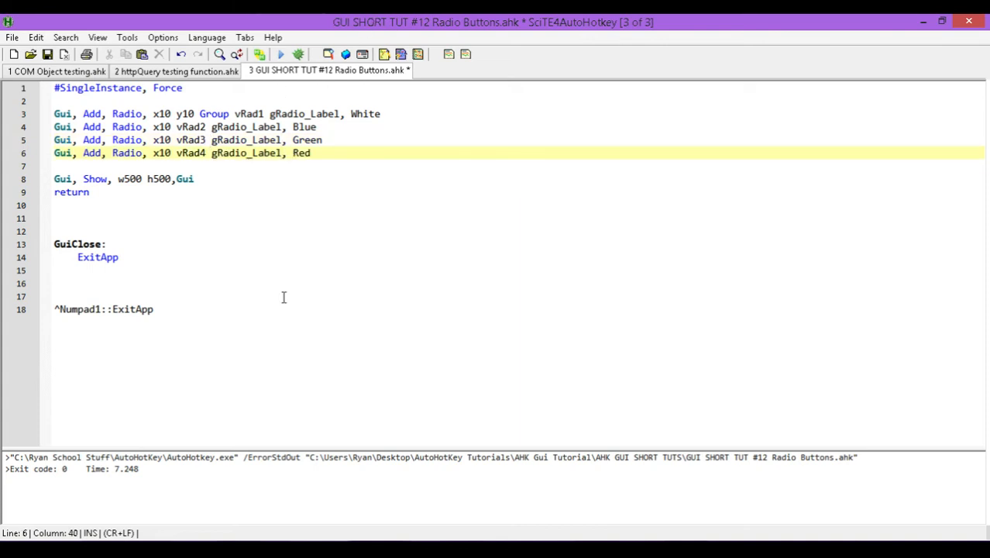
Write a Radio_Label: subroutine with return below GuiClose, leaving a blank line inside it.
left_click(55, 282)
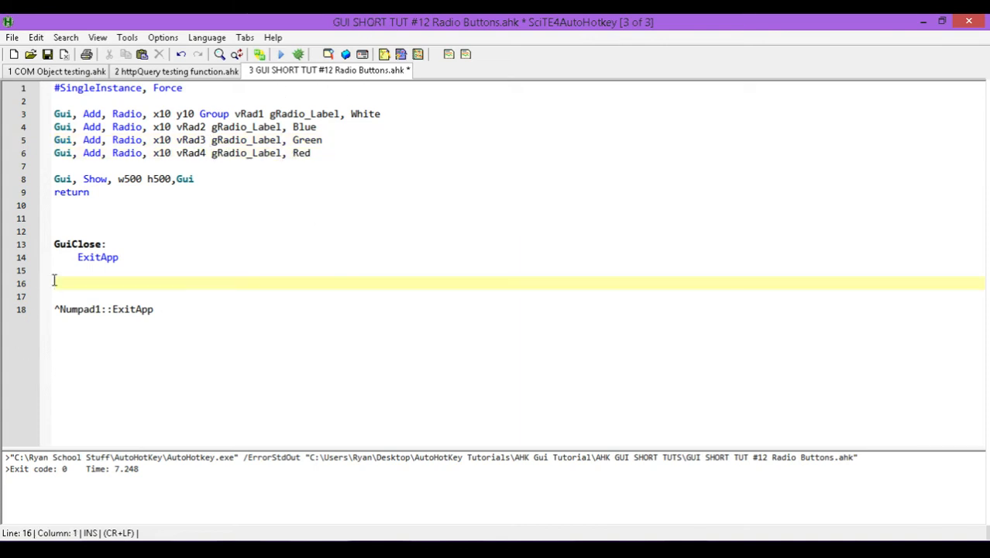
type("Radio")
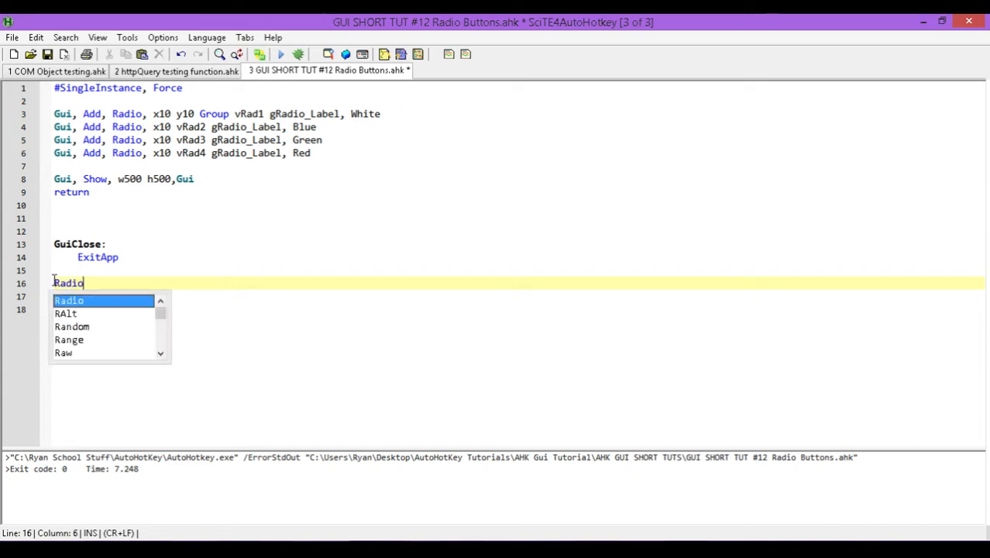
type("_L")
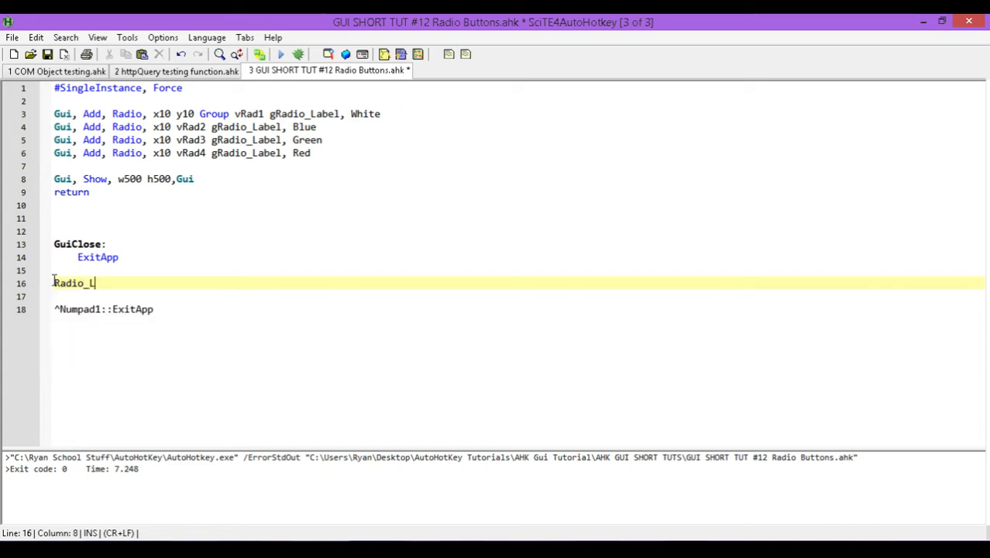
type("abel:")
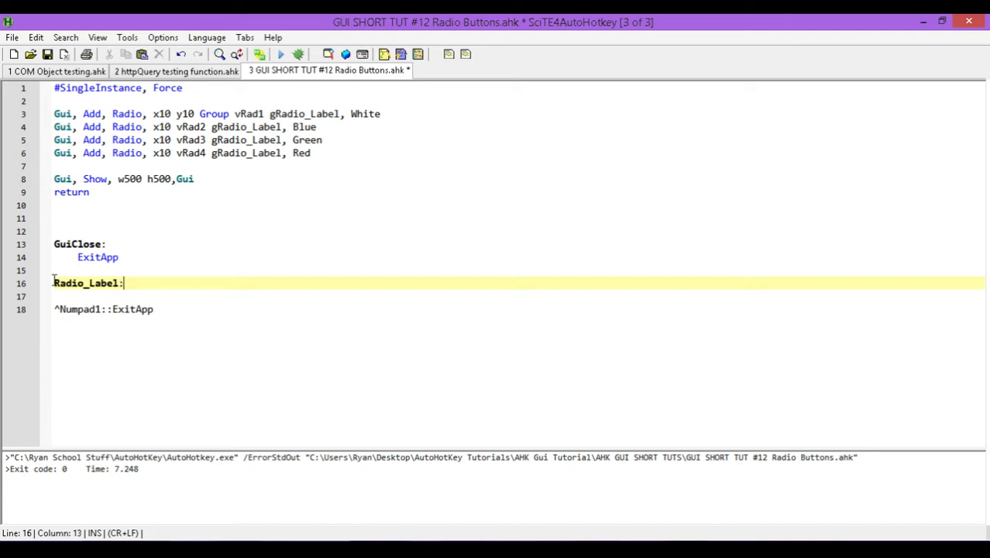
type("re")
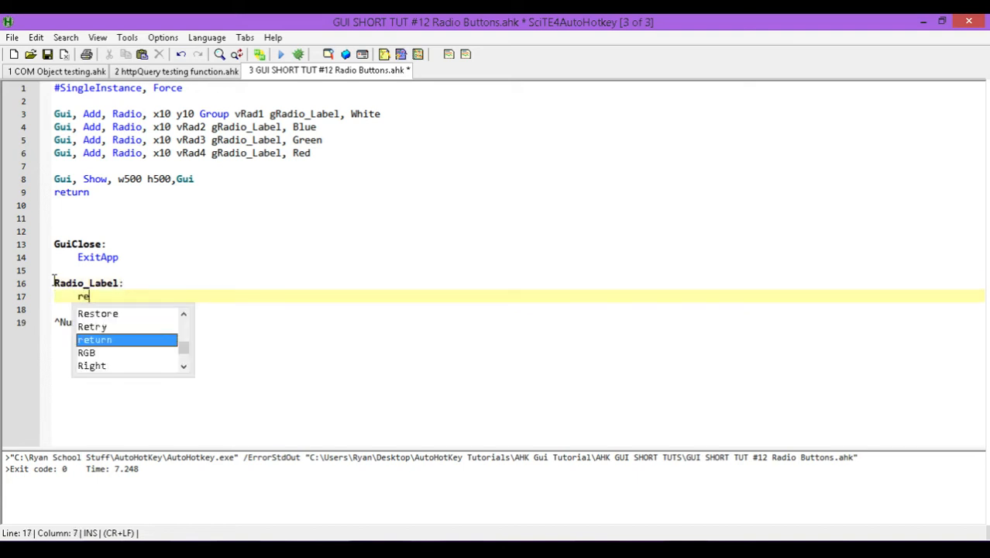
type("turn")
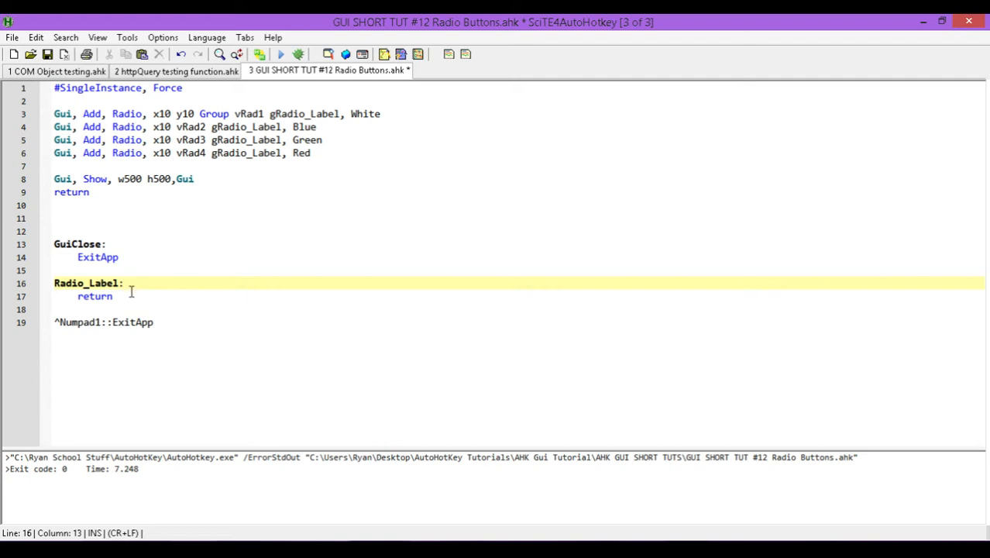
mouse_move(164, 266)
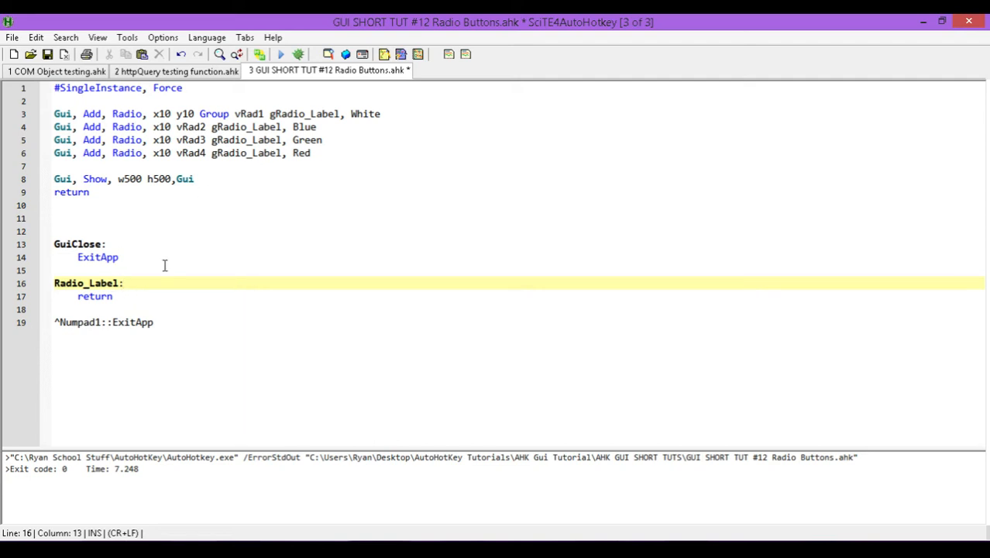
mouse_move(84, 300)
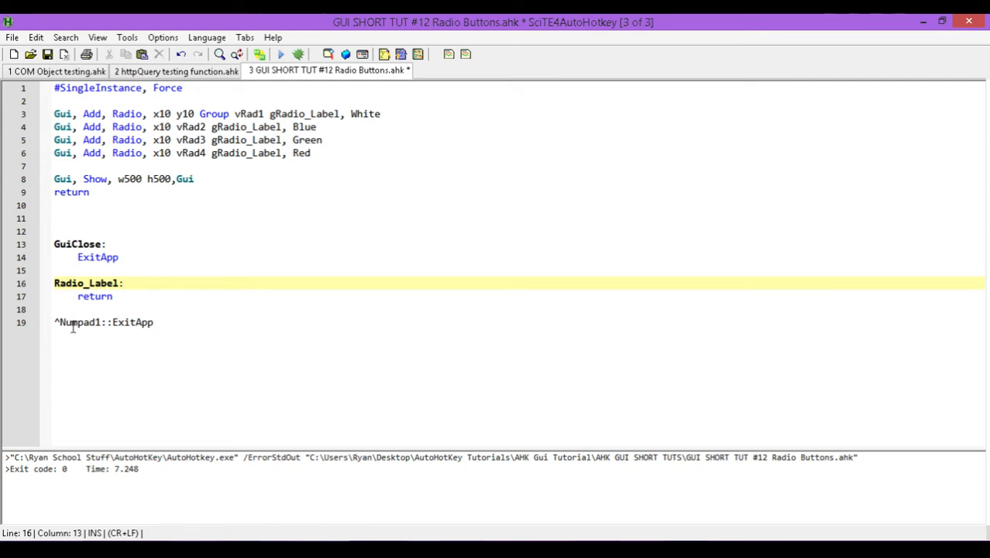
mouse_move(60, 309)
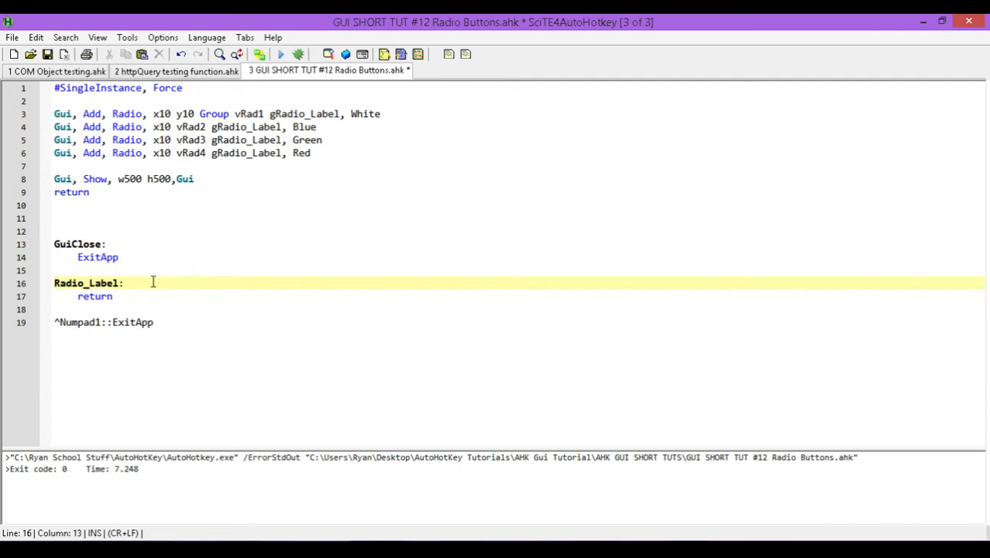
key("Return")
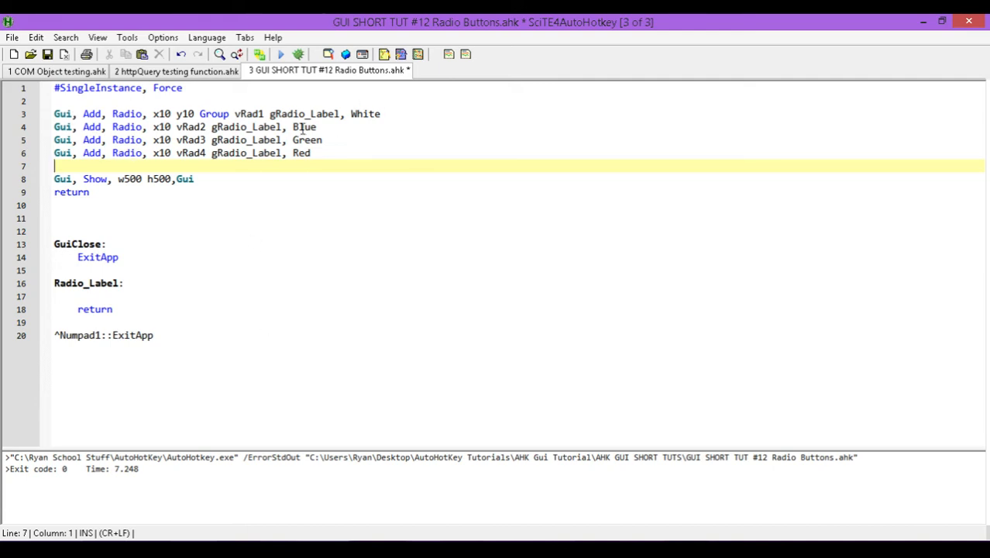
mouse_move(186, 140)
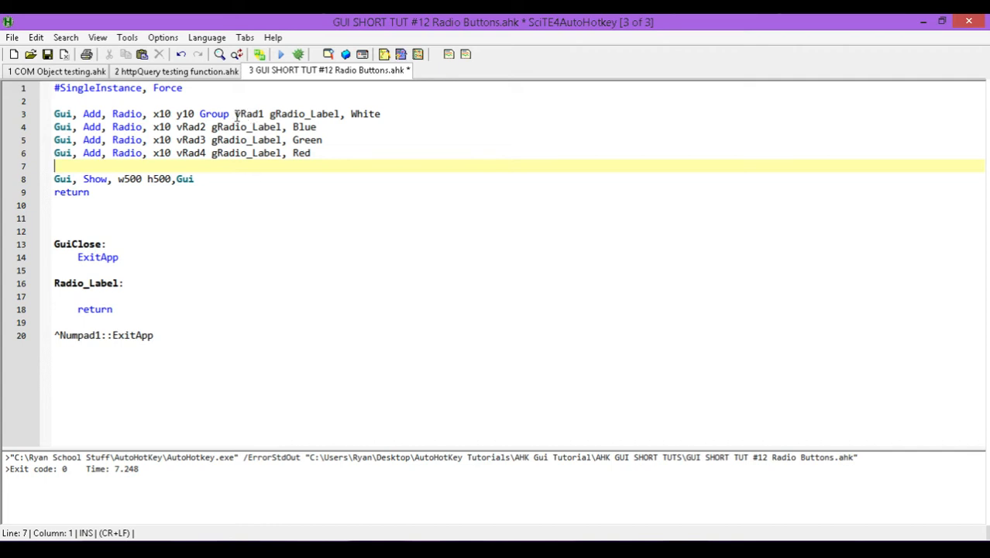
Add the Checked option before Group on the White radio line and save the script.
left_click(200, 115)
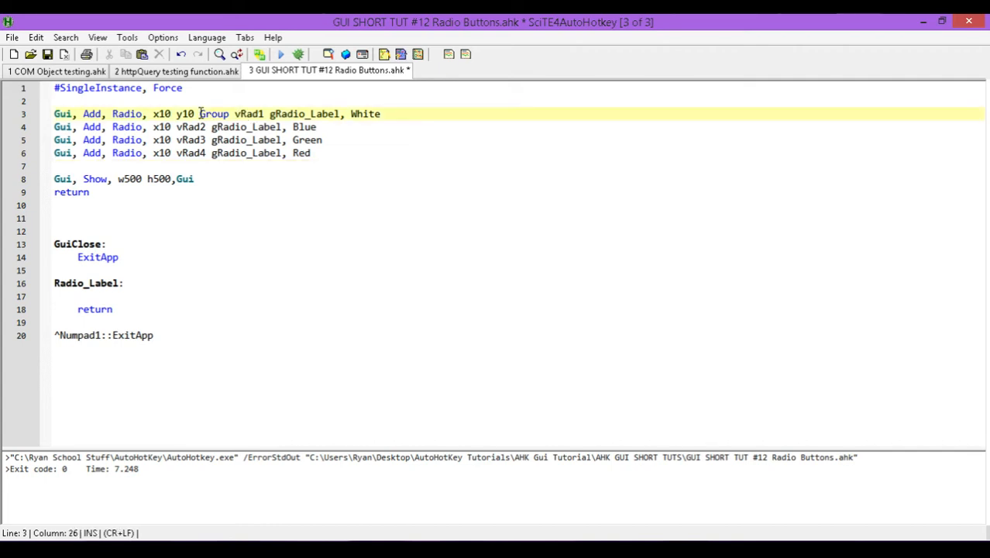
type("Checked")
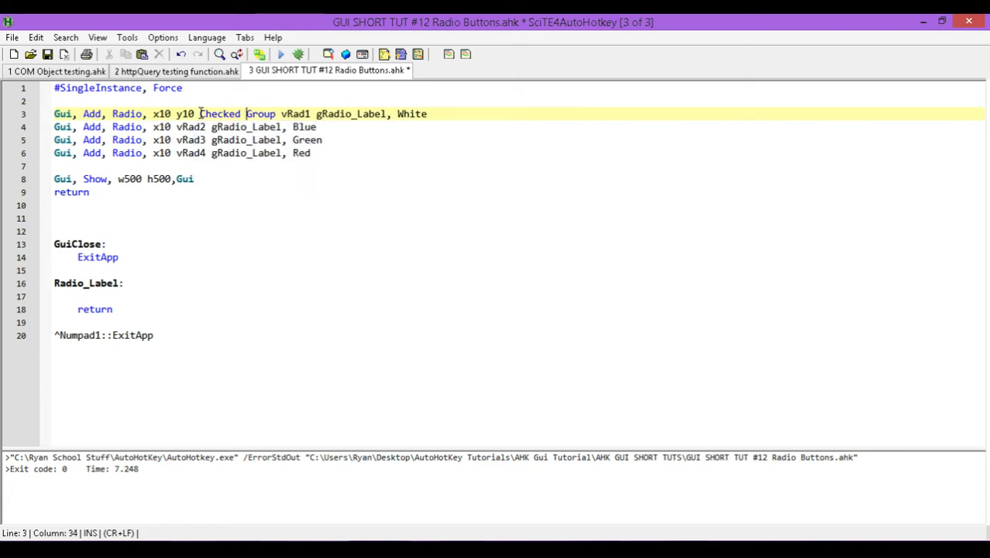
left_click(47, 54)
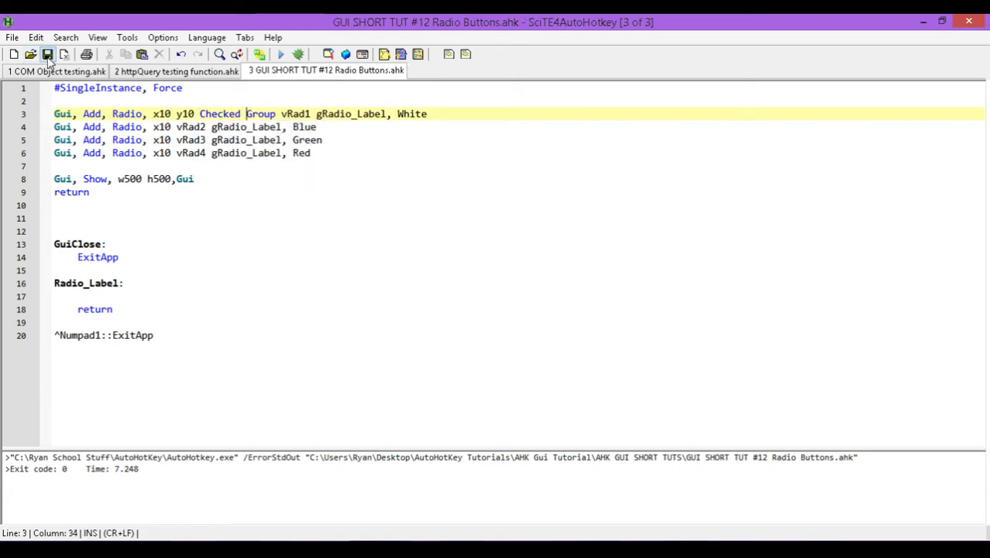
left_click(281, 54)
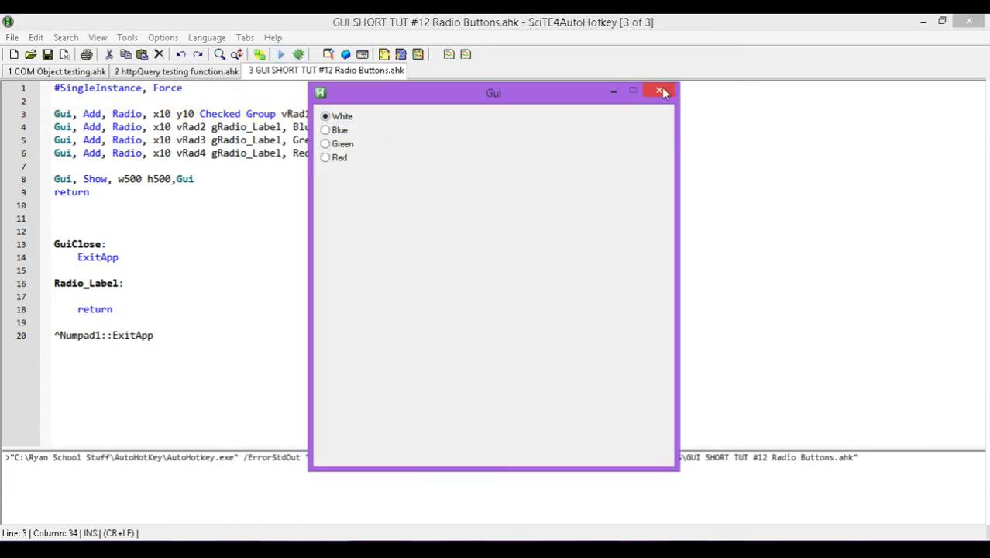
left_click(661, 91)
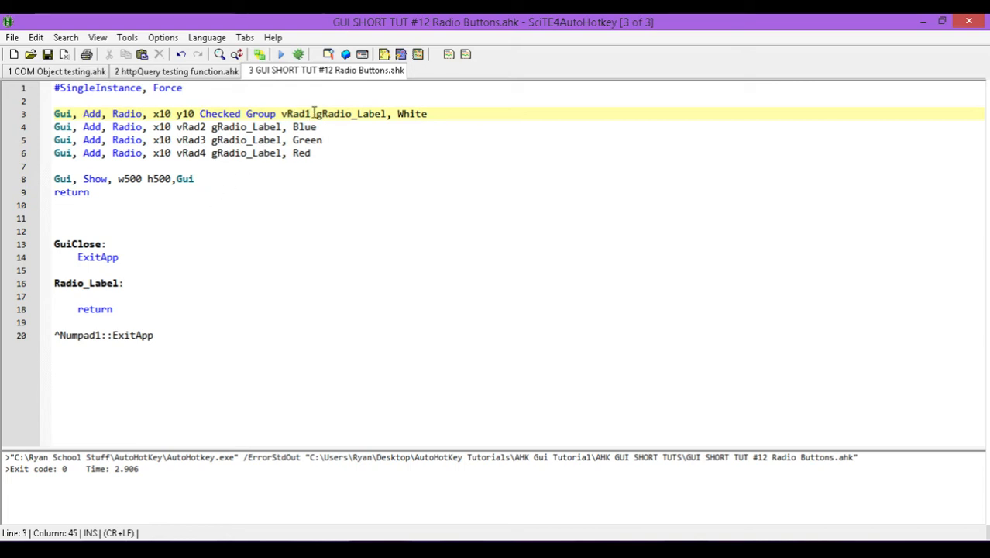
left_click(195, 180)
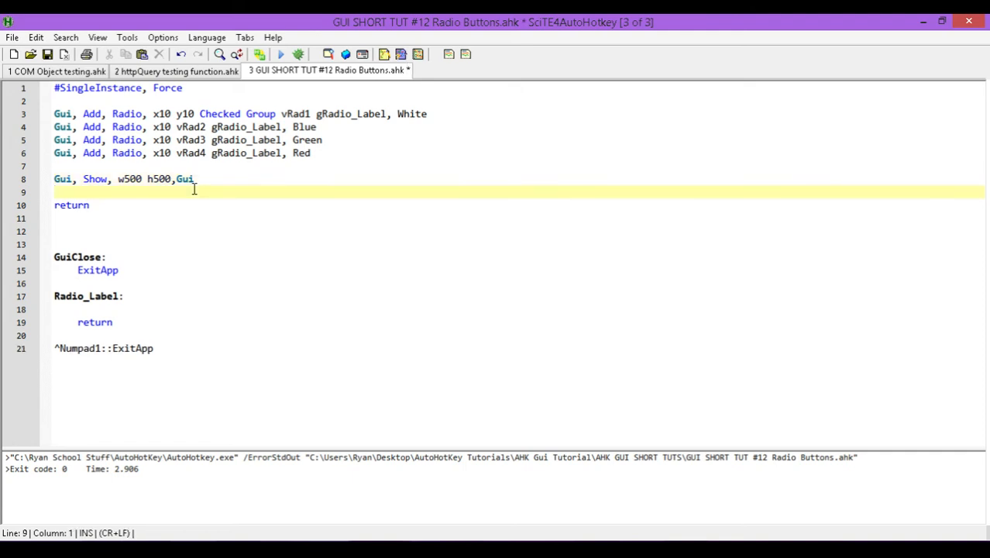
Insert a Gui, Submit, NoHide line right after the Gui, Show line.
left_click(75, 205)
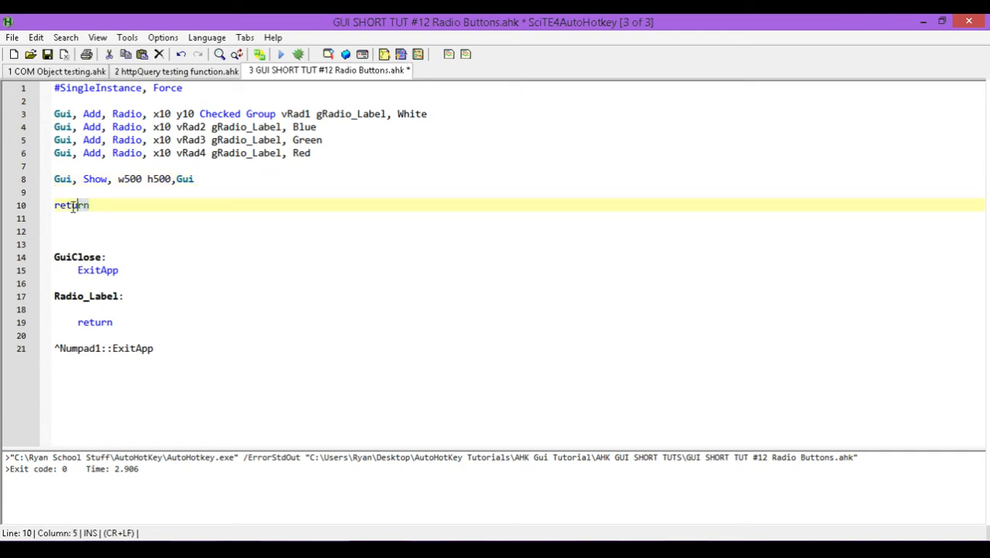
left_click(86, 192)
type("Gui, S")
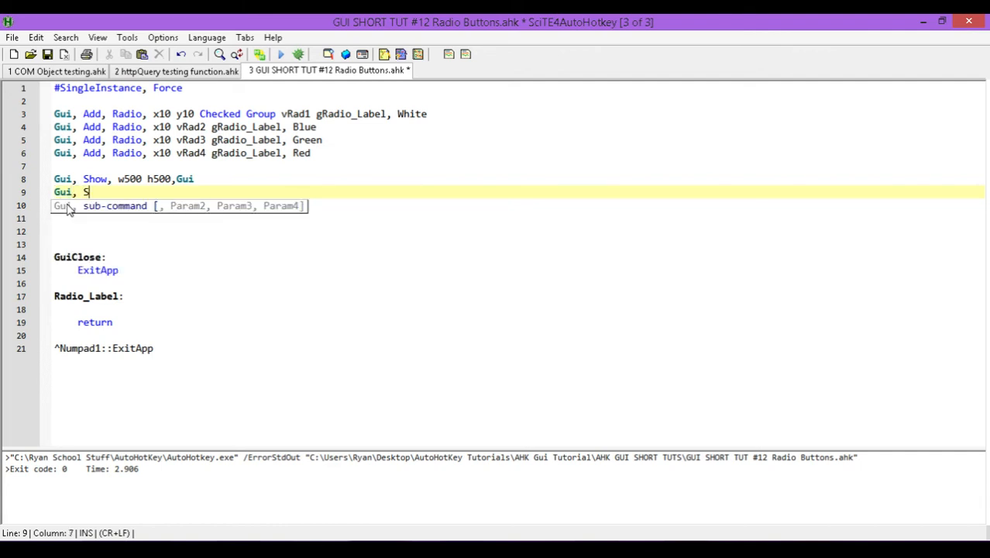
type("ubmit")
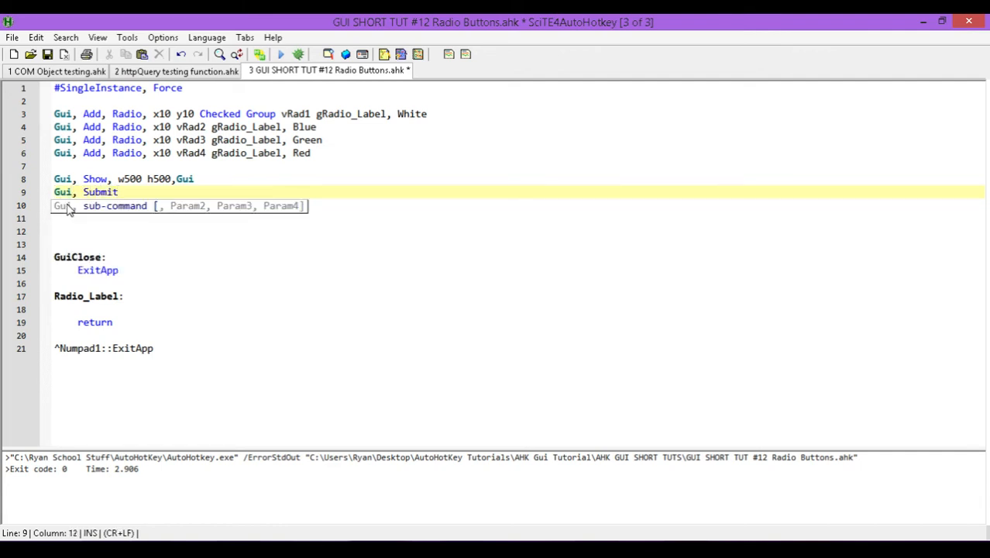
type(",")
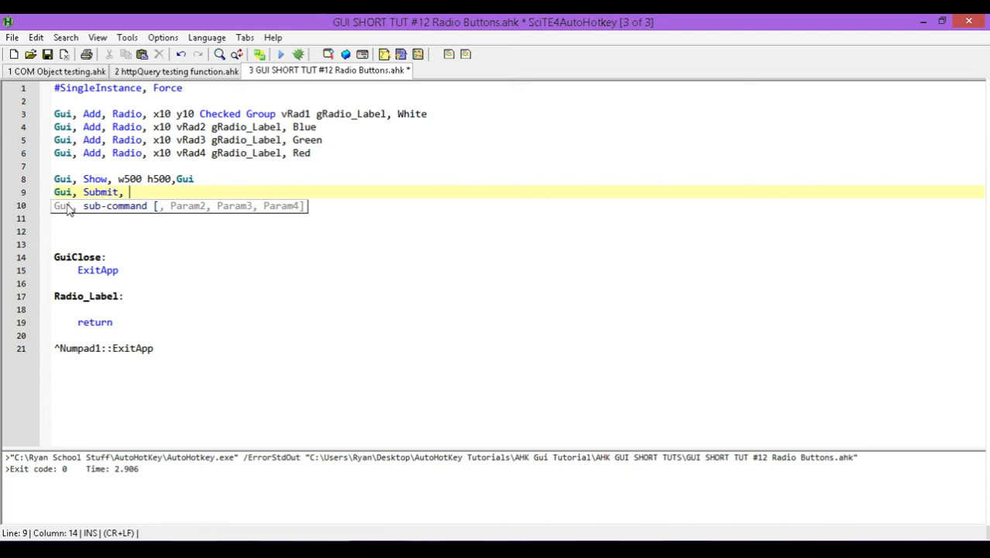
mouse_move(211, 127)
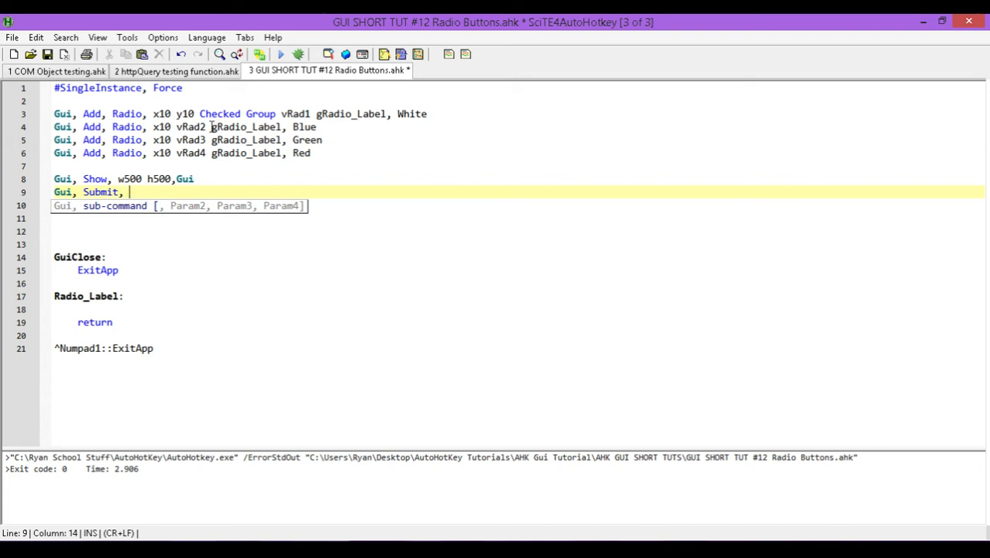
left_click(285, 127)
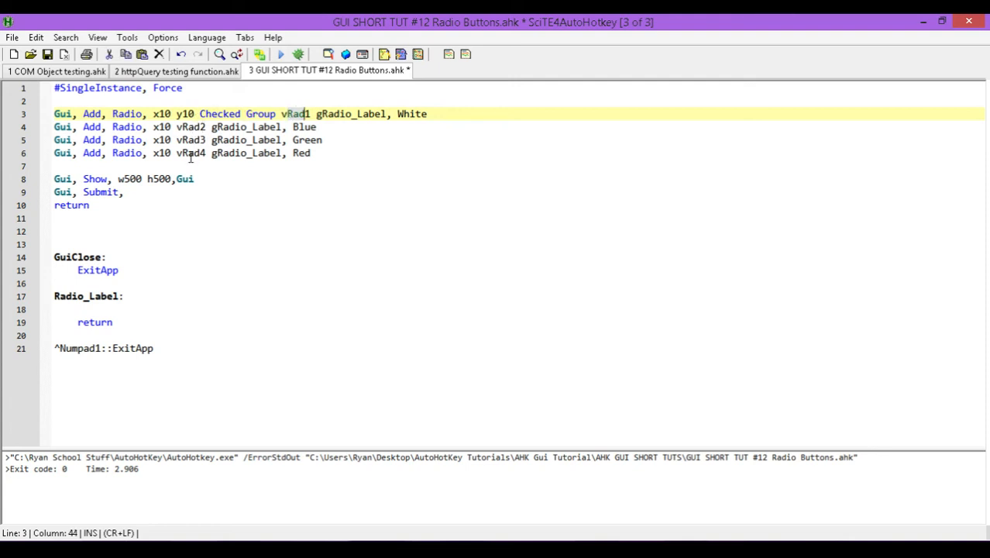
left_click(127, 192)
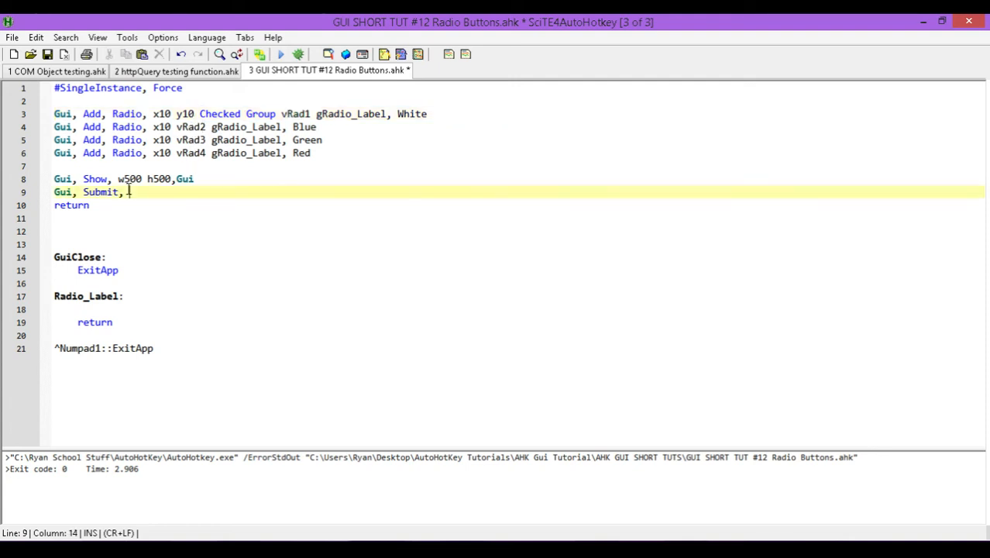
type("NoHide")
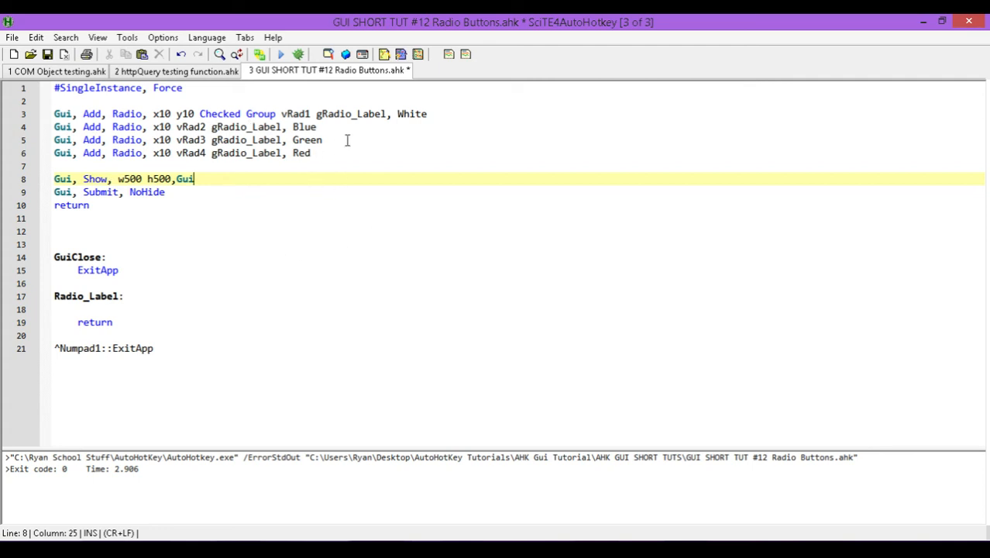
mouse_move(368, 176)
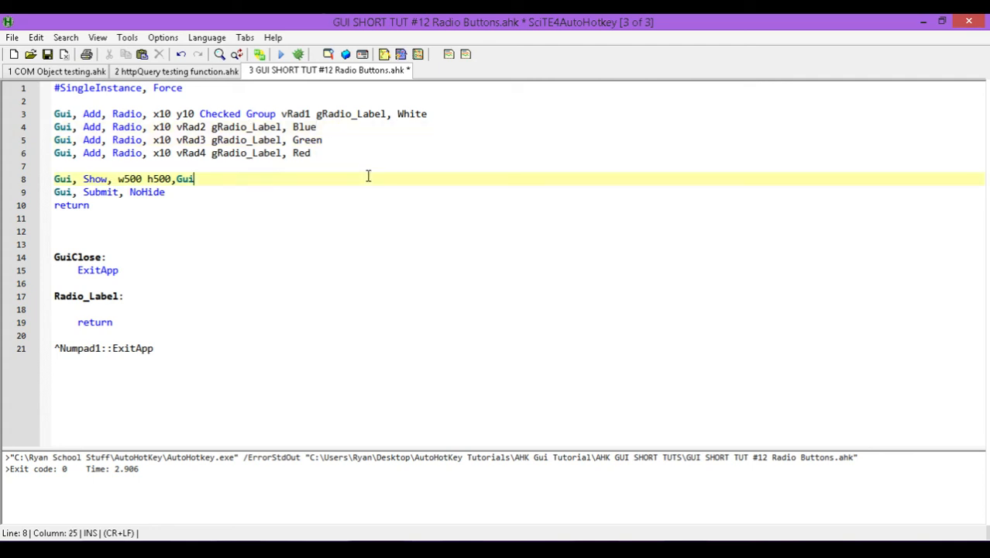
mouse_move(118, 240)
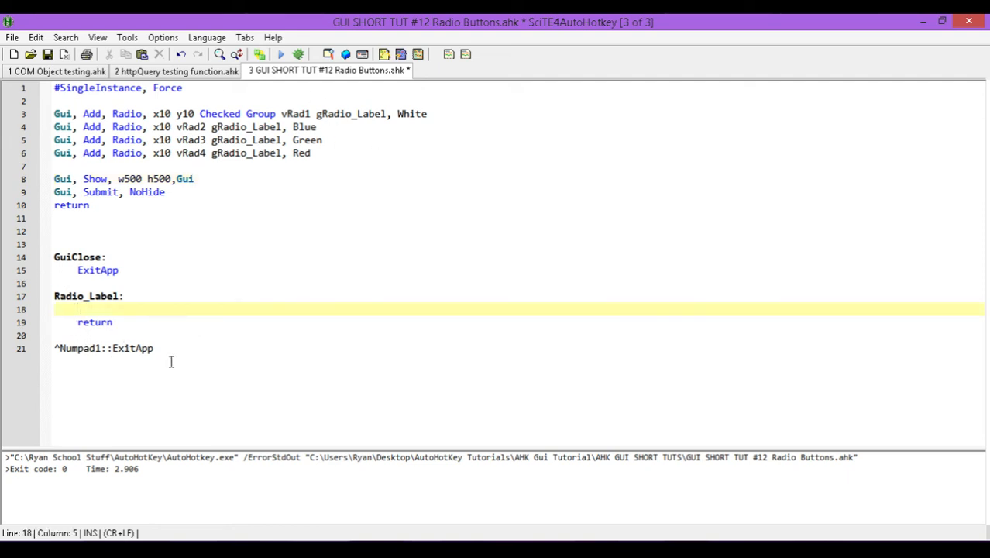
Put Gui, Submit, NoHide as the first line of the Radio_Label subroutine.
left_click(163, 192)
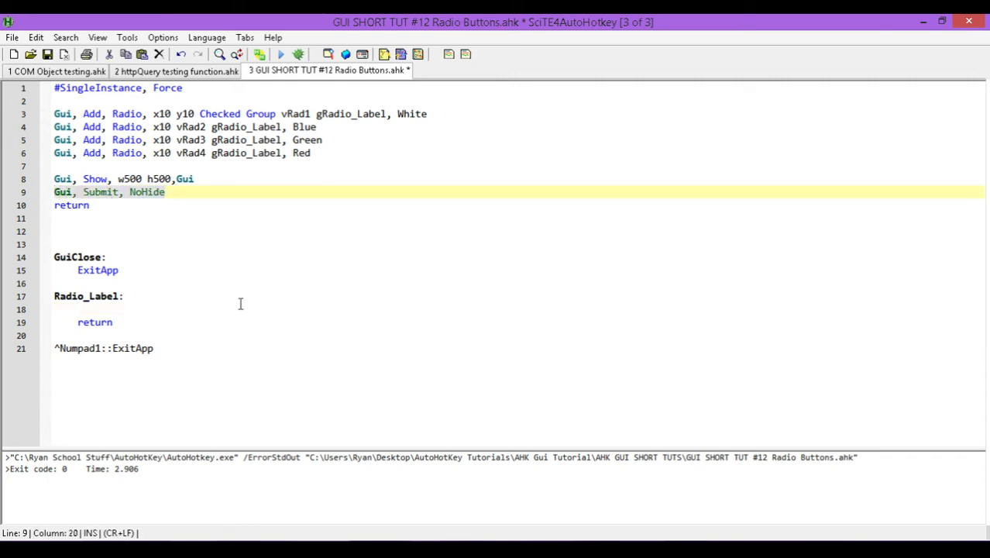
left_click(65, 205)
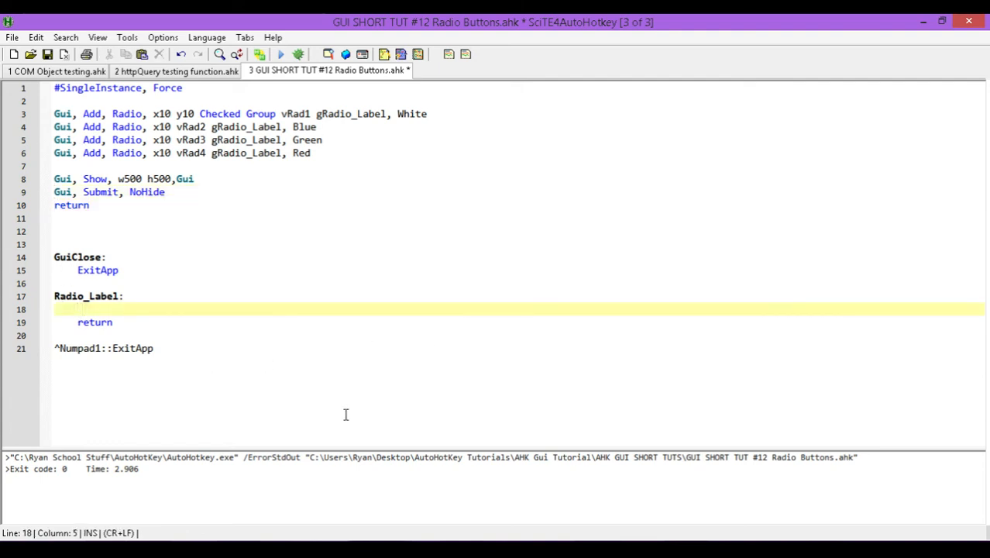
type("Gui, Submit, NoHide")
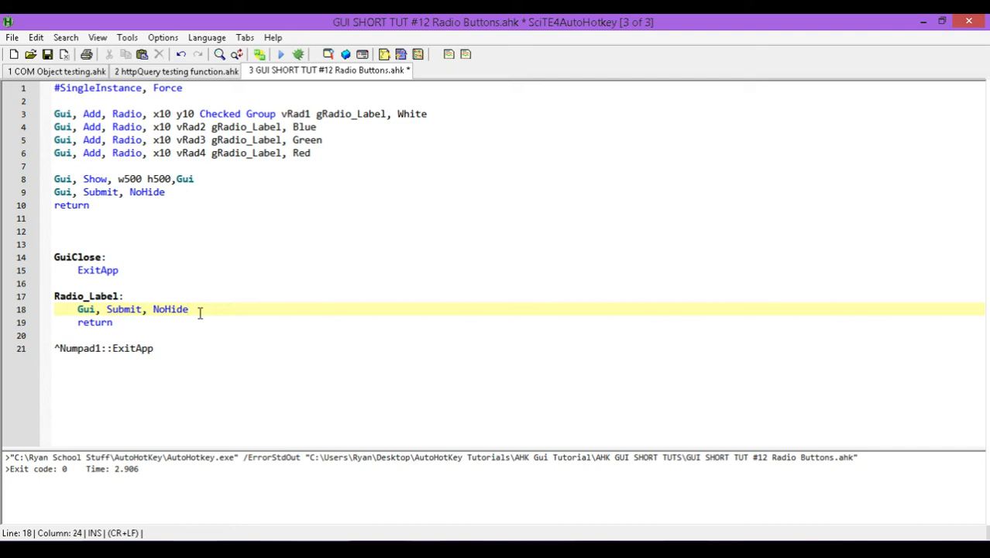
mouse_move(238, 300)
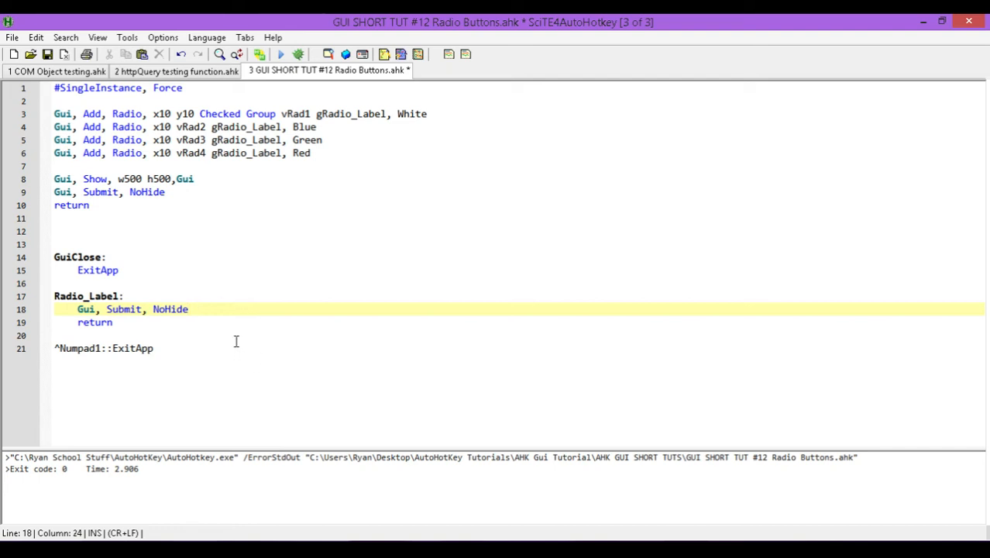
Write if(Rad1==1) and else if(Rad2==1) conditions under Radio_Label.
type("if(")
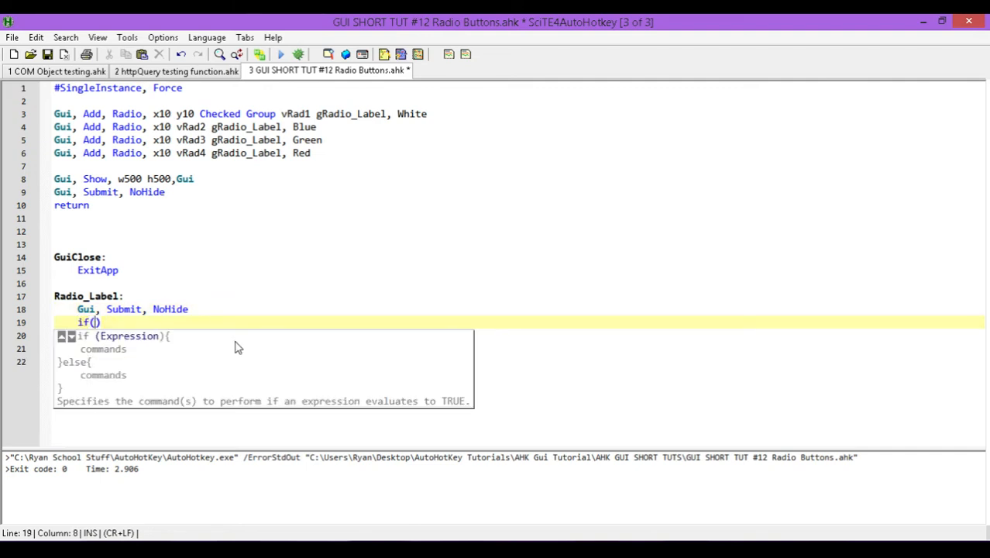
type("Rad1")
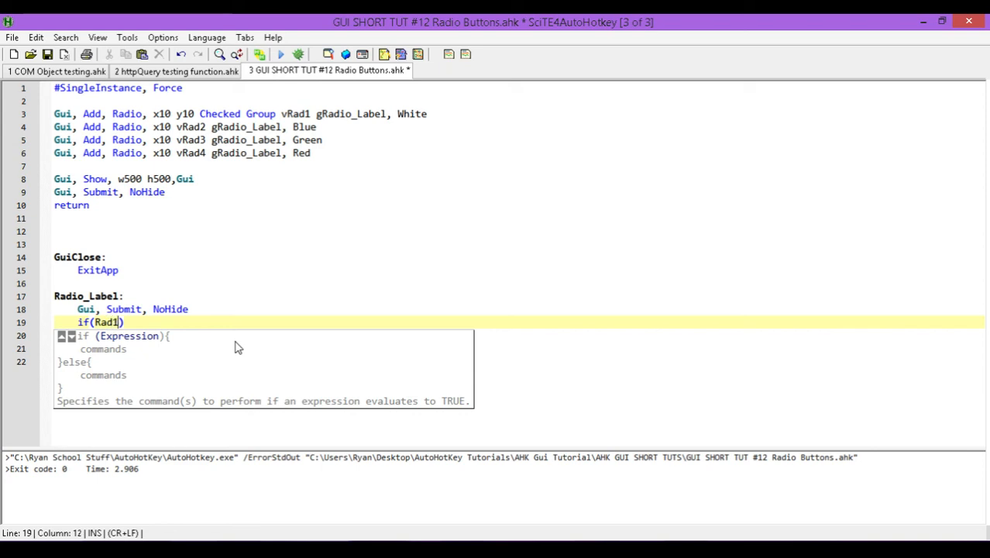
type("==1")
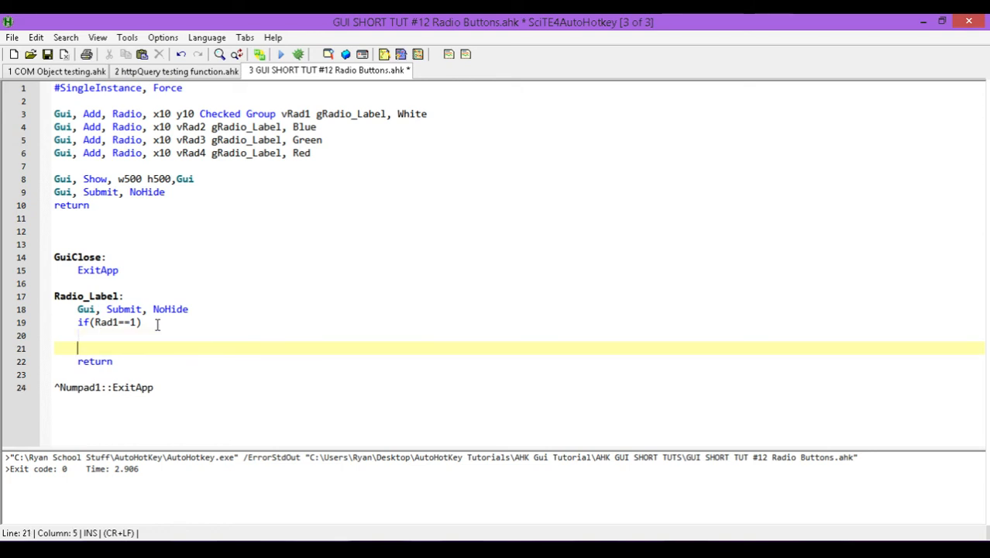
type("else")
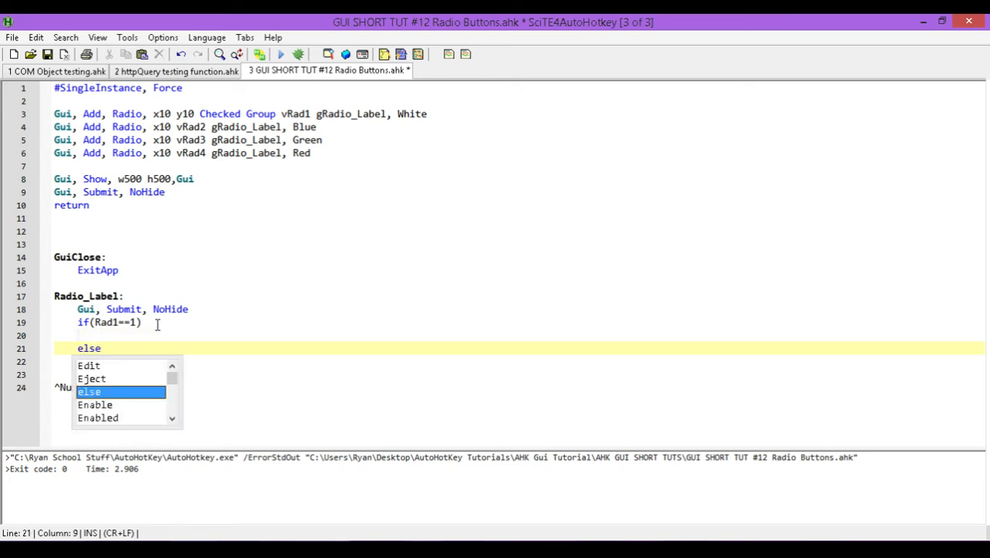
type("if(")
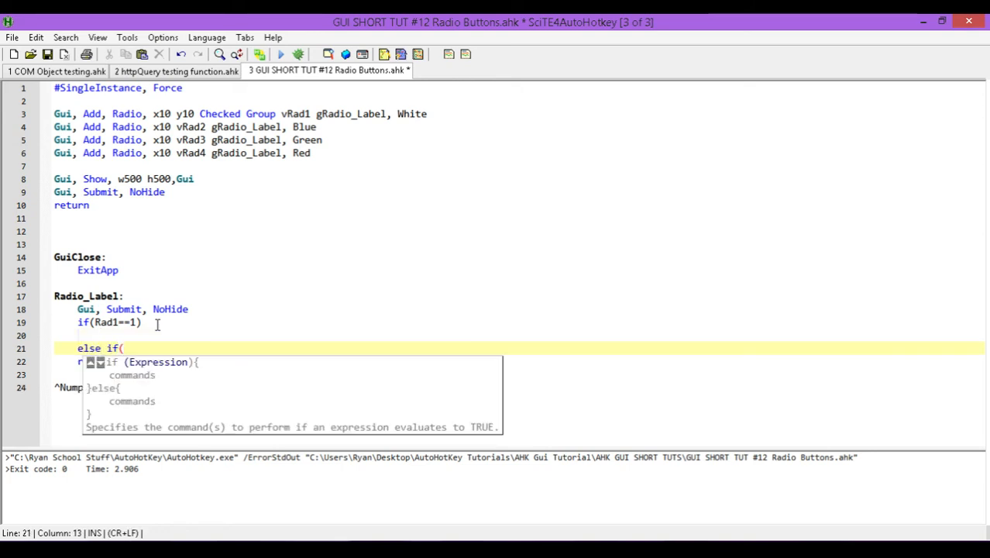
type("(")
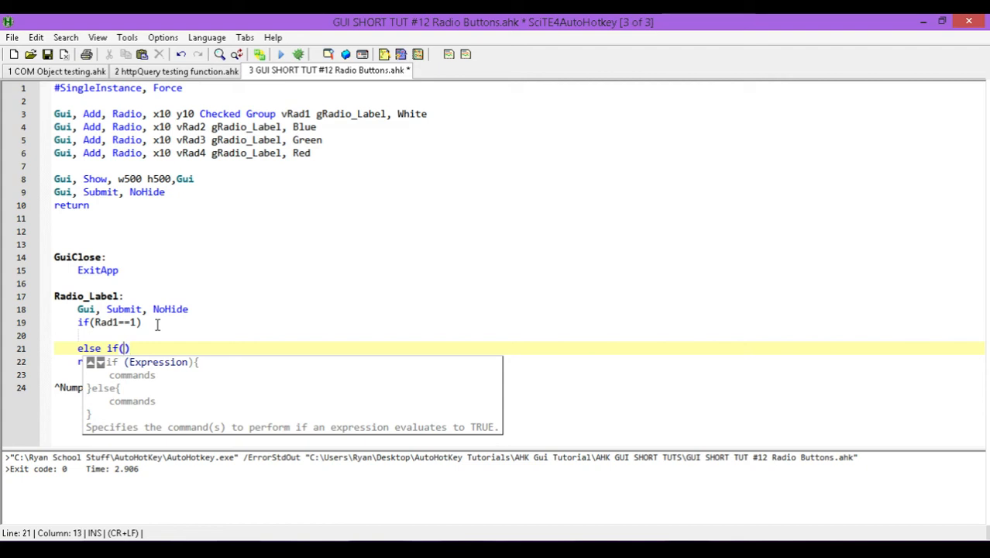
type("Rad2==1")
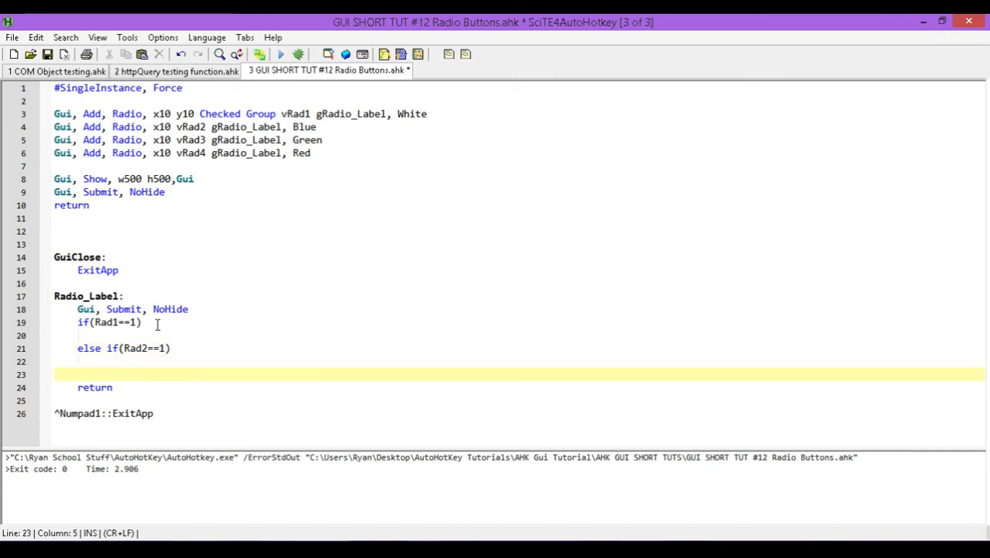
Add the else if(Rad3==1) condition with a blank line below it.
type("else if(")
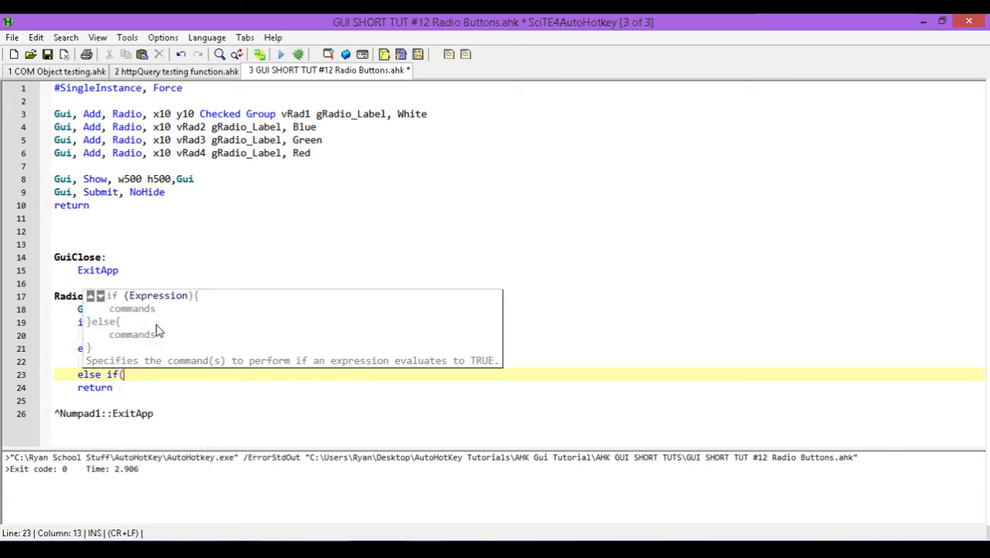
type(")")
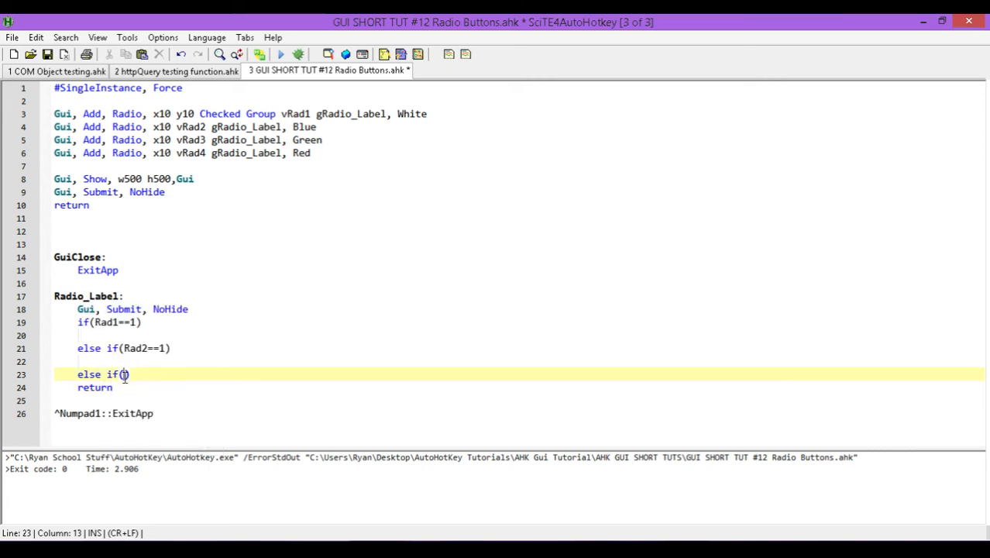
type("Rad3")
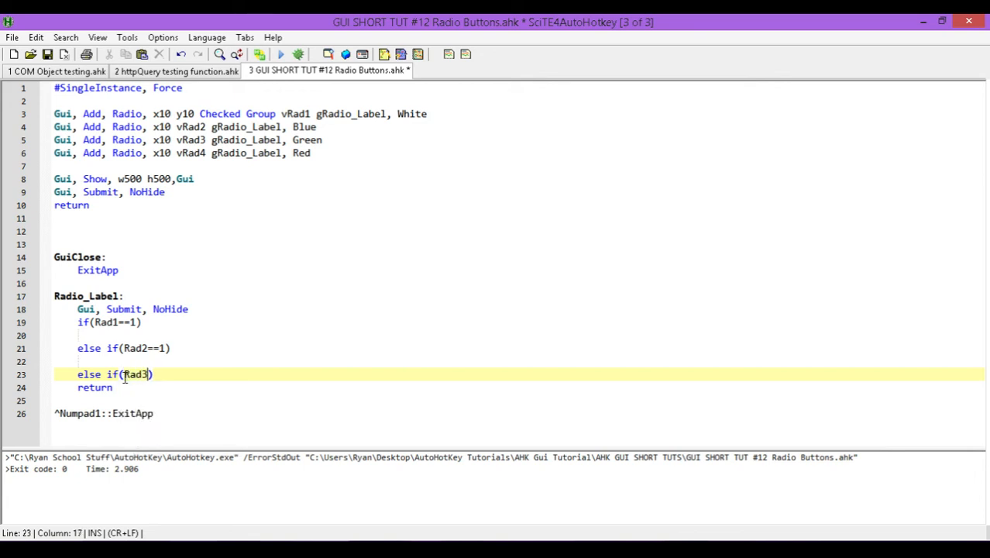
type("==1")
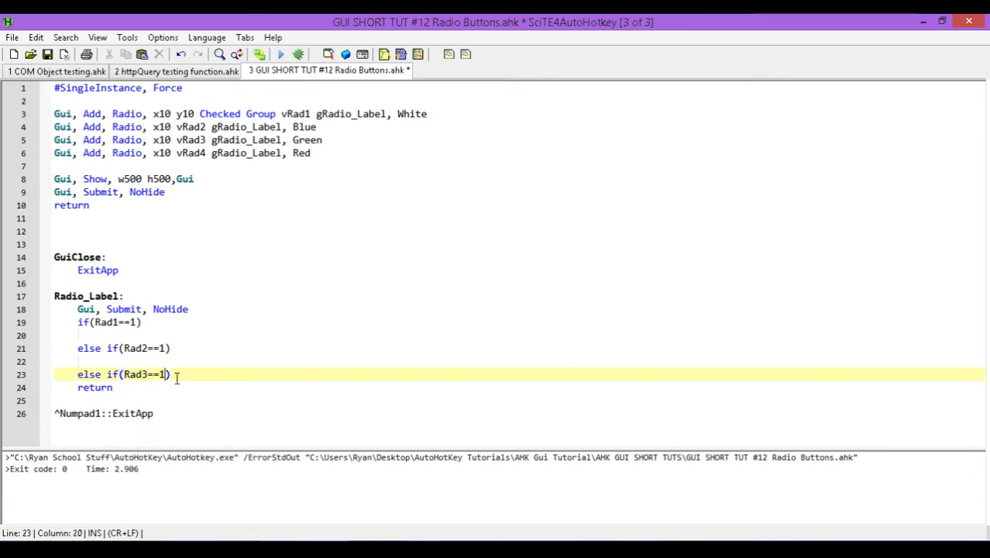
key("Return")
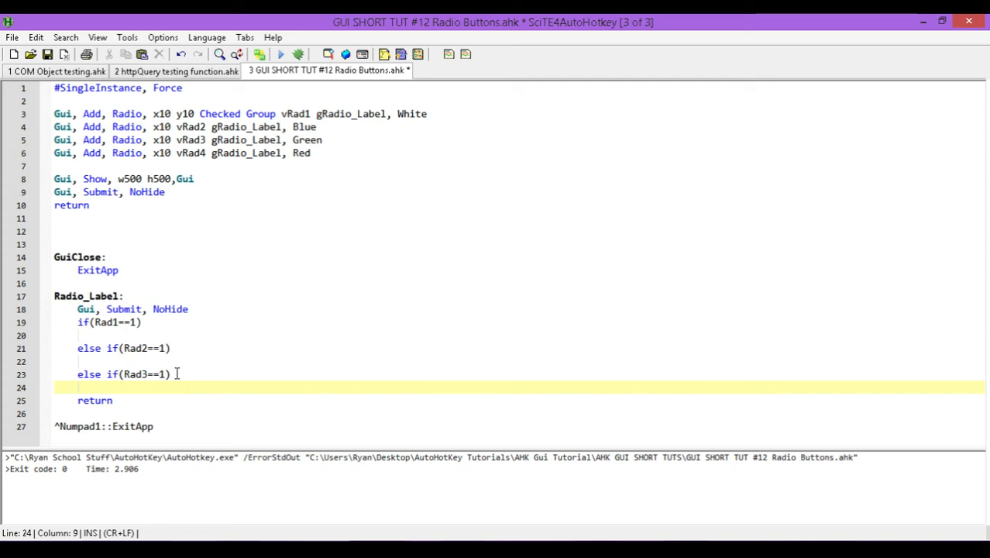
Add a final else if Rad4 = True branch with a blank line beneath it.
type("else")
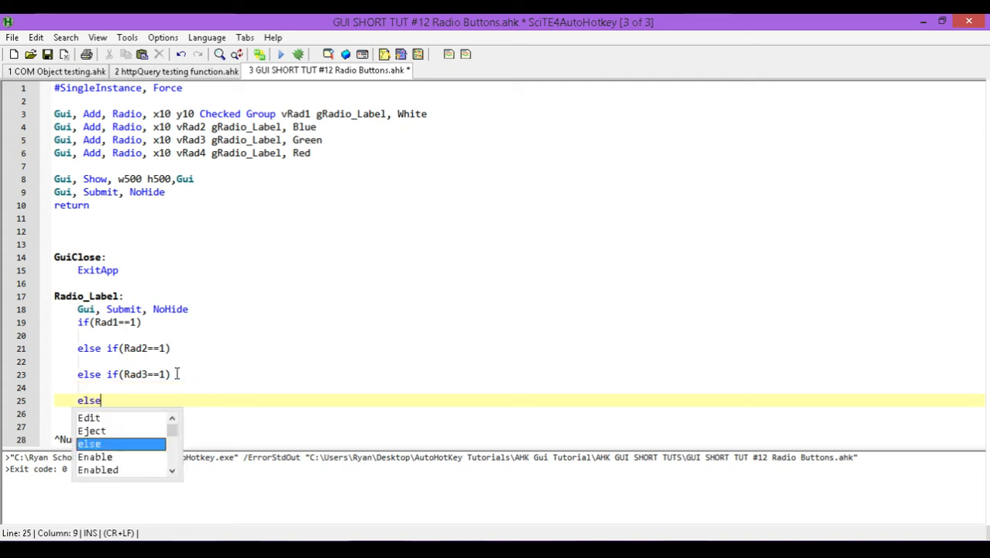
type("if")
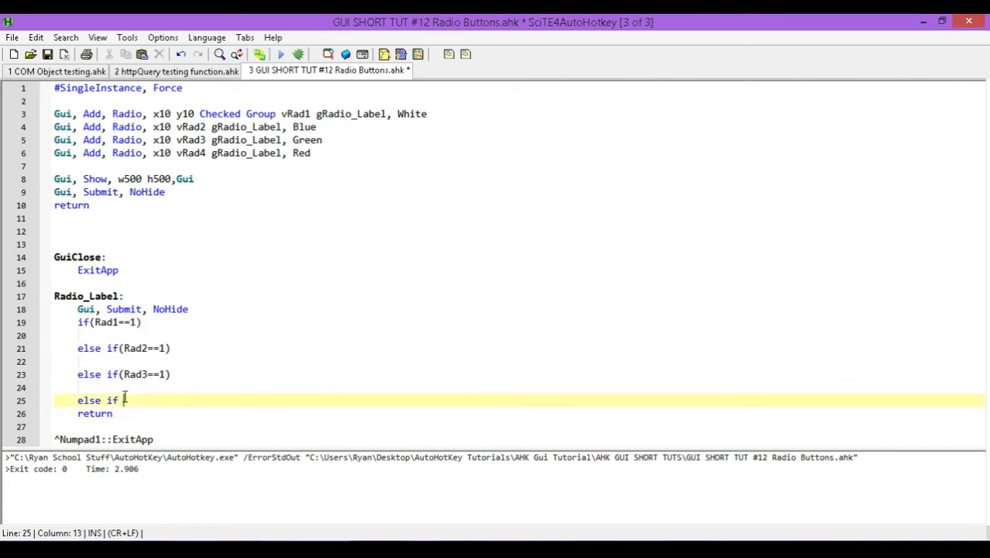
type("Rad4")
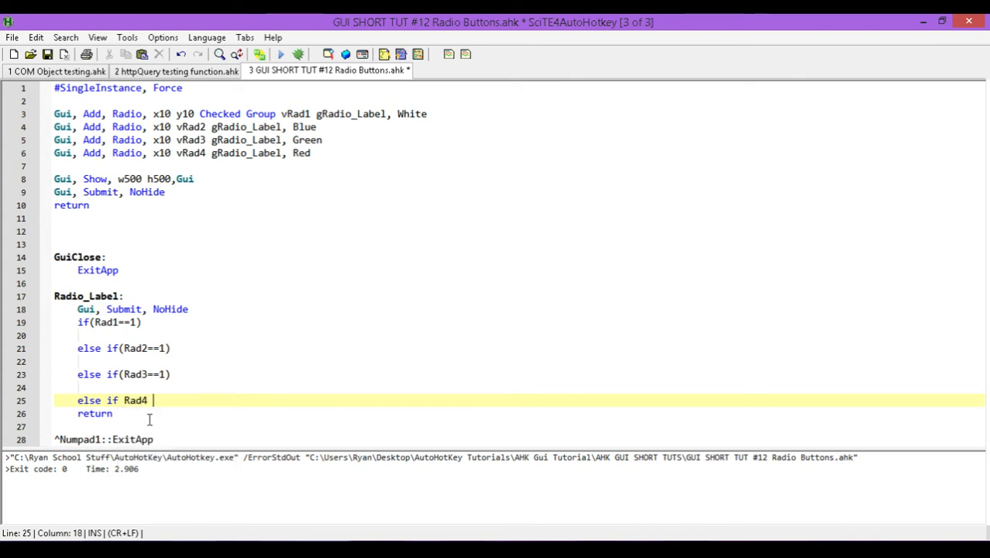
type("=")
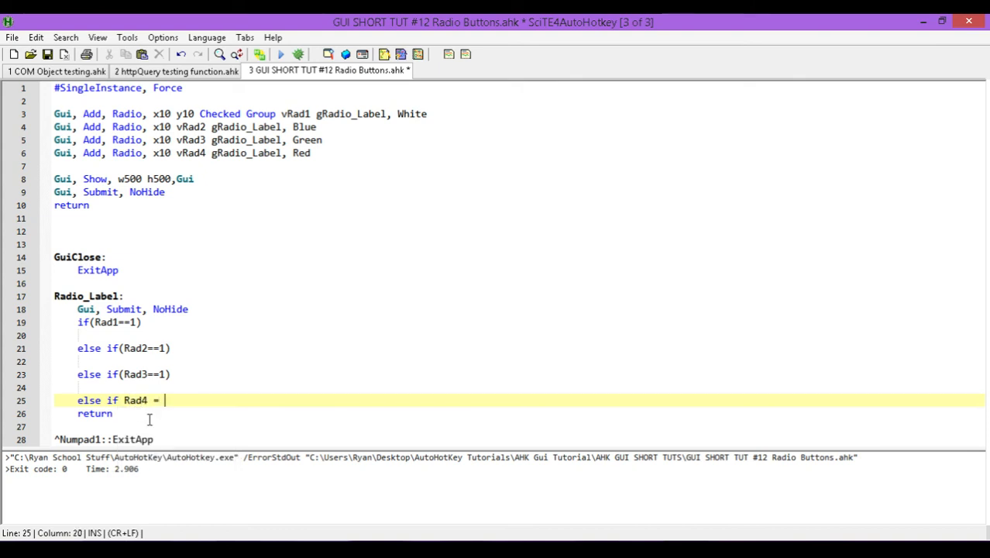
type("True")
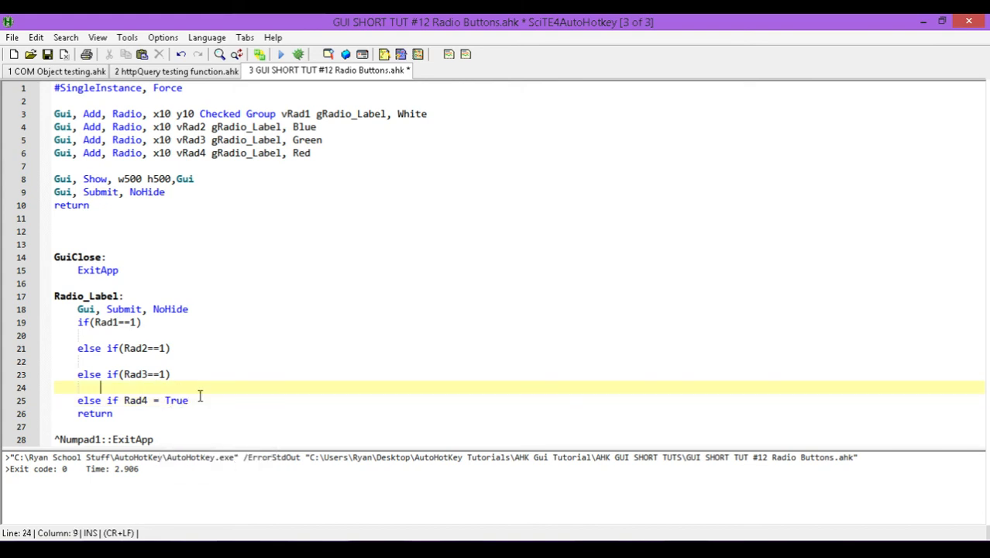
mouse_move(185, 295)
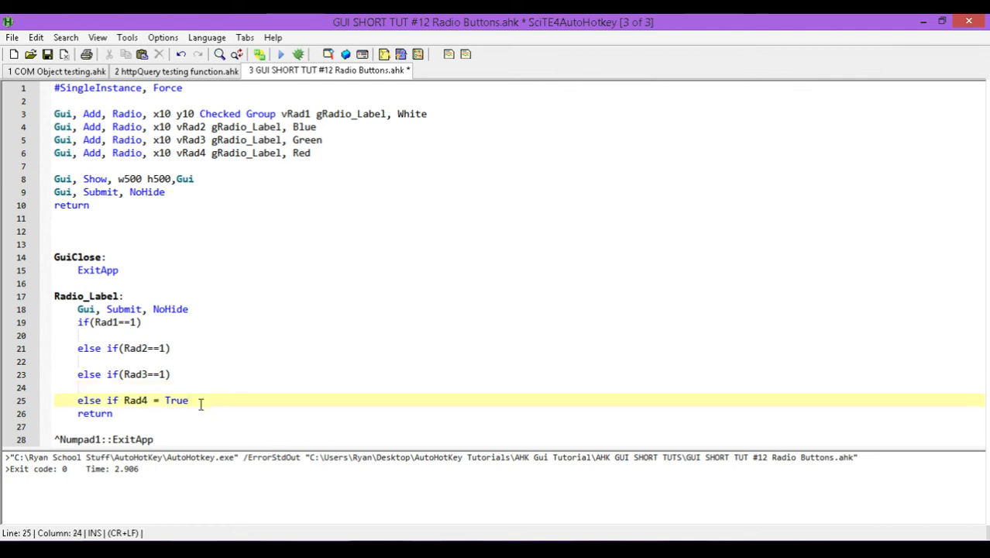
key("Enter")
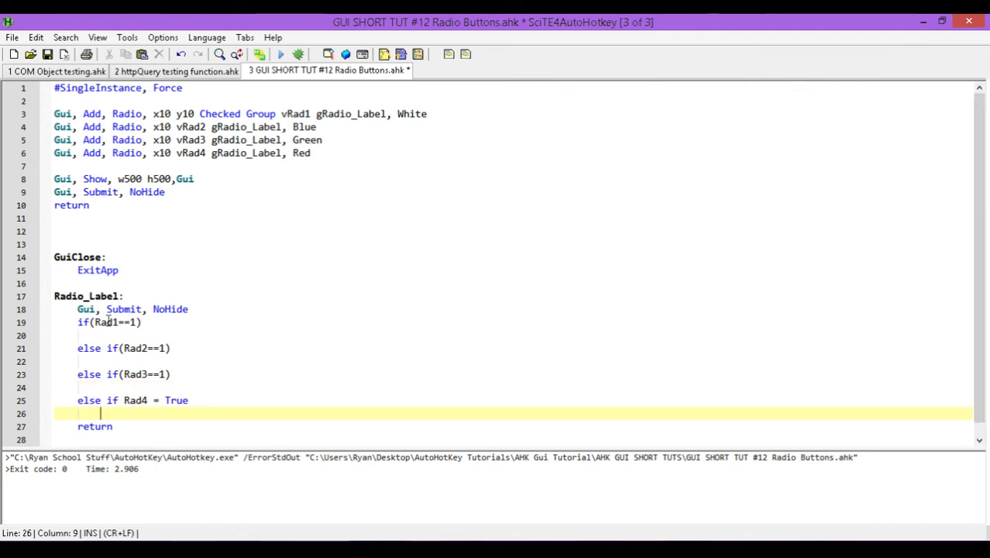
mouse_move(133, 378)
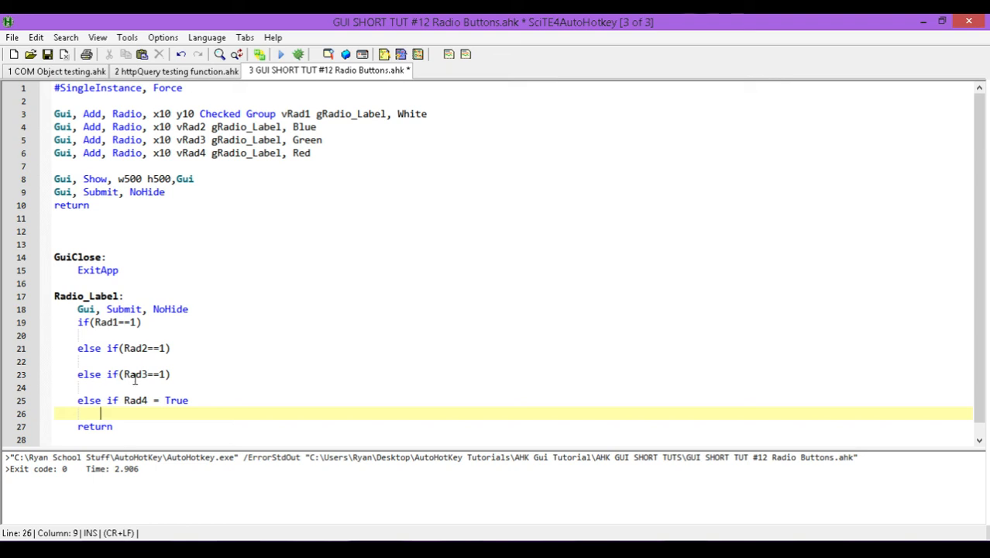
mouse_move(152, 395)
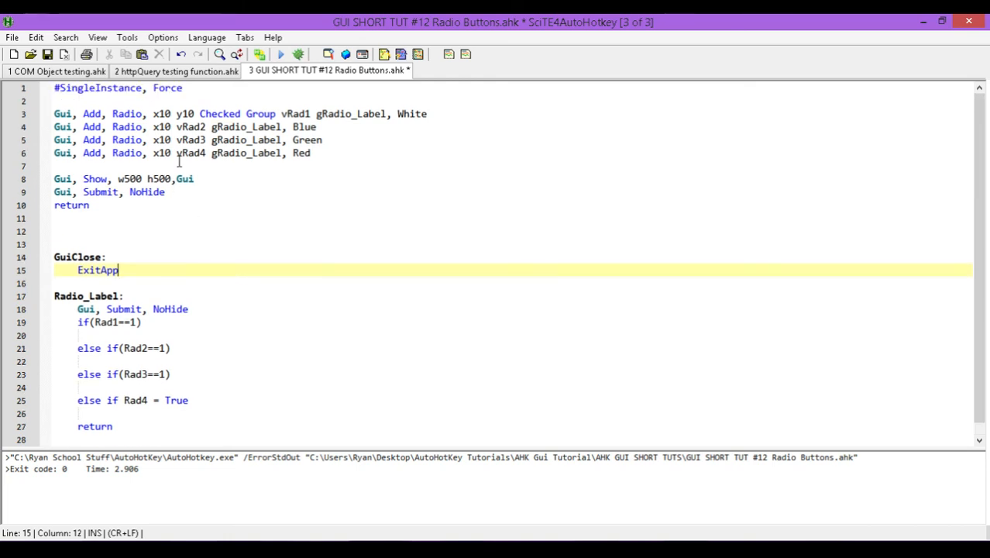
mouse_move(379, 152)
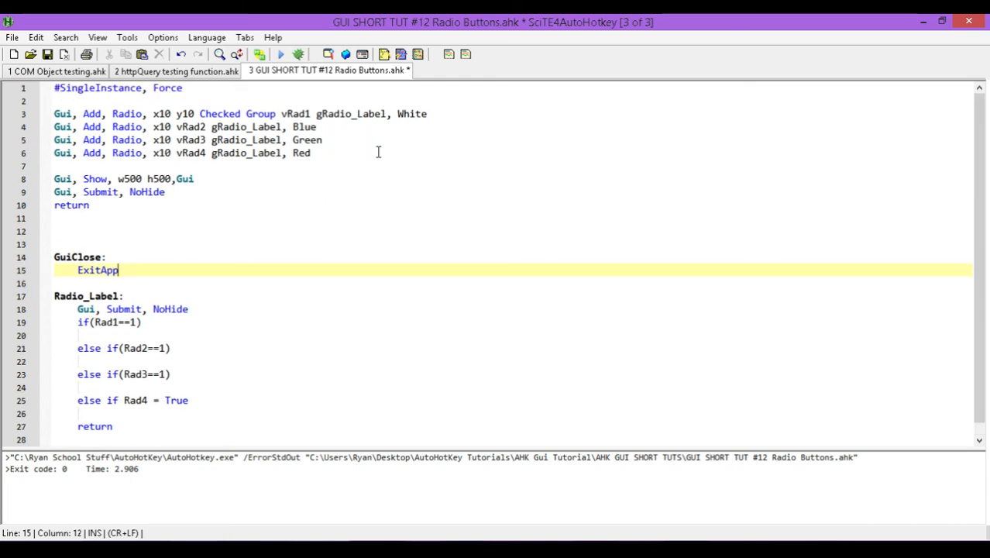
Add a Gui, color, White line below #SingleInstance, Force near the top of the script.
left_click(82, 102)
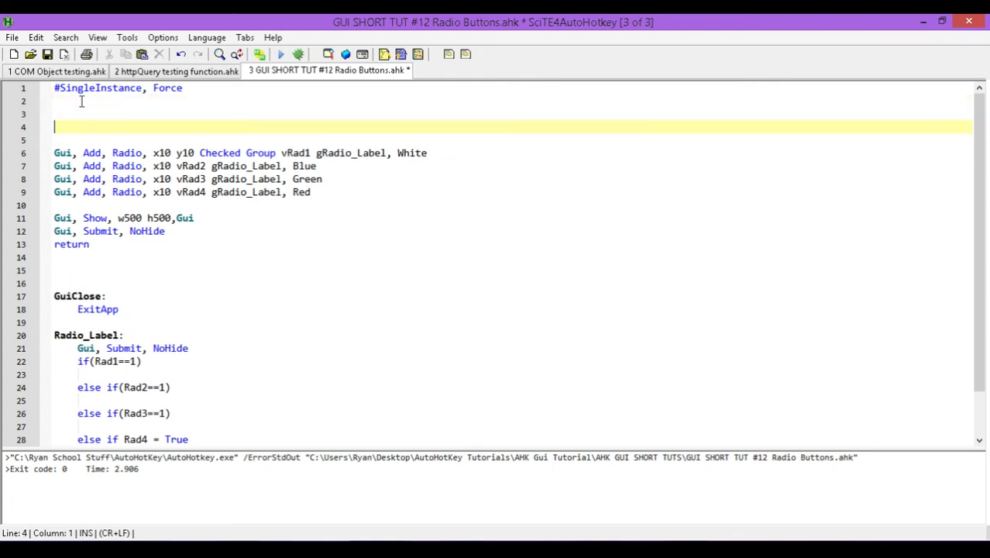
type("Gui")
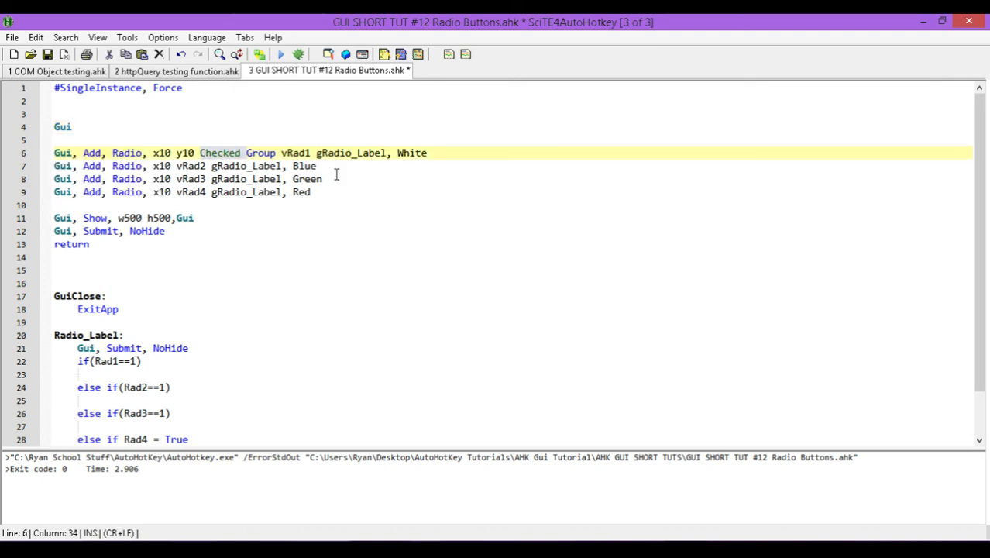
mouse_move(248, 153)
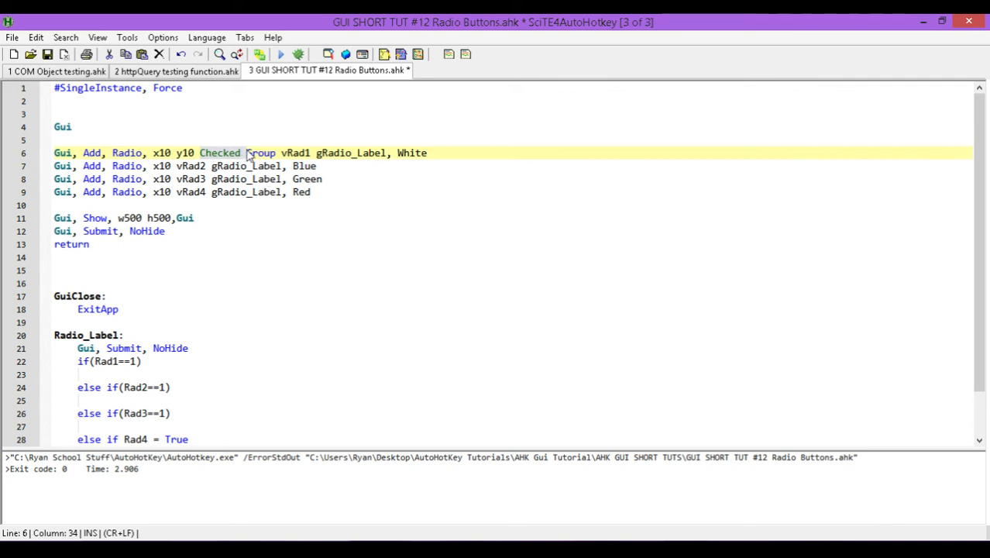
left_click(65, 127)
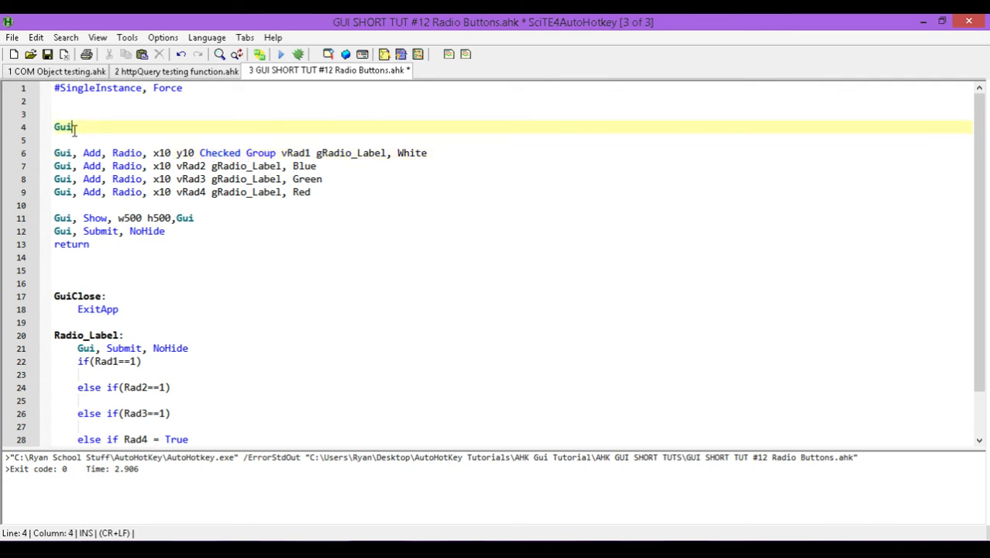
type(",")
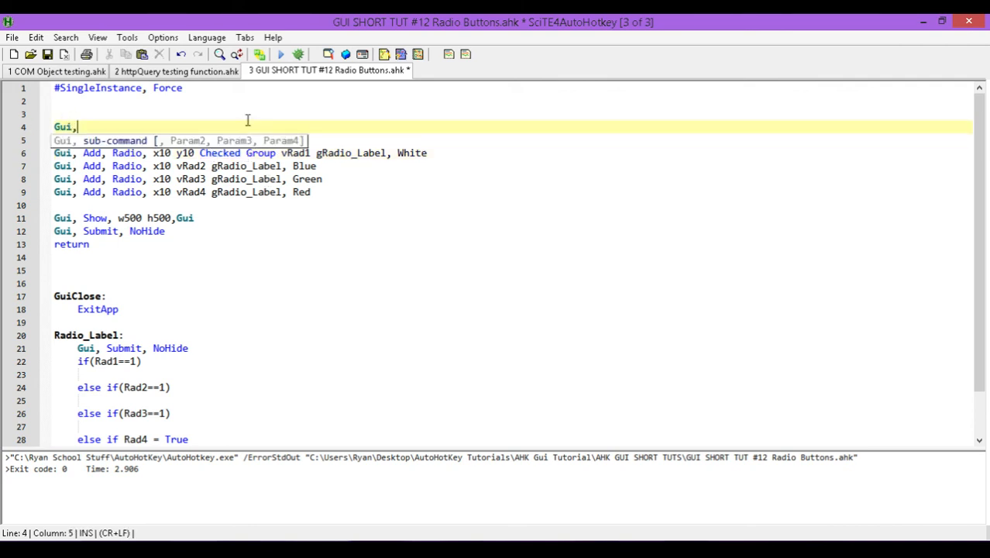
type("color,")
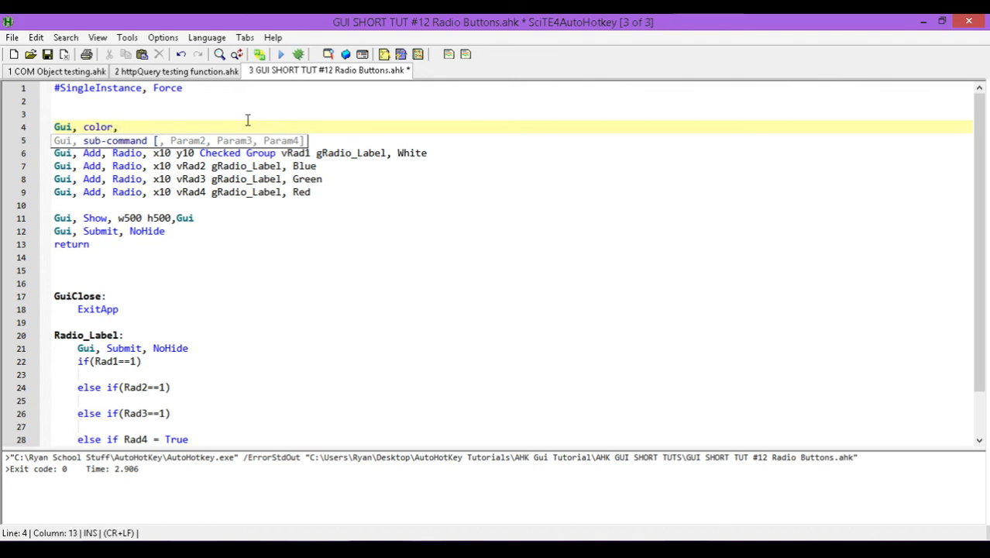
type("White")
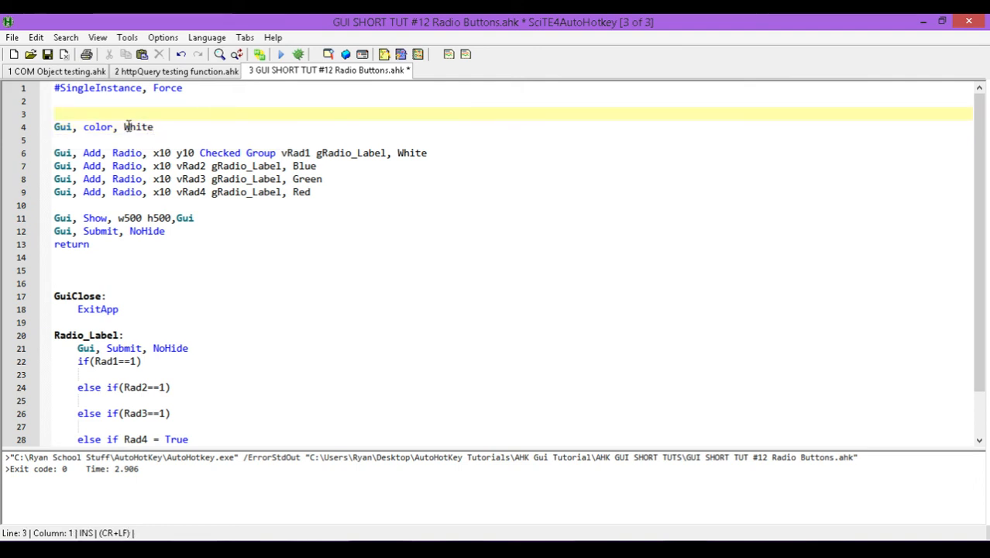
mouse_move(189, 282)
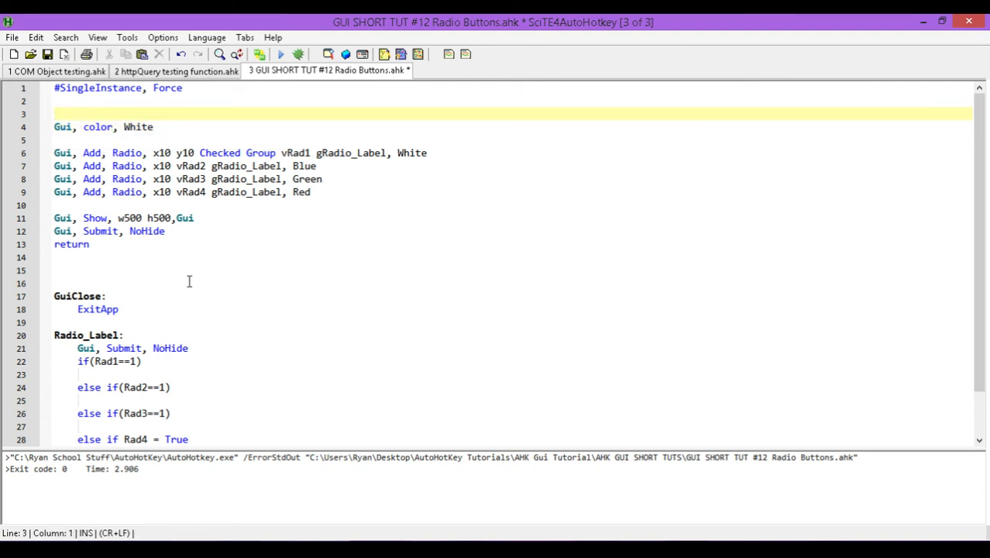
Make the Rad1 branch set Gui, Color, White.
left_click(105, 245)
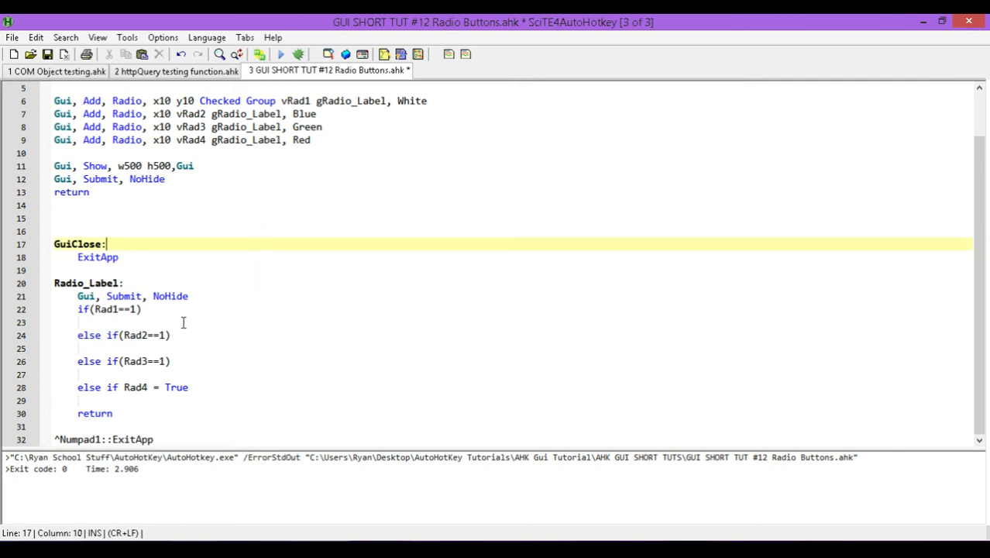
scroll("up", 3)
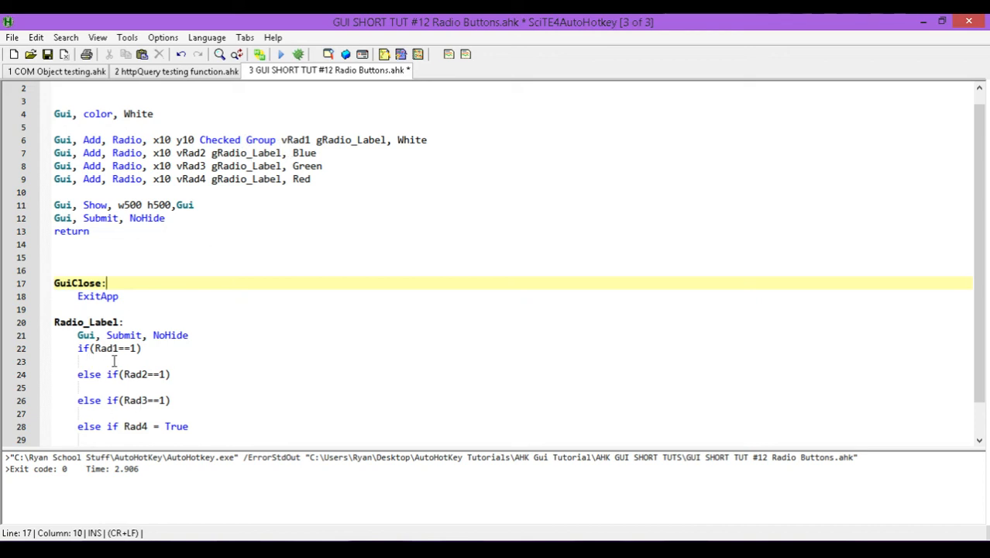
type("Gui,")
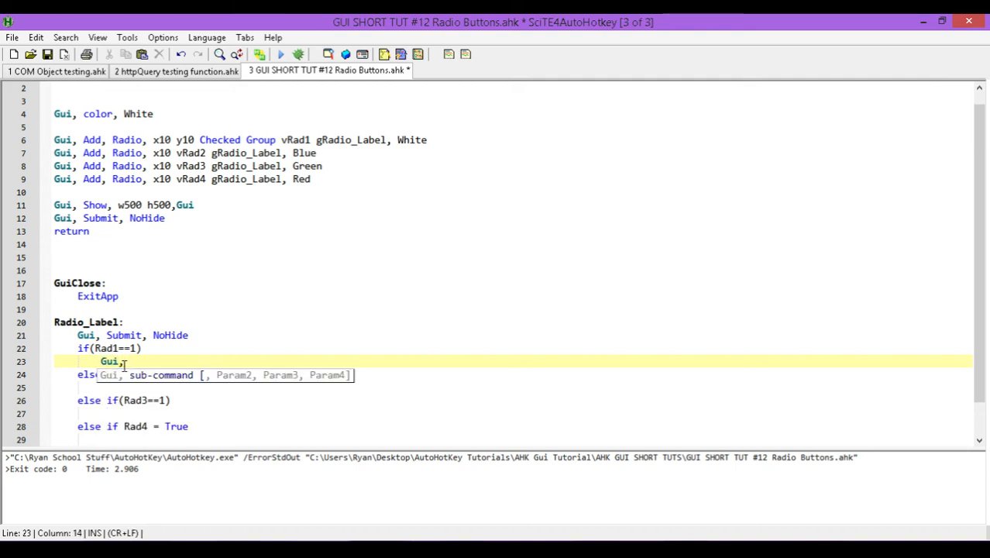
type("Color")
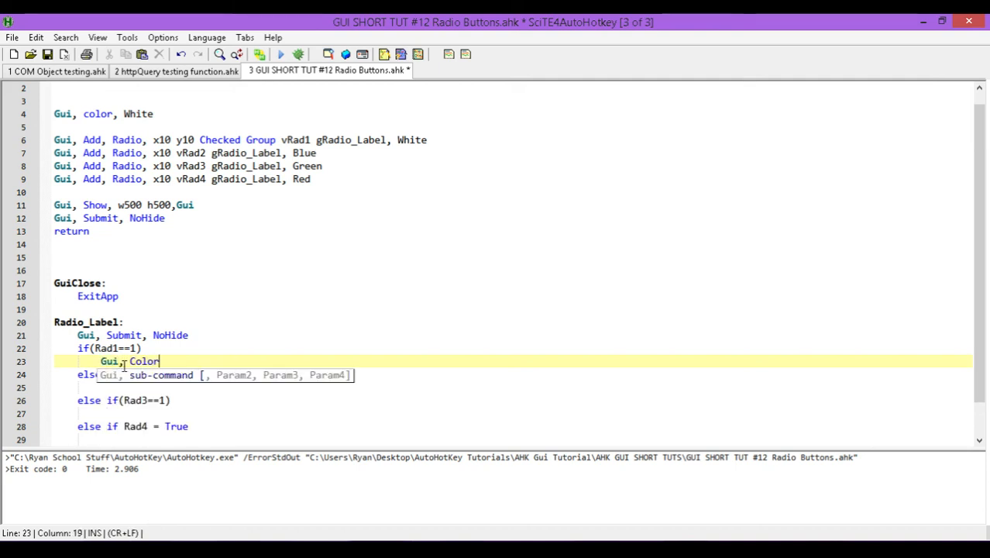
left_click(426, 139)
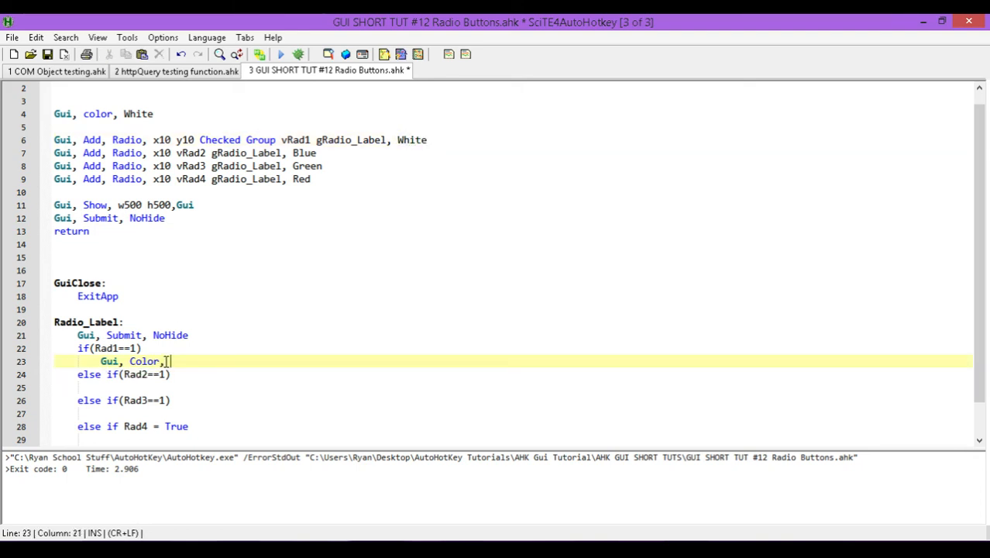
type("White")
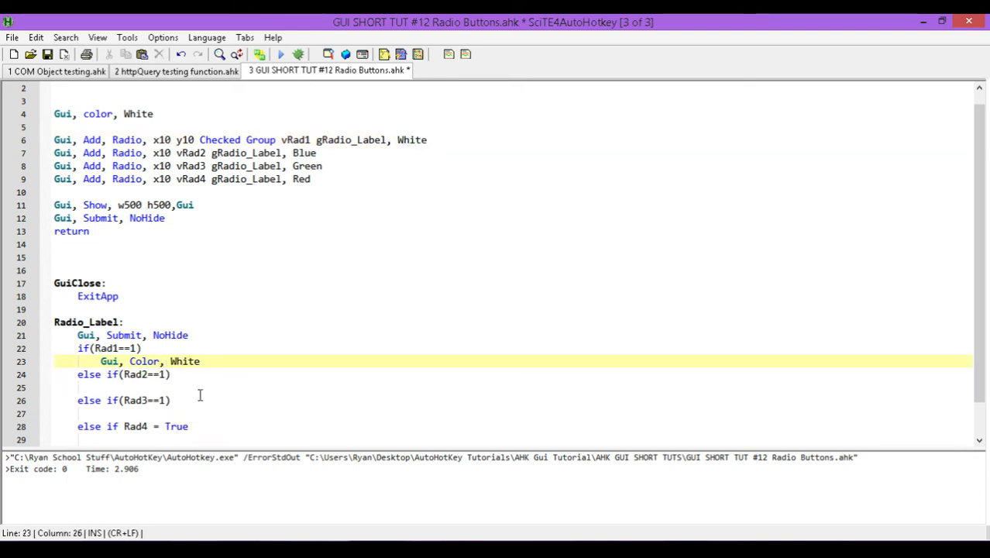
Make the Rad2 and Rad3 branches set Gui, Color, Blue and Gui, Color, Green.
left_click(116, 387)
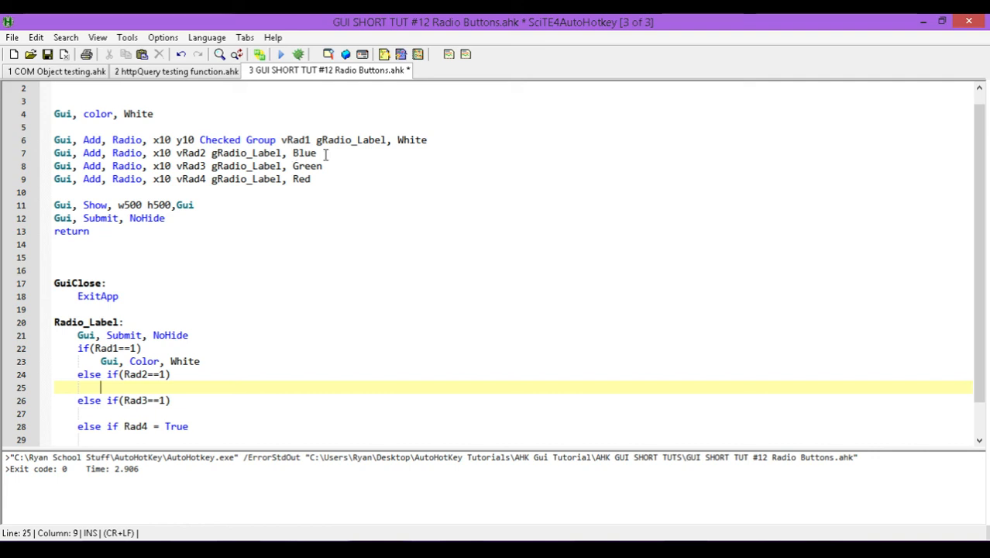
type("Gui, C")
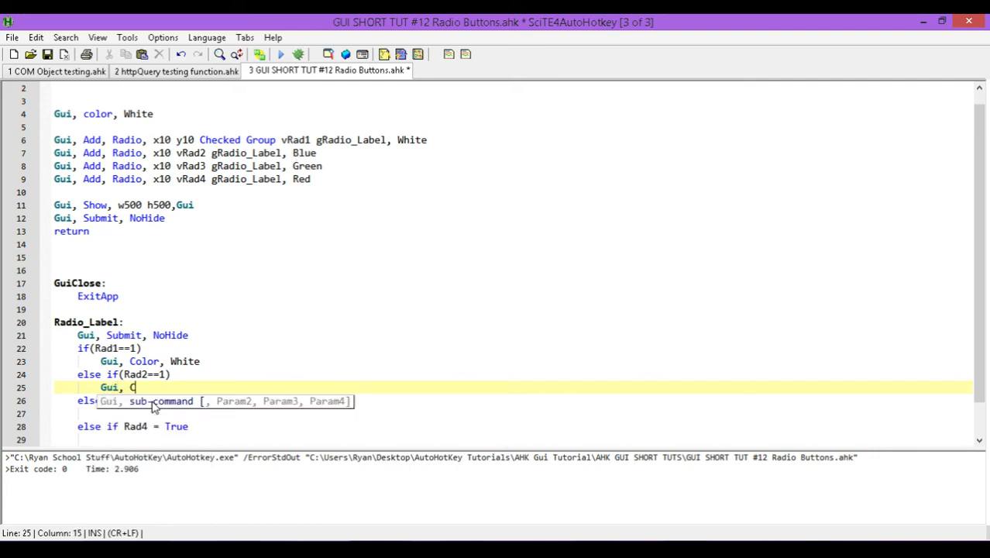
type("olor,")
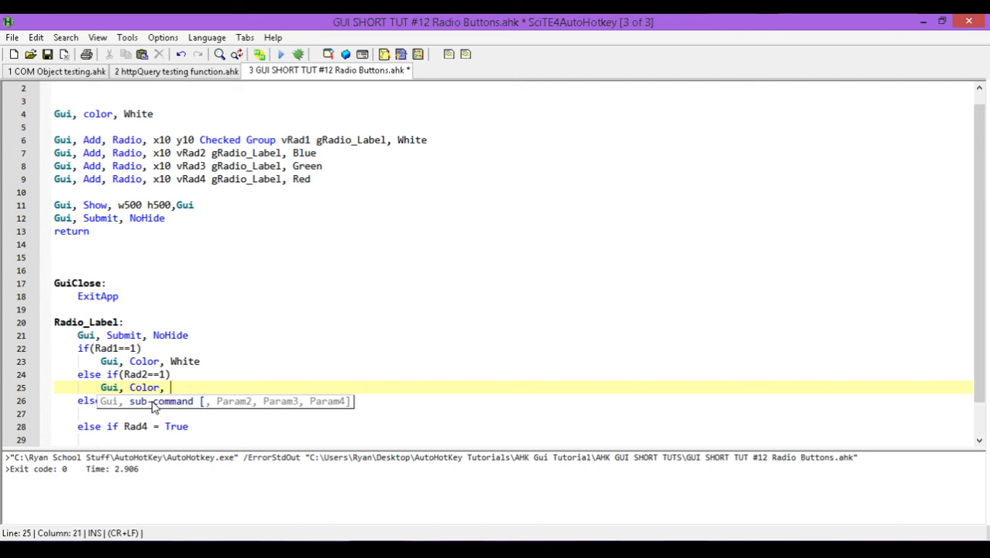
type("Blue")
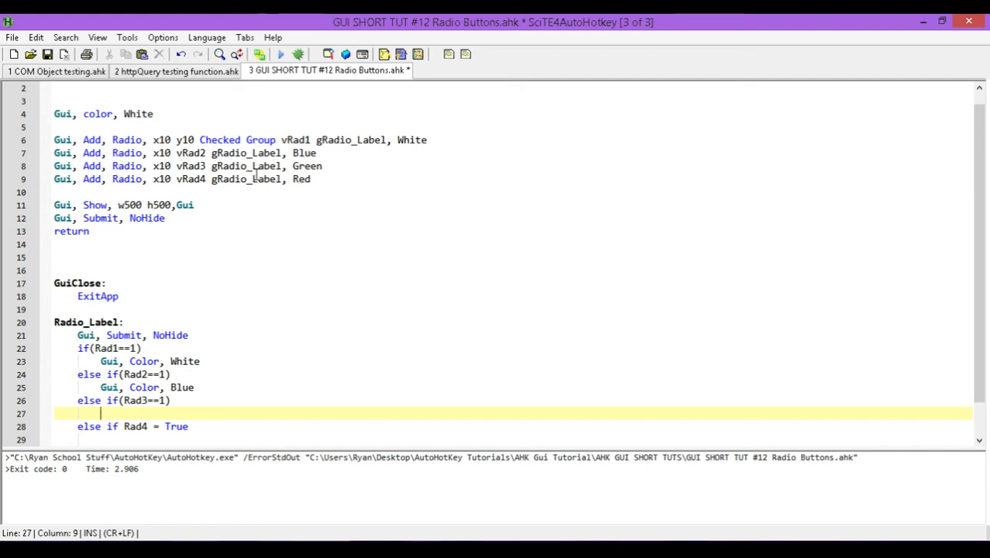
mouse_move(347, 164)
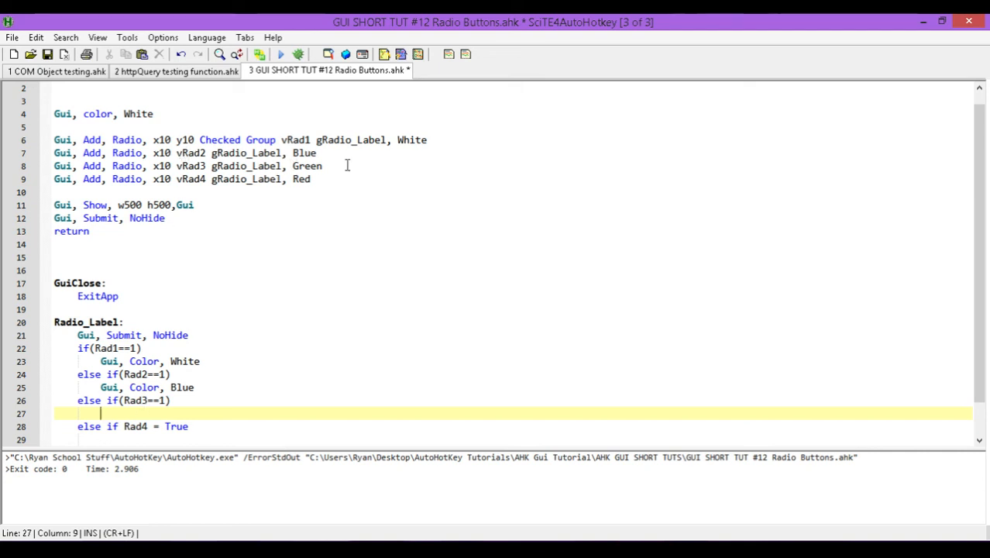
type("Gu")
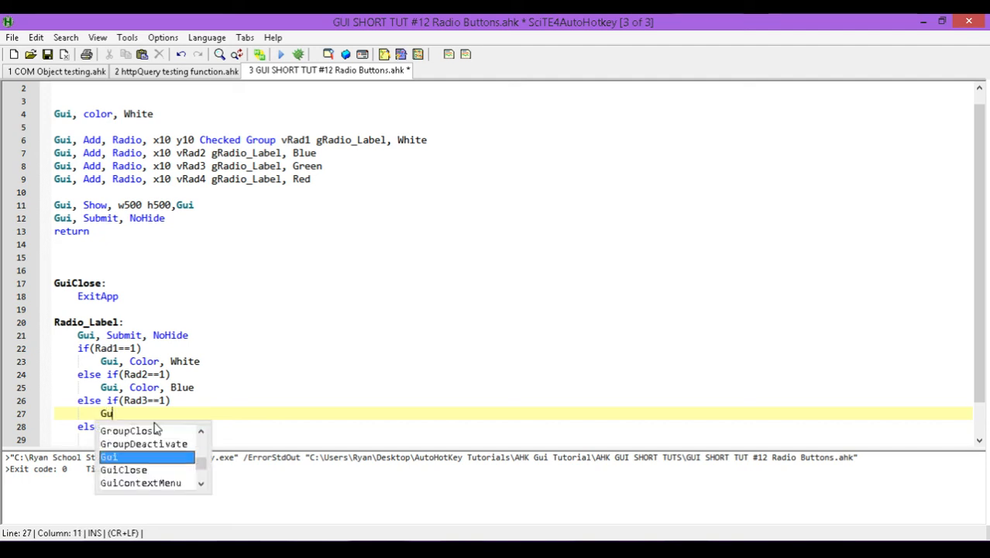
type(", Colo")
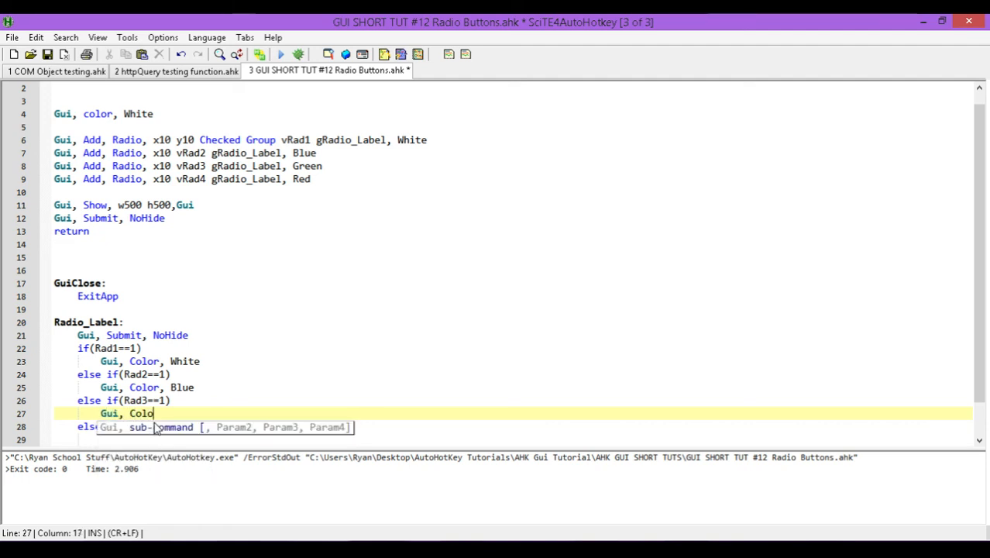
type("r, Green")
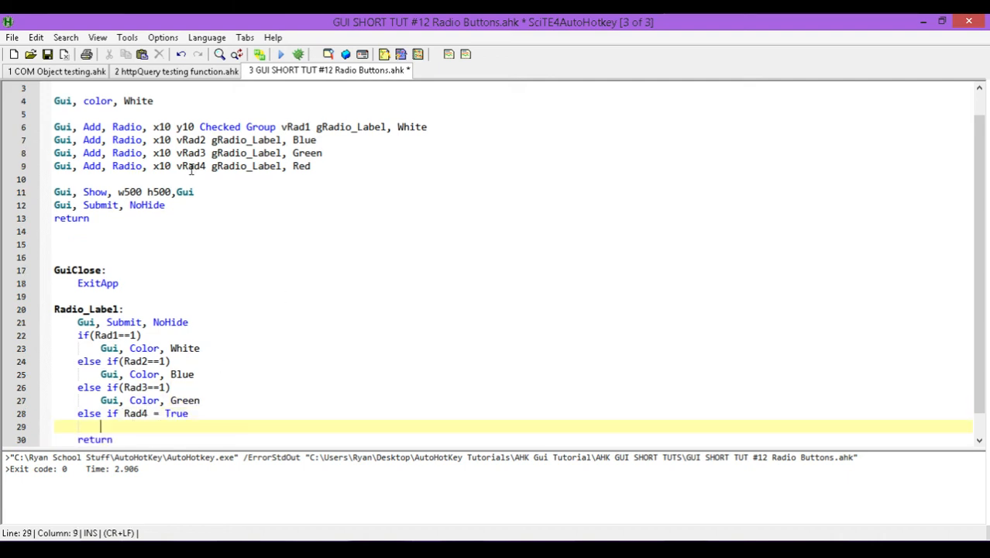
mouse_move(272, 220)
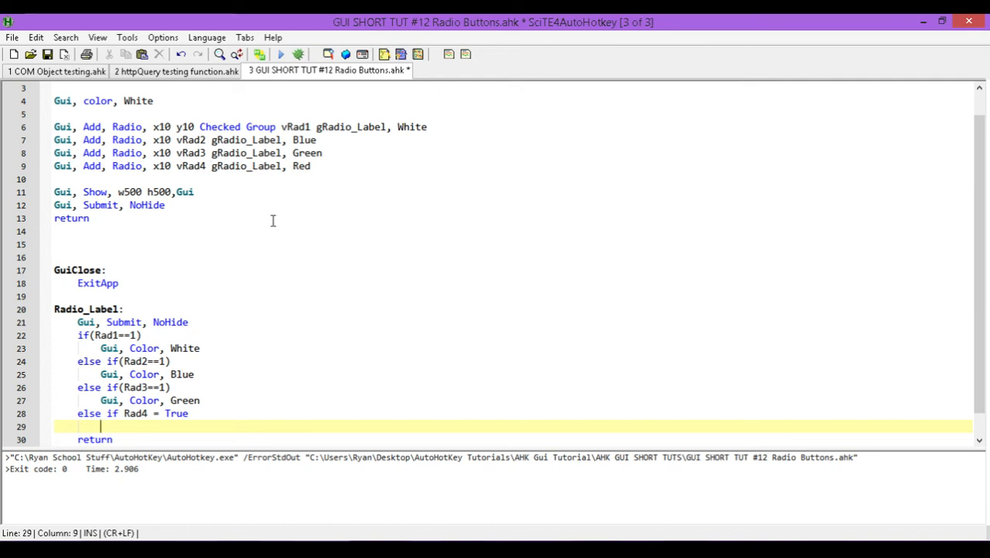
type("Gui")
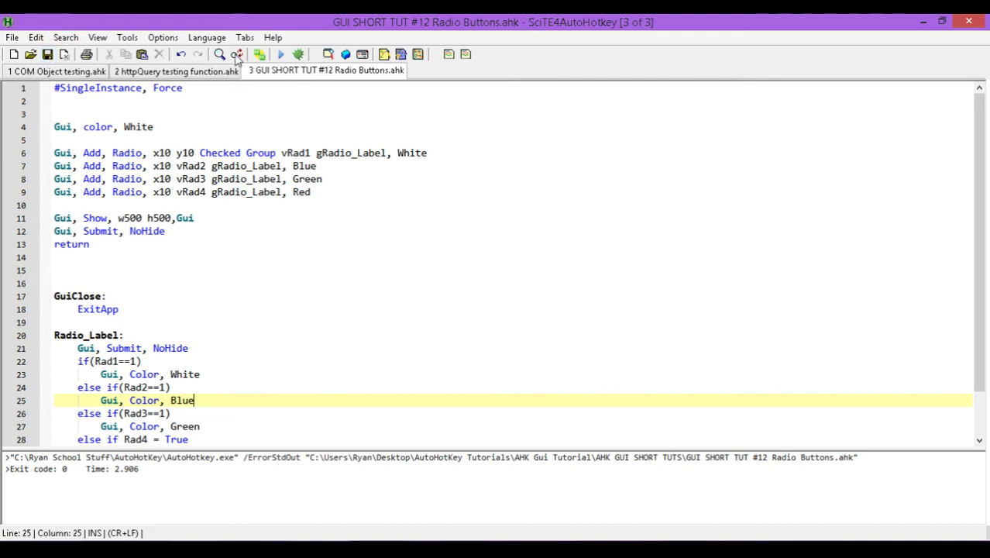
Run the script and try the Blue, Green and Red radios, then close the test window.
left_click(281, 54)
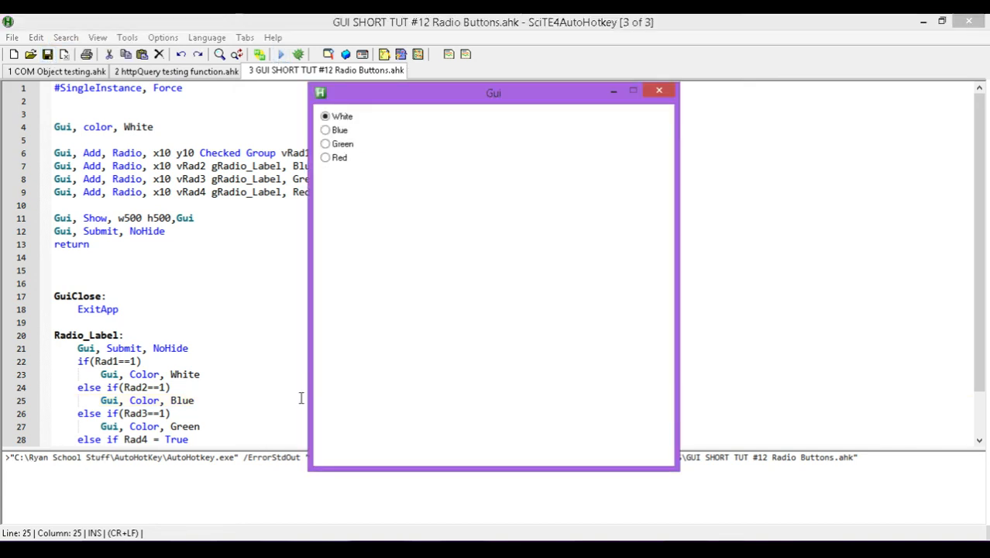
mouse_move(350, 130)
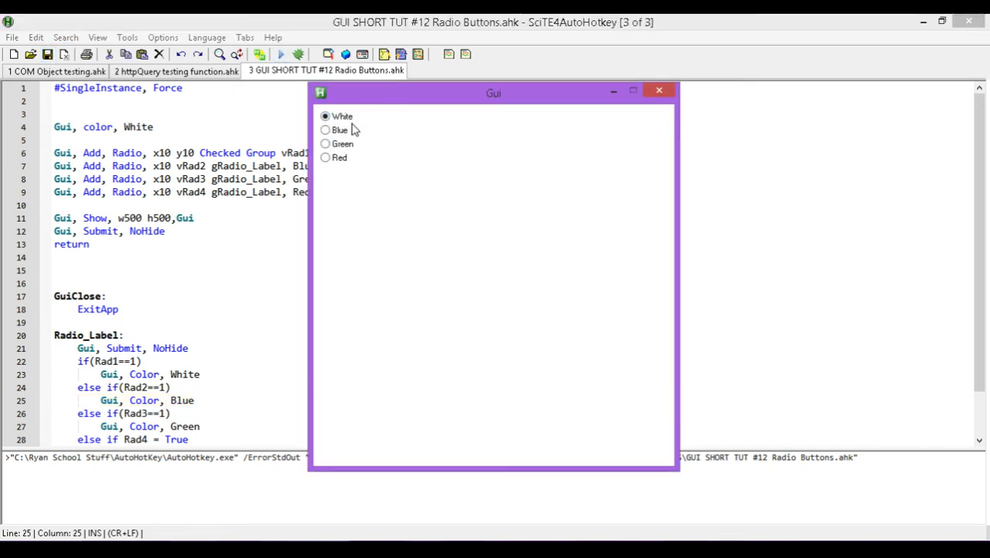
mouse_move(358, 169)
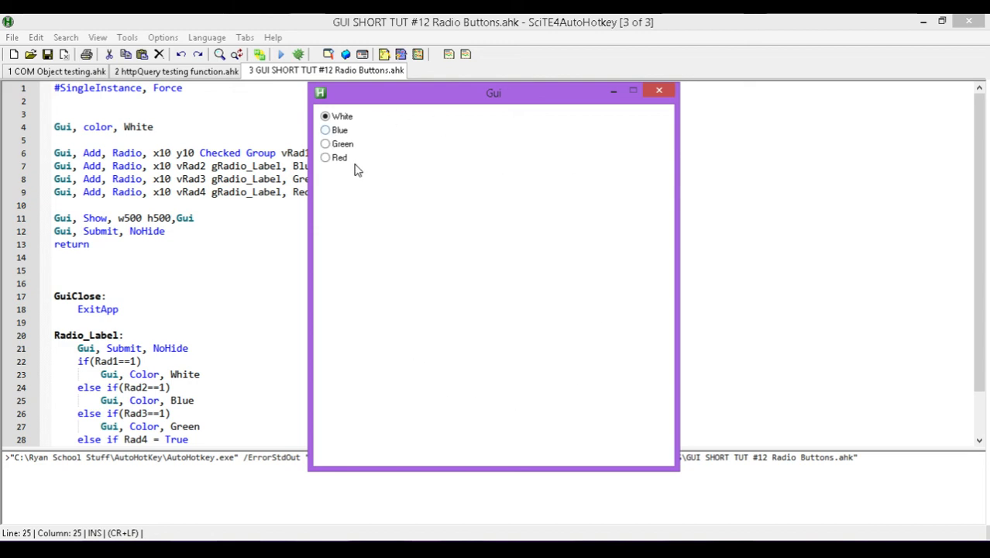
left_click(325, 130)
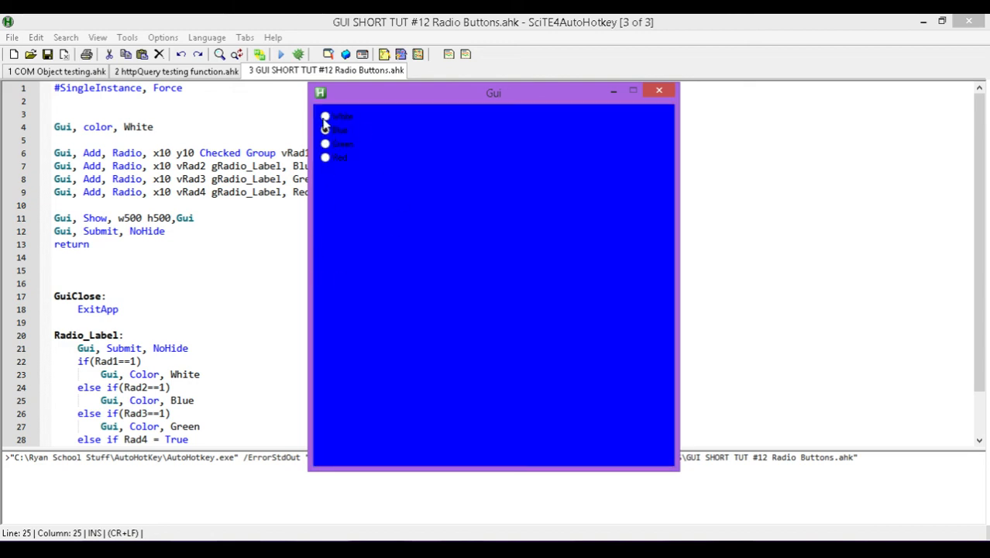
left_click(325, 143)
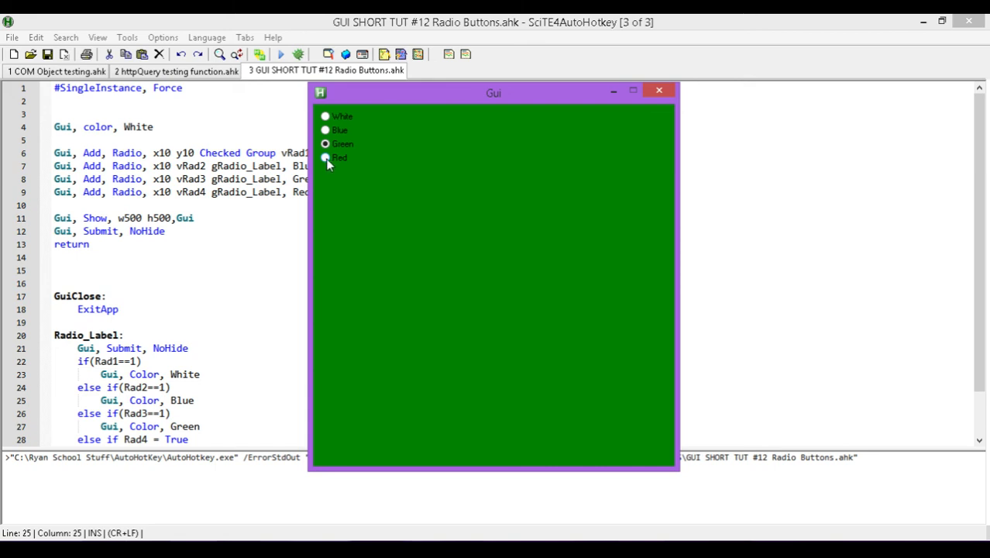
left_click(325, 158)
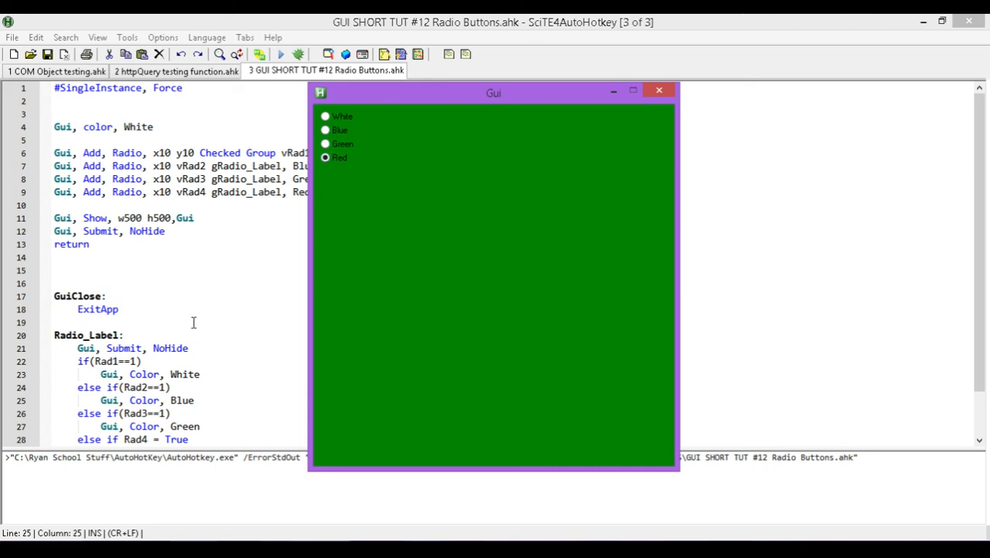
left_click(658, 89)
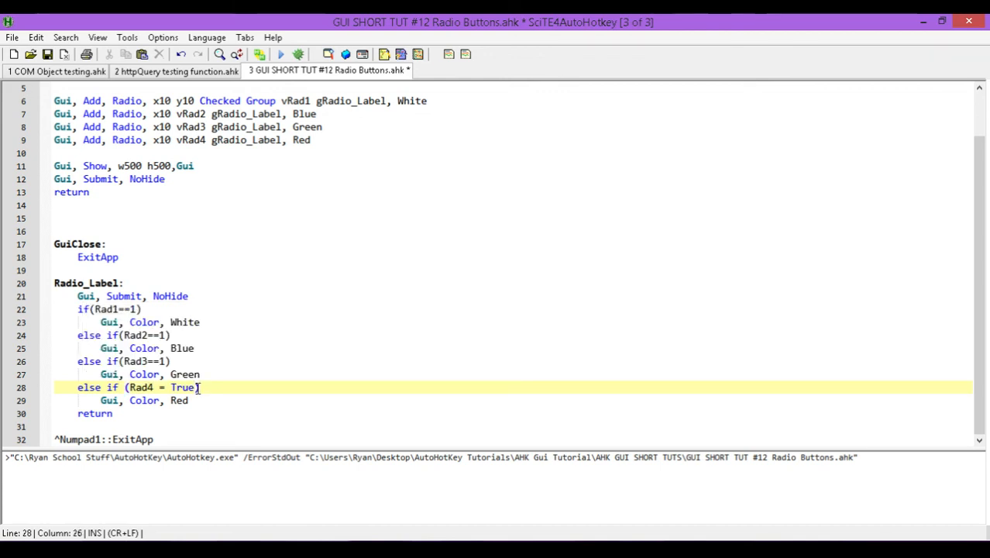
Close the parenthesis on else if(Rad4 = True) and save the script.
left_click(128, 387)
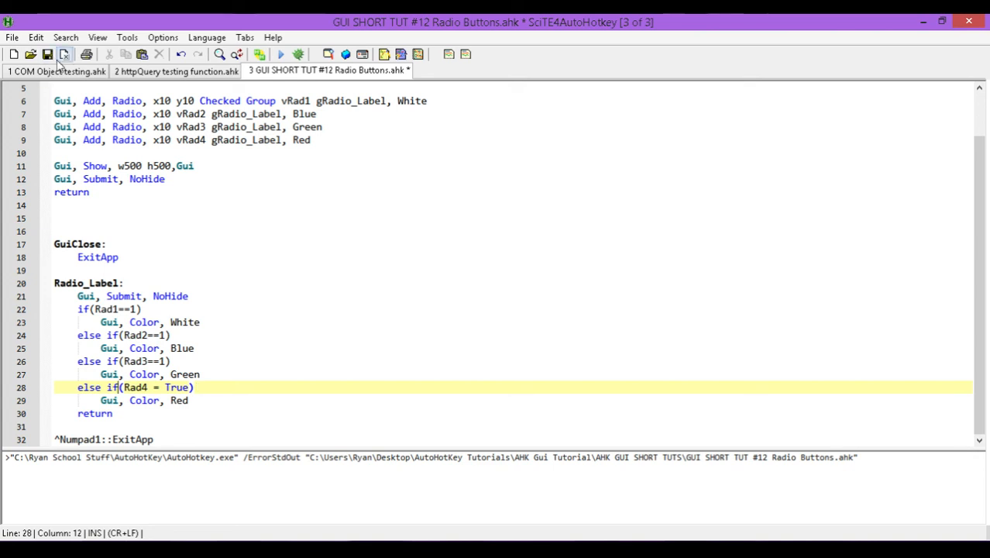
left_click(46, 53)
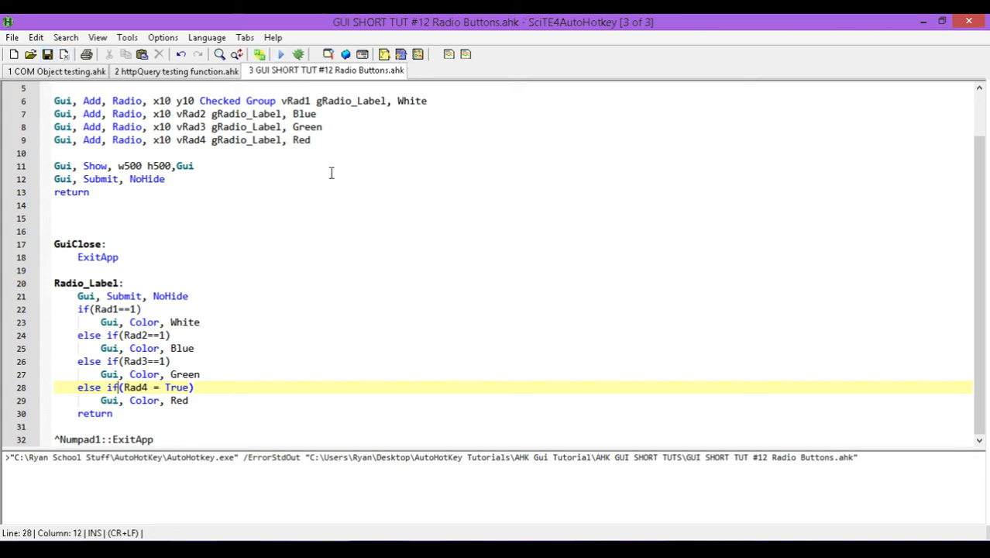
mouse_move(287, 71)
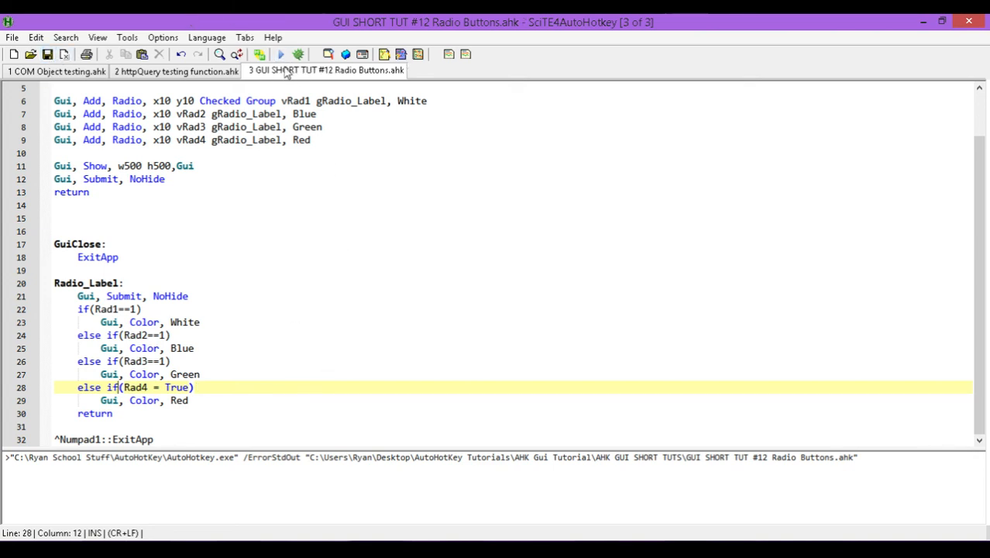
Rerun the script and choose Red to confirm the window turns red.
left_click(280, 54)
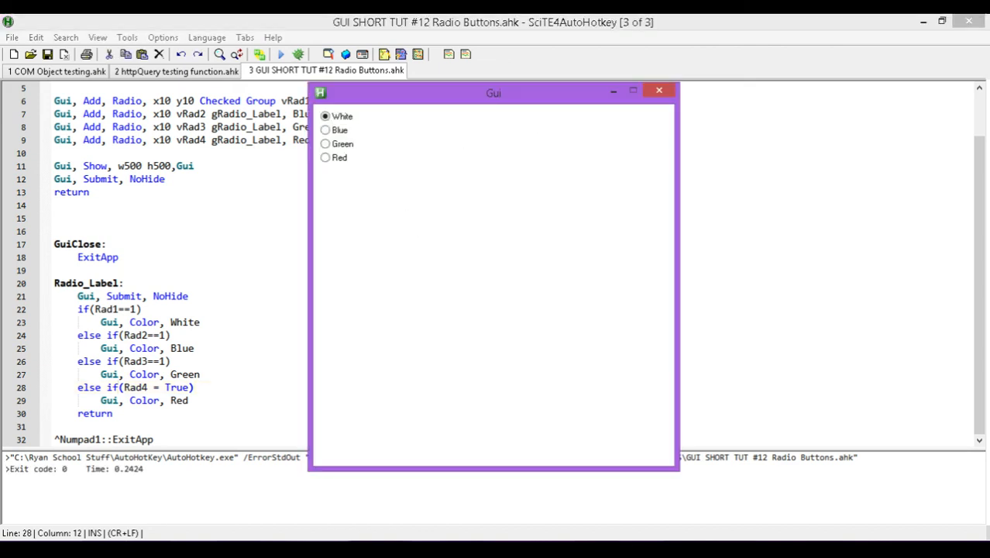
left_click_drag(493, 93, 538, 85)
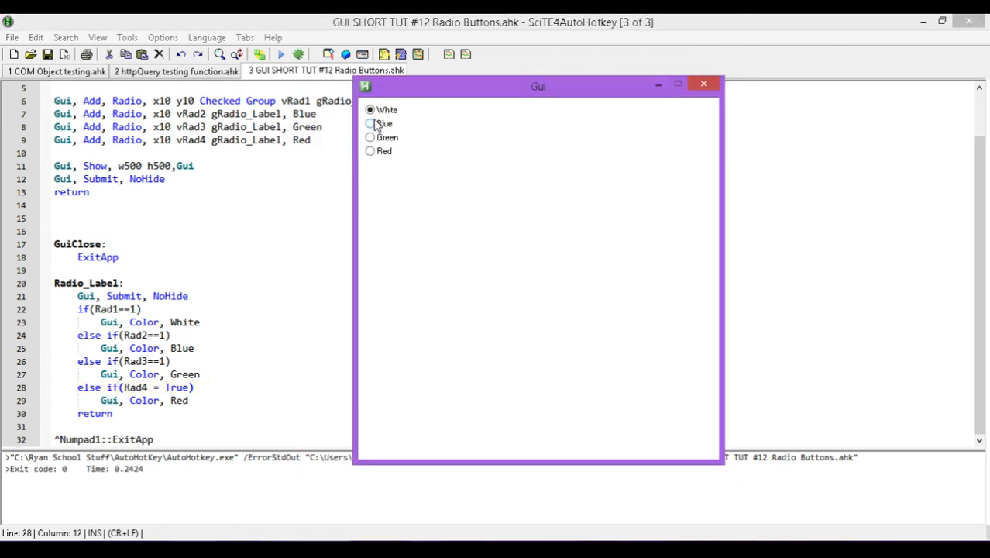
left_click(370, 150)
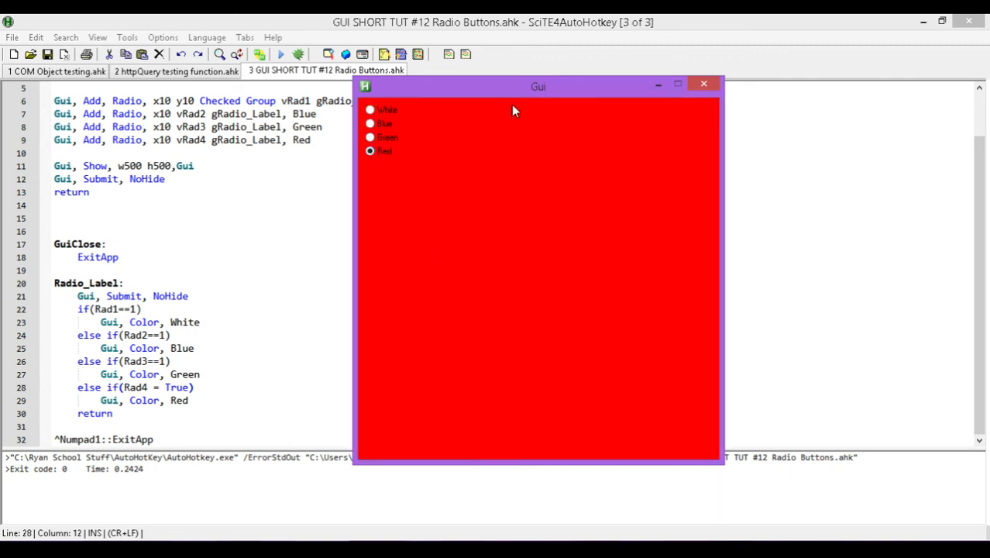
mouse_move(503, 424)
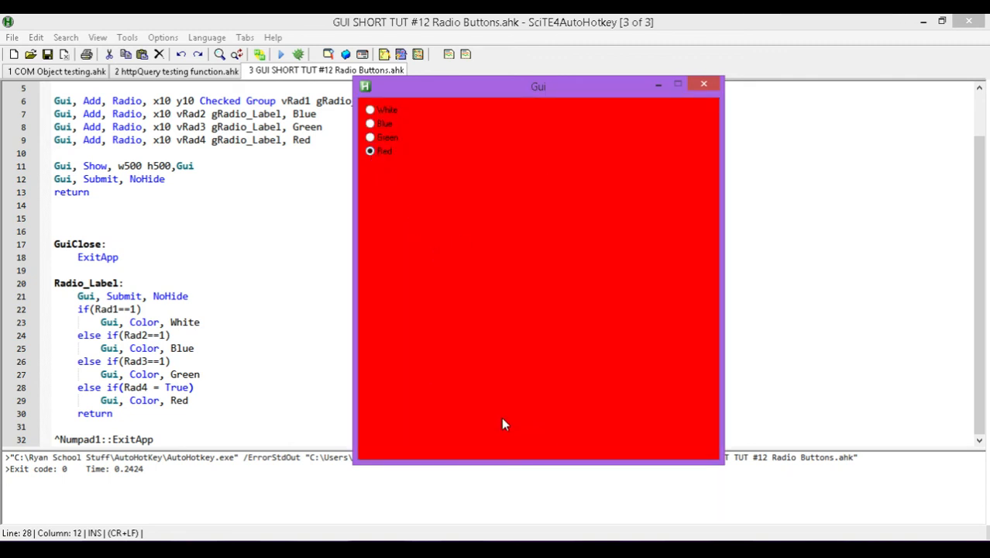